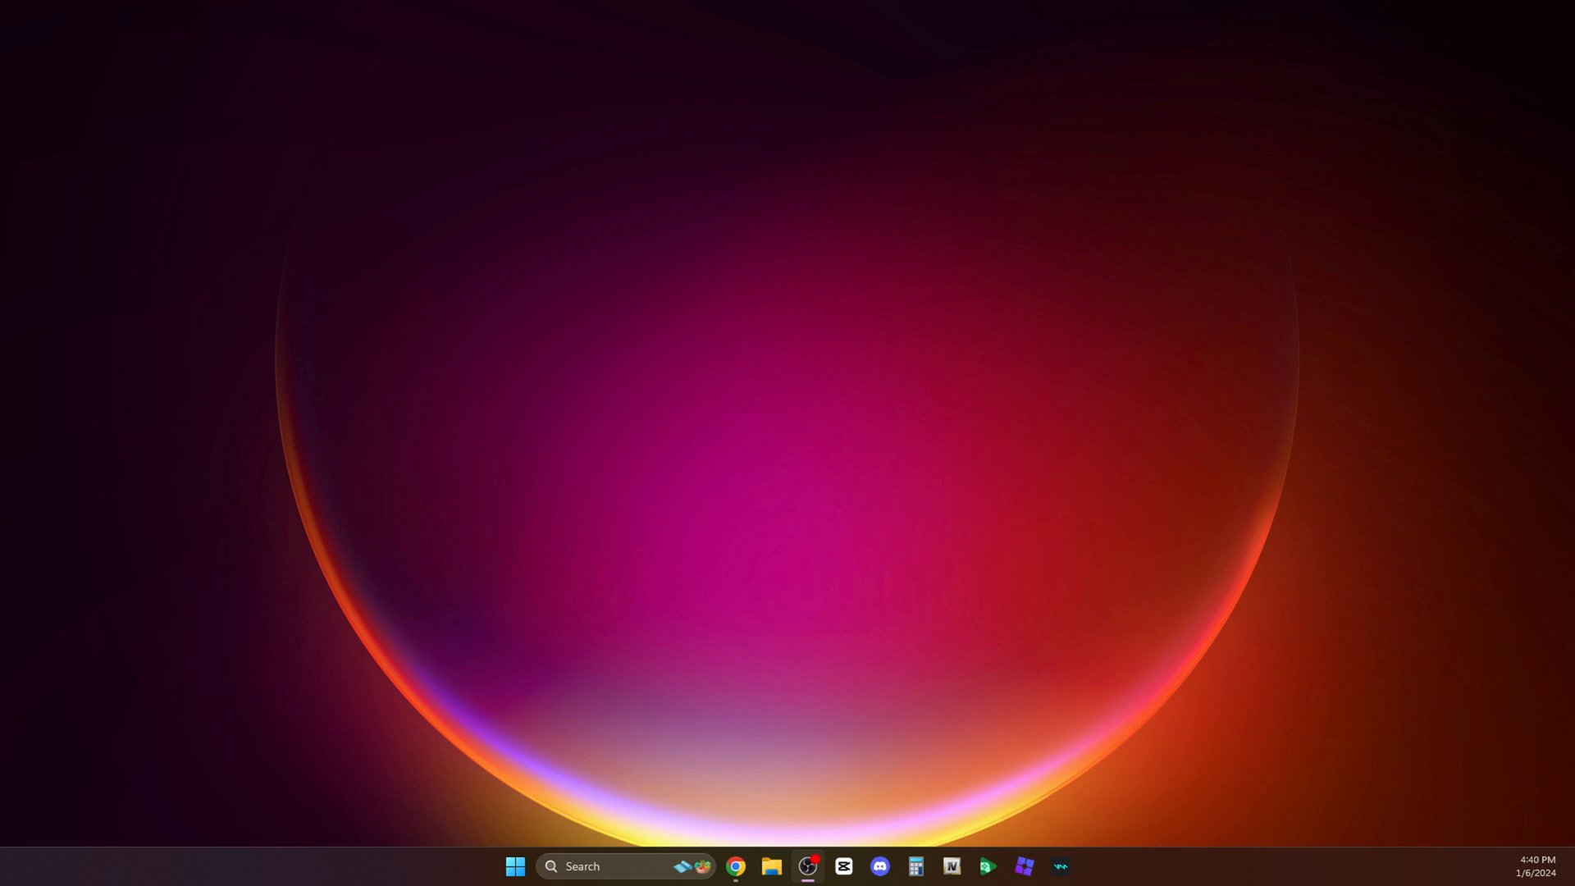
Search YouTube for "bloxstrap download" from the Chrome browser.
click(735, 867)
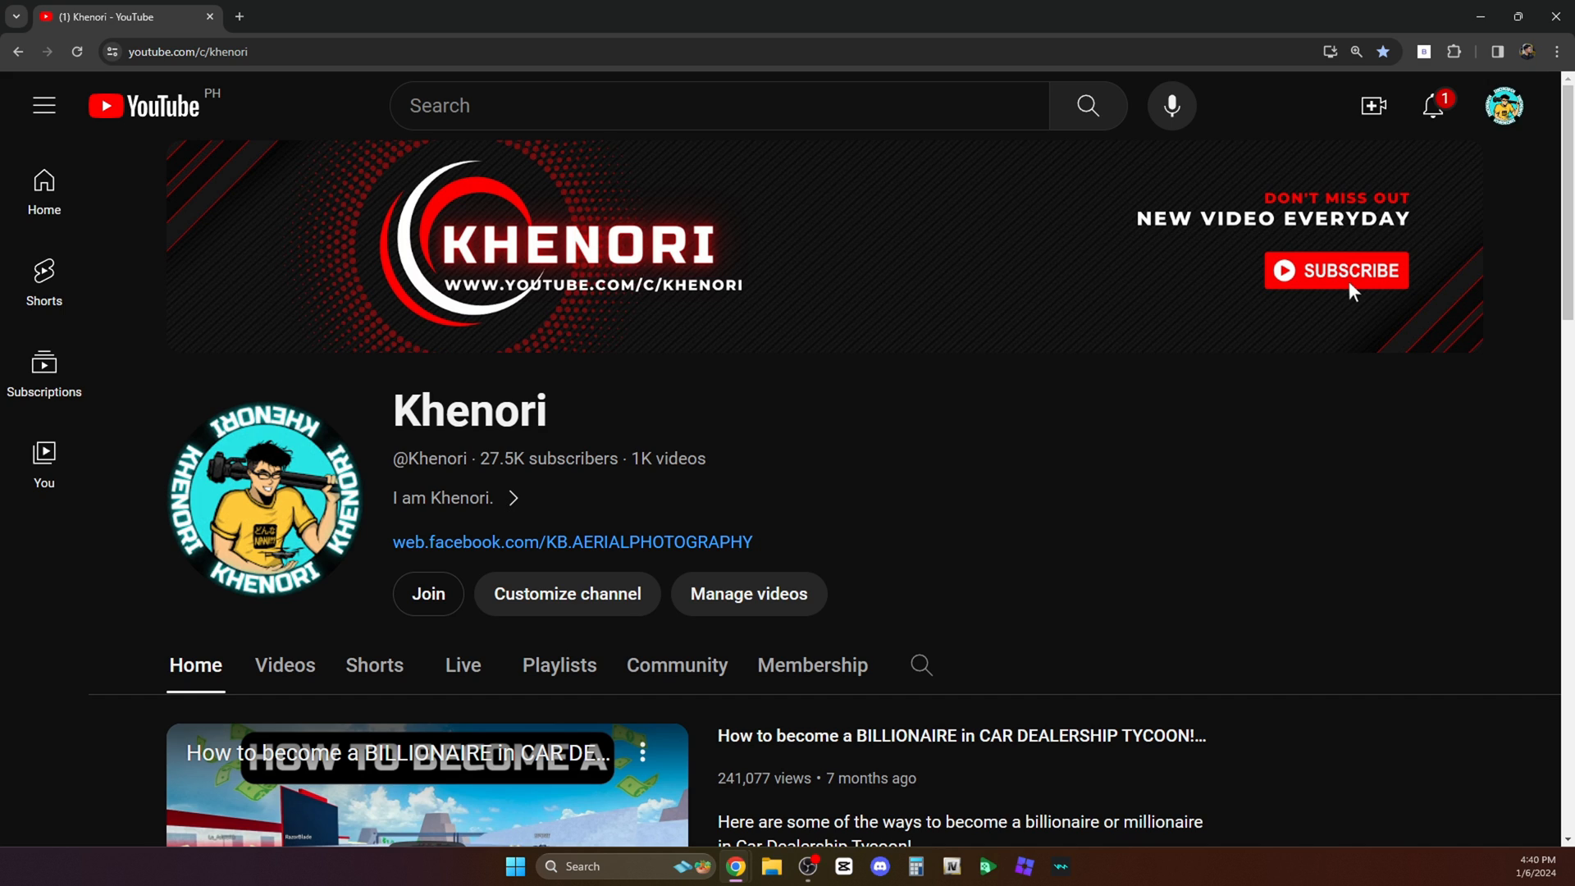
mouse_move(998, 355)
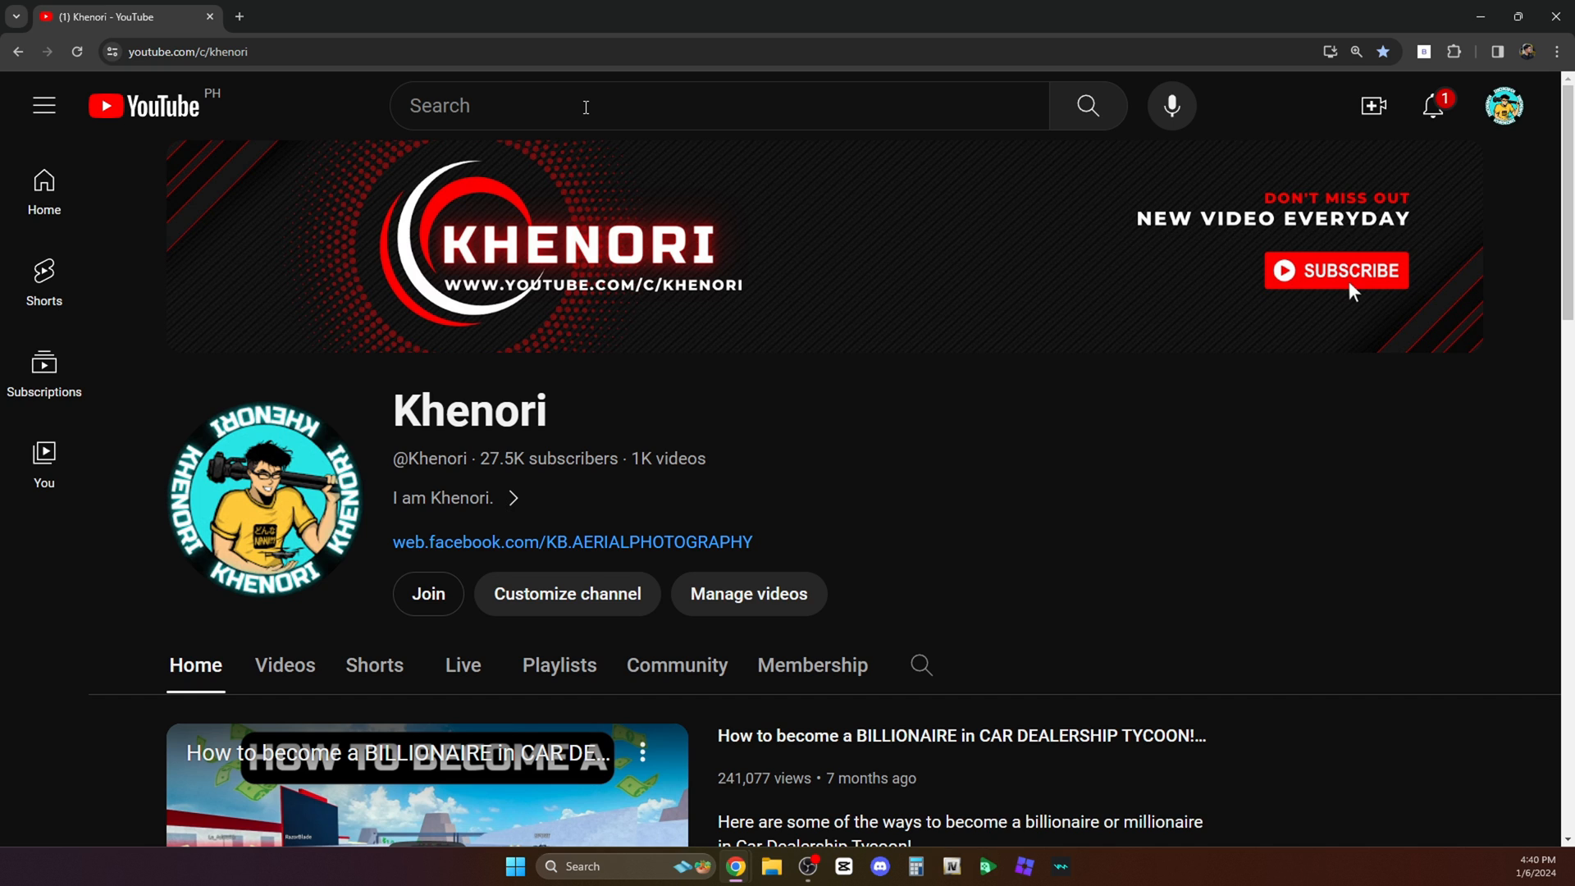
text(bloxstrap download)
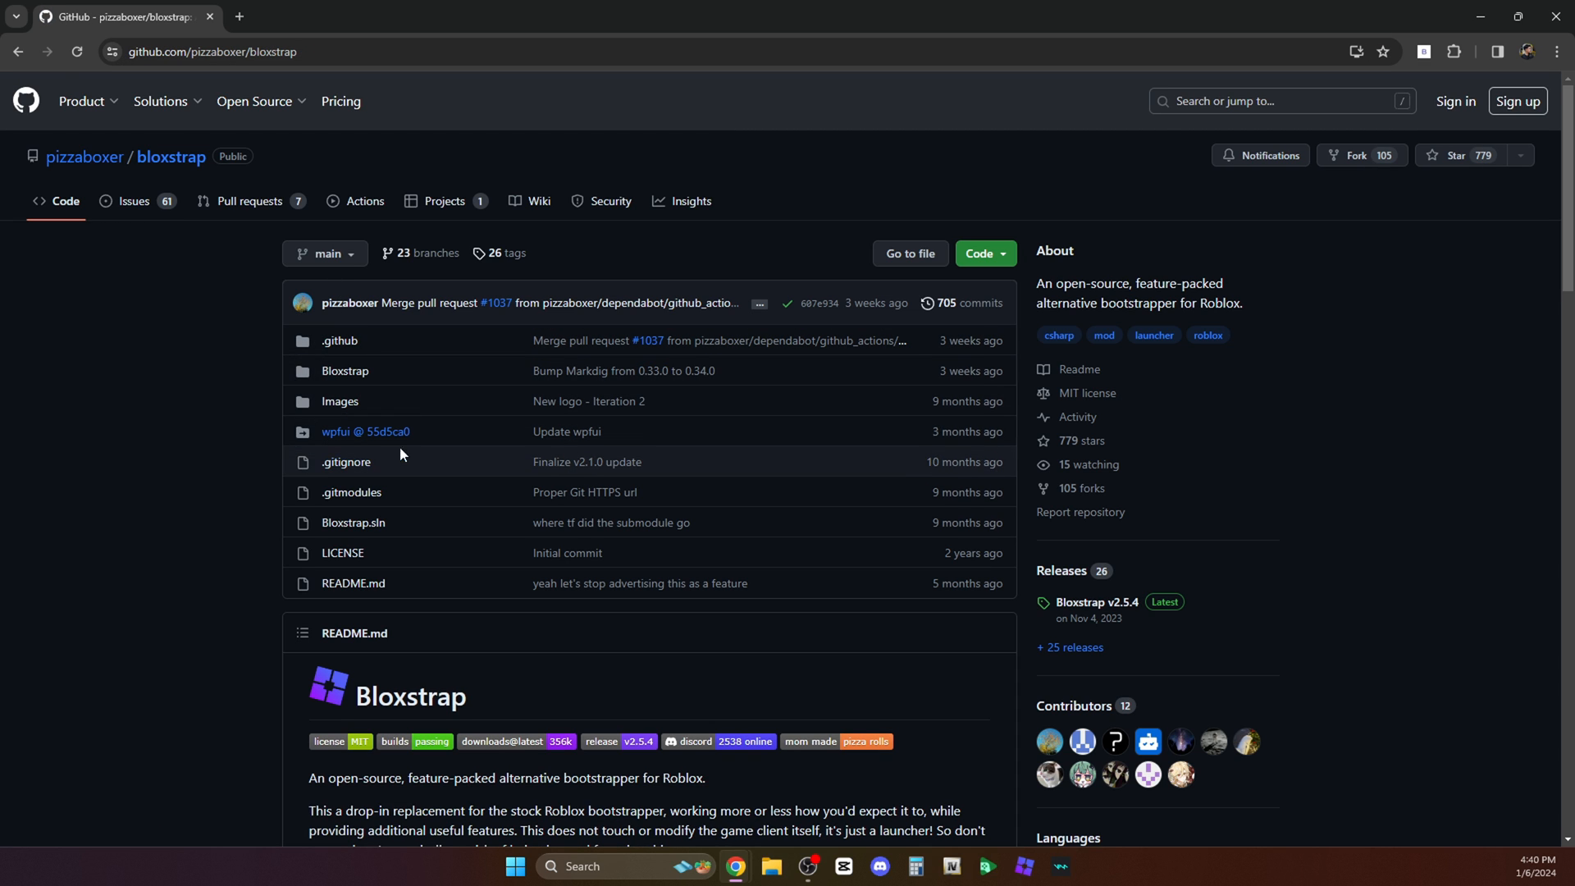
From the README, reach the latest release and download Bloxstrap-v2.5.4.exe.
scroll(down, 3)
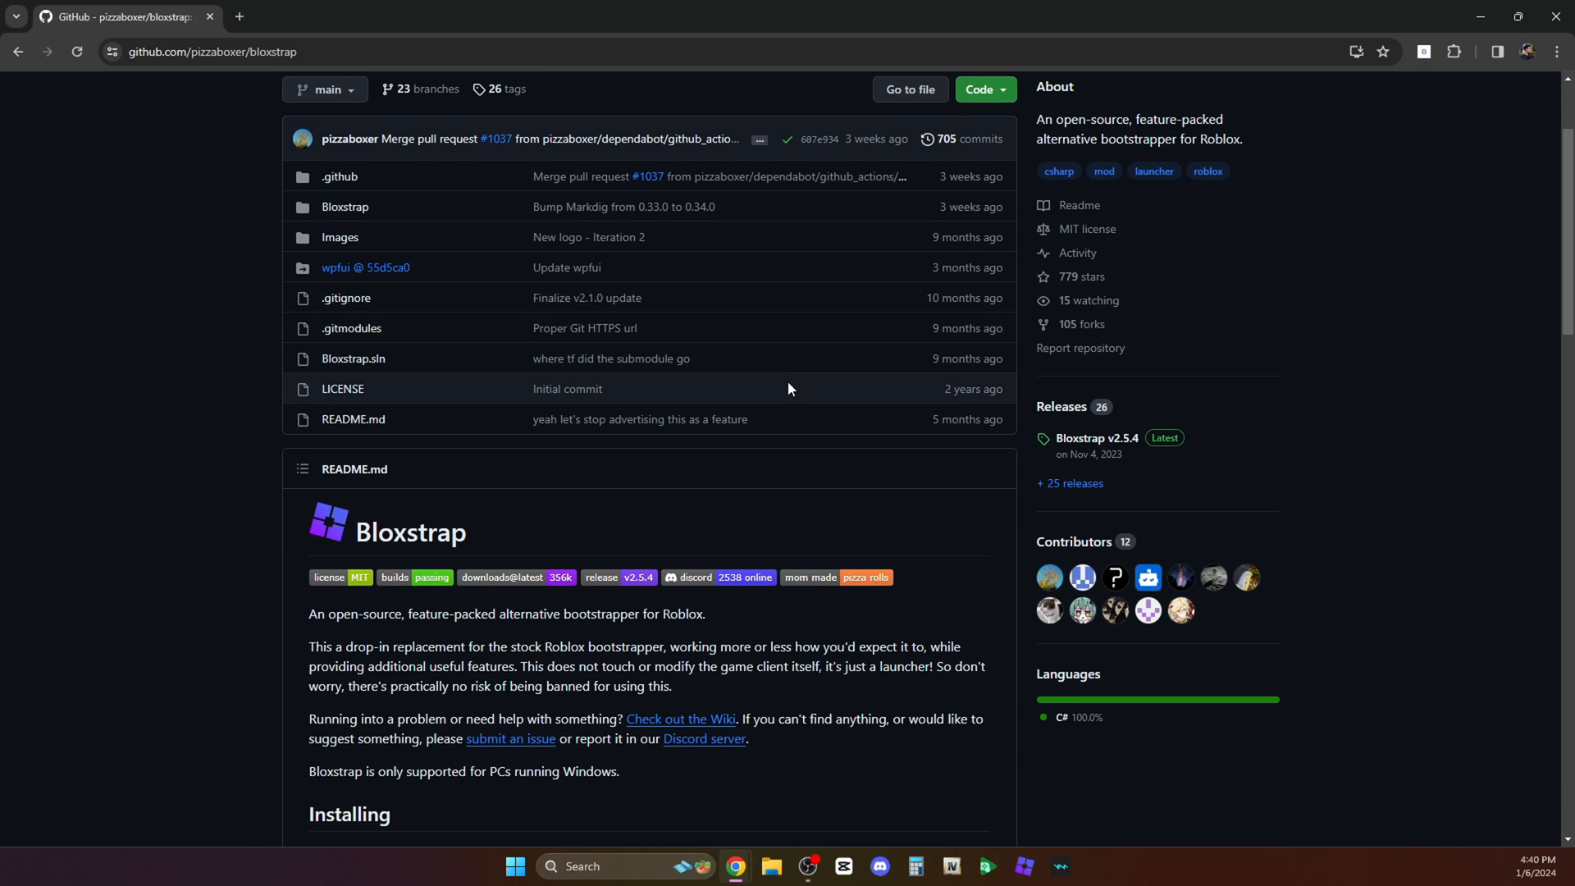
scroll(down, 3)
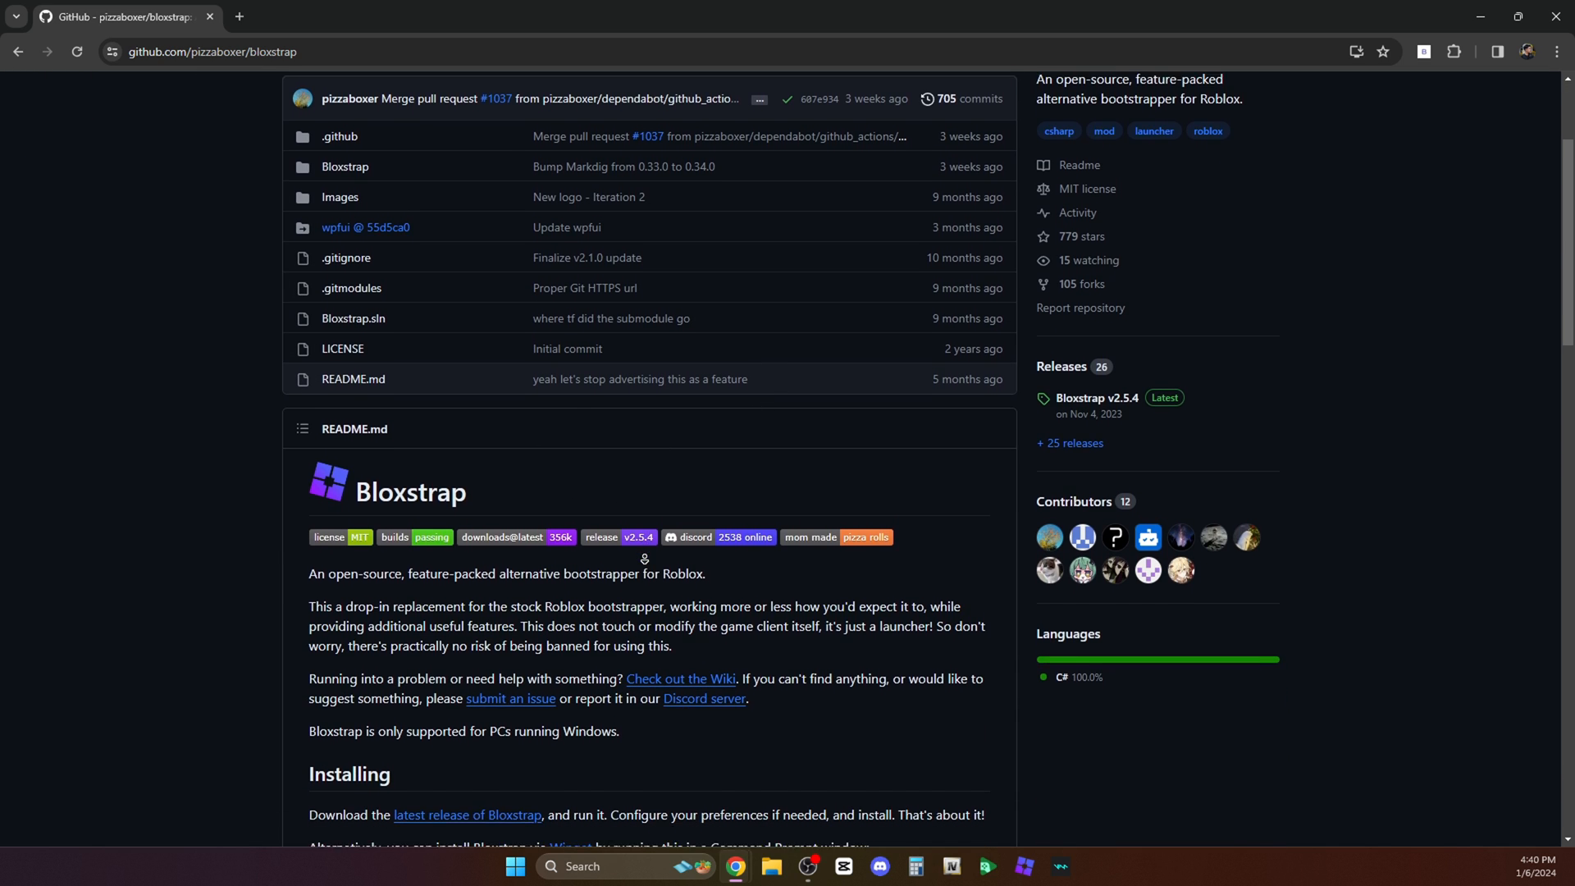
scroll(down, 3)
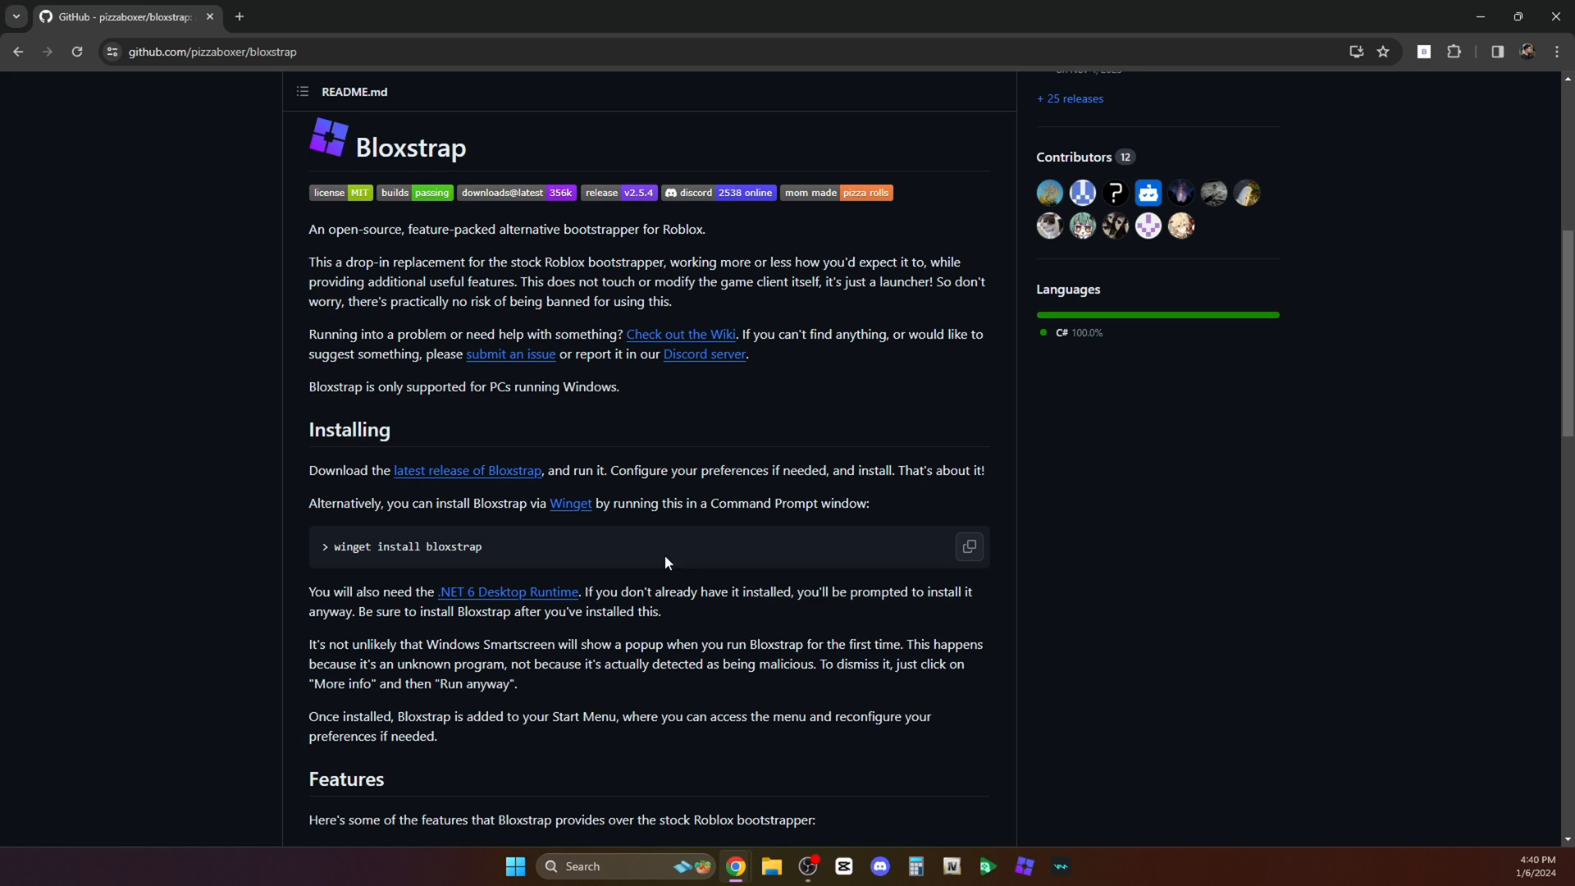
mouse_move(308, 527)
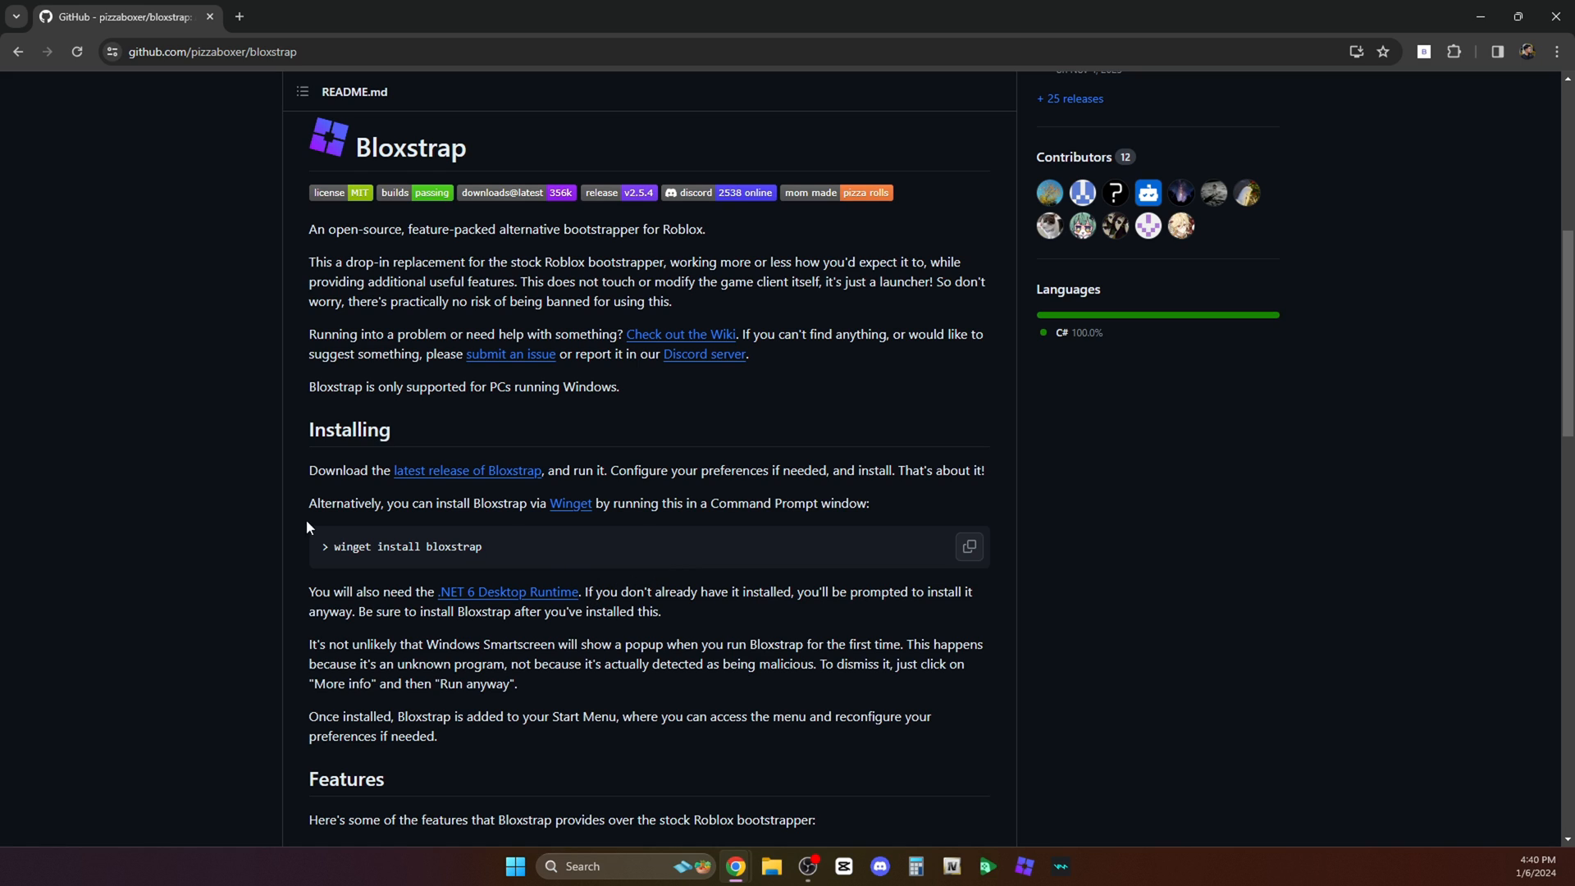
mouse_move(447, 486)
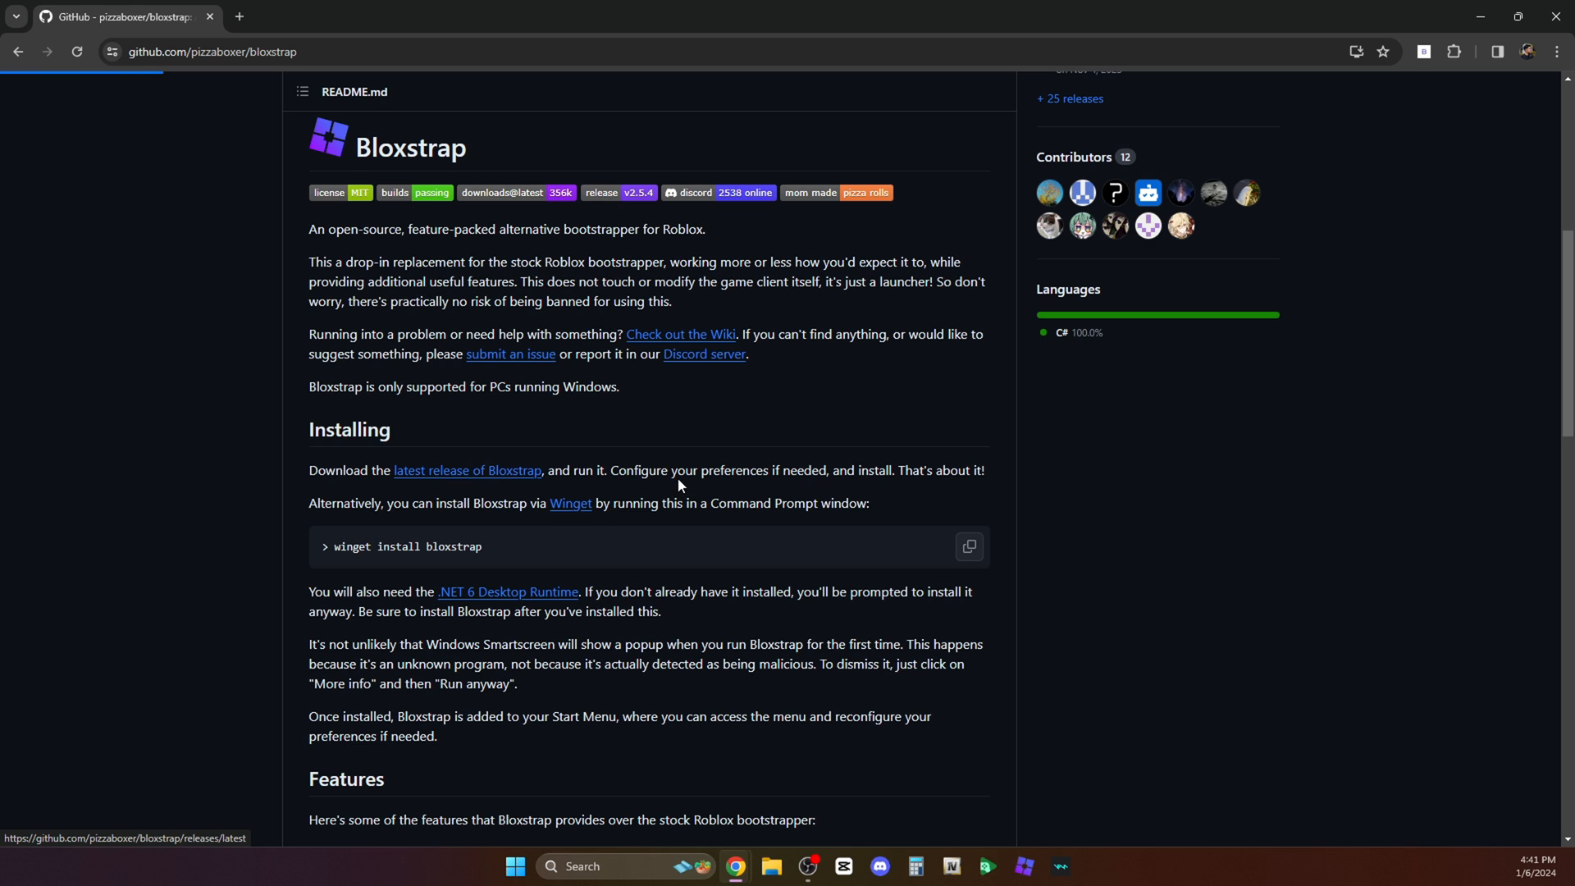
click(467, 470)
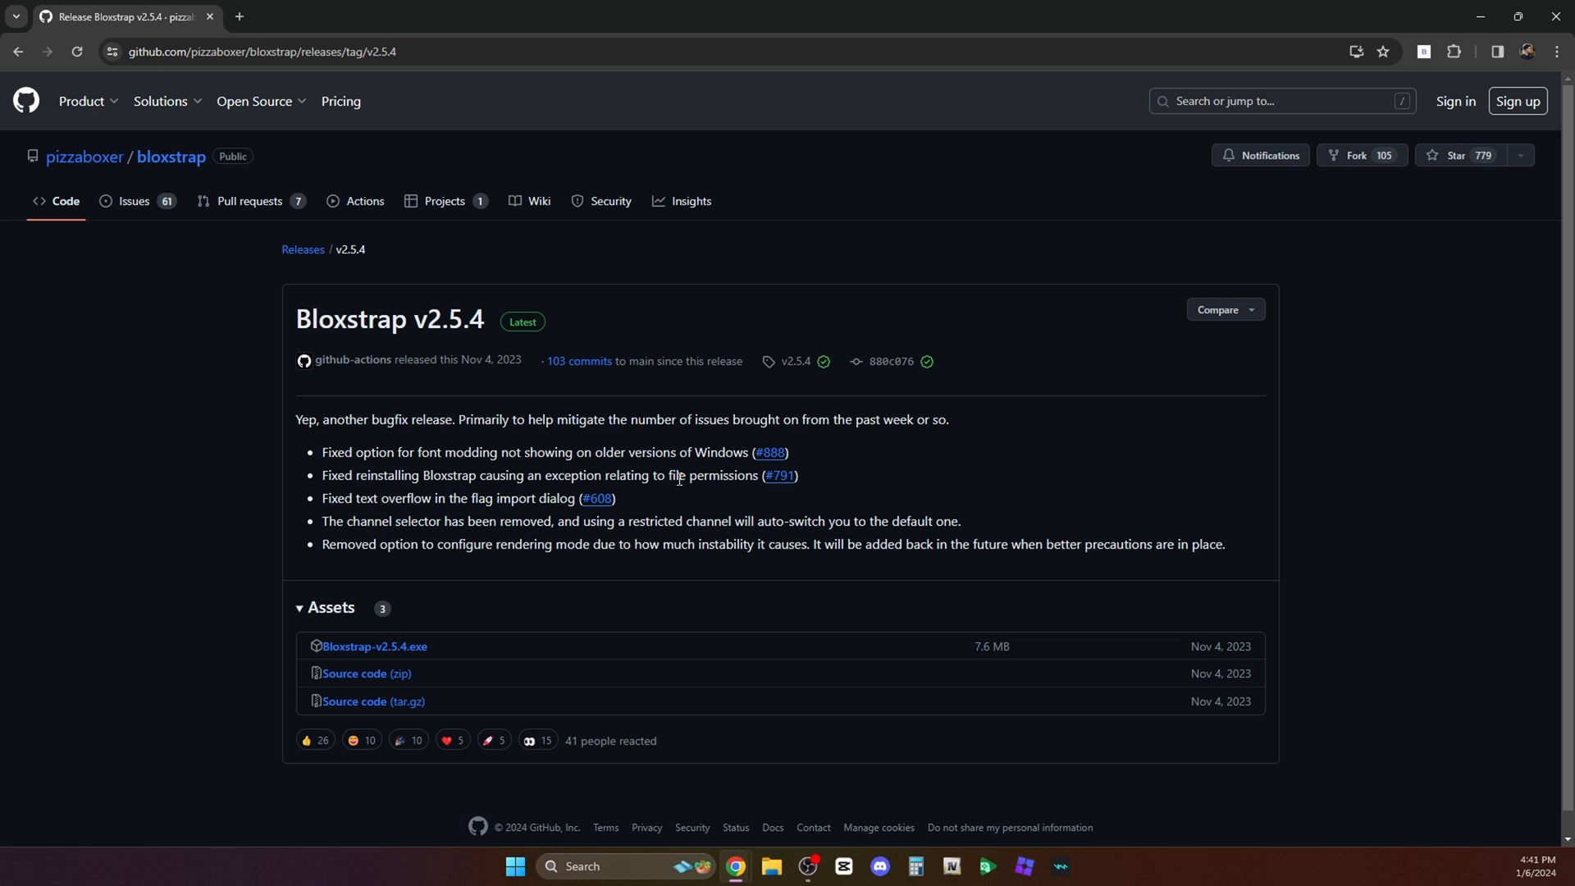
mouse_move(368, 669)
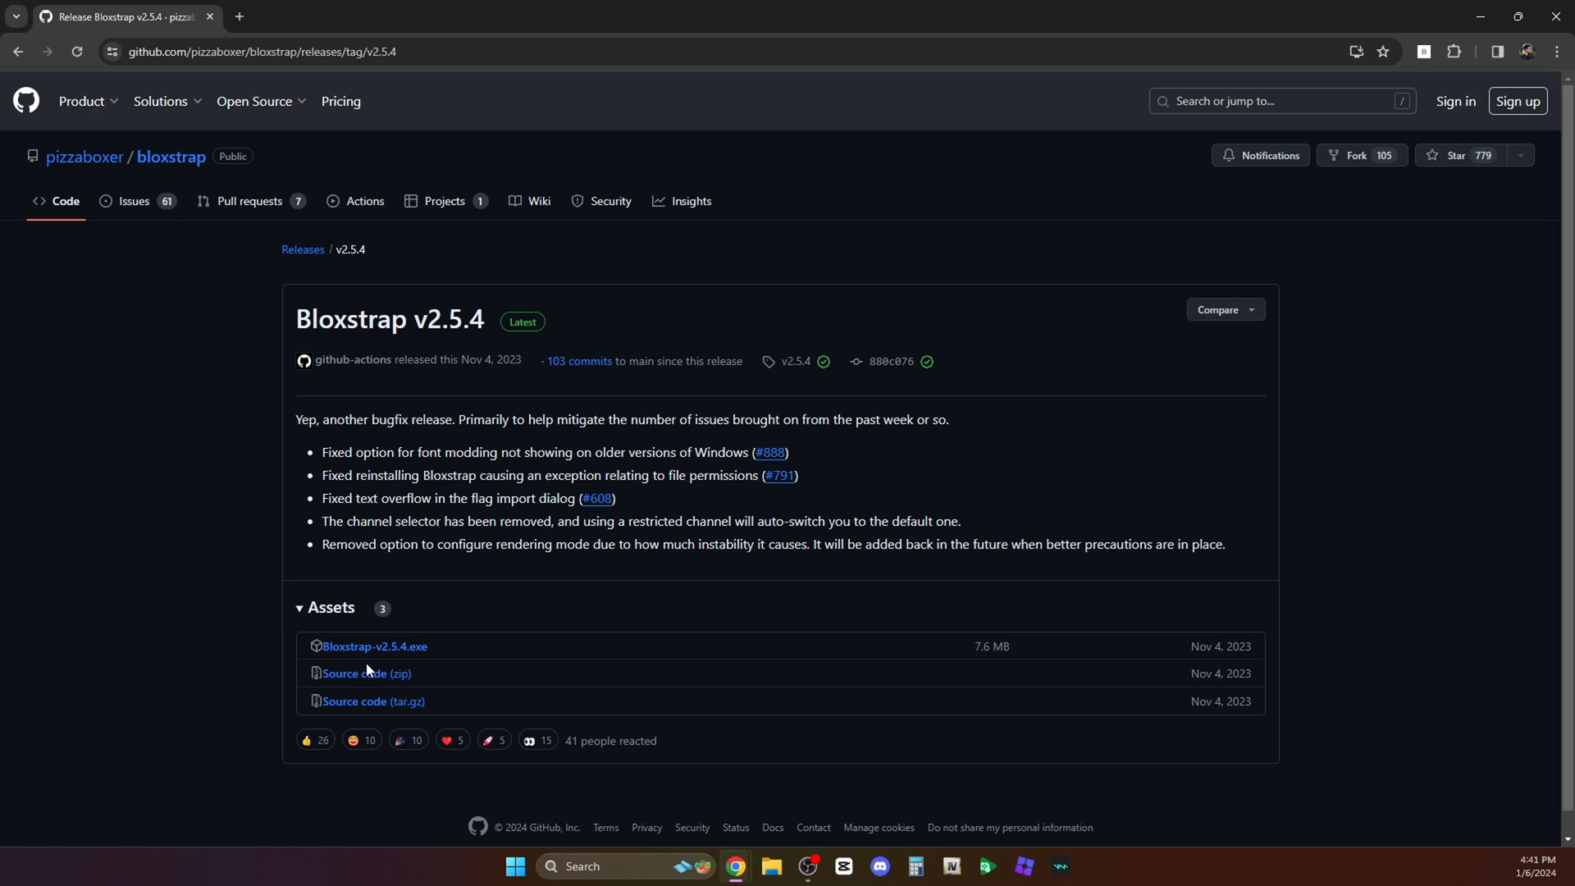
mouse_move(403, 664)
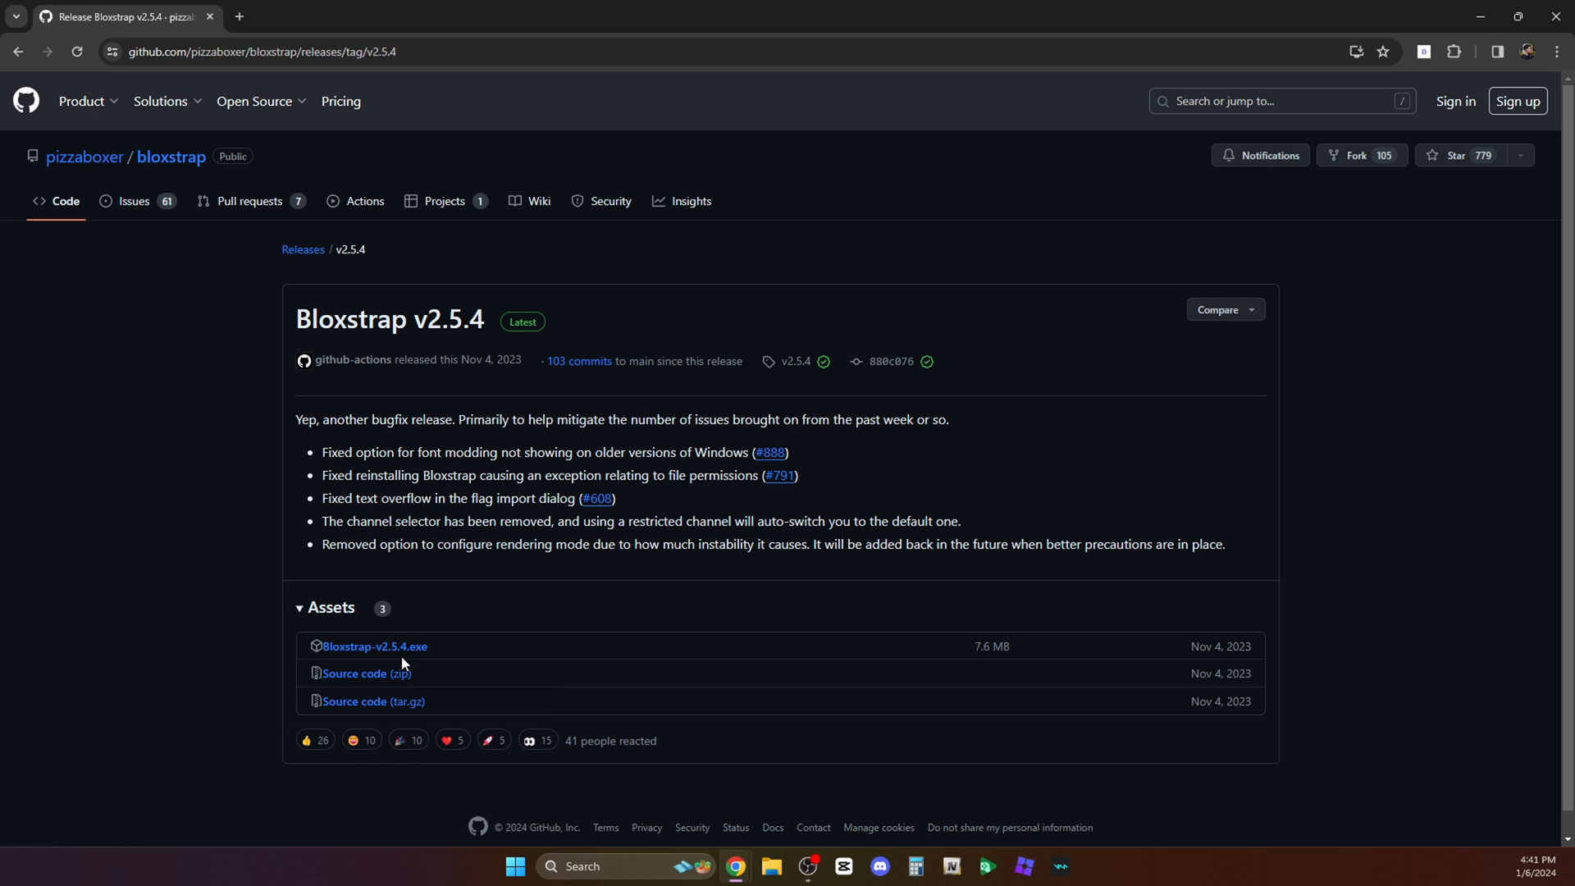
click(375, 646)
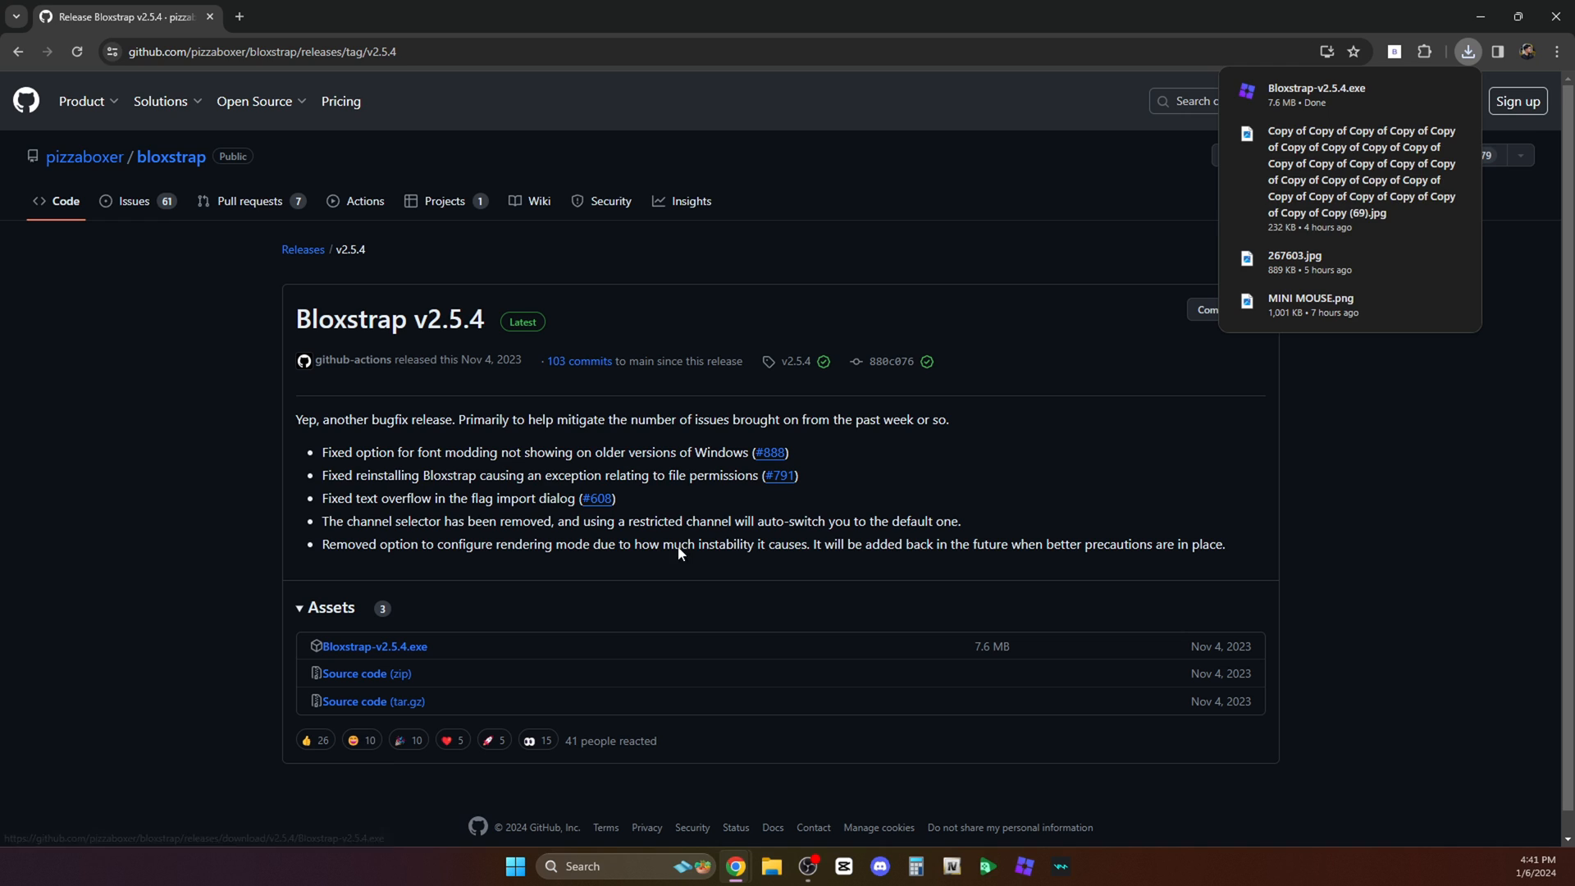
mouse_move(1316, 93)
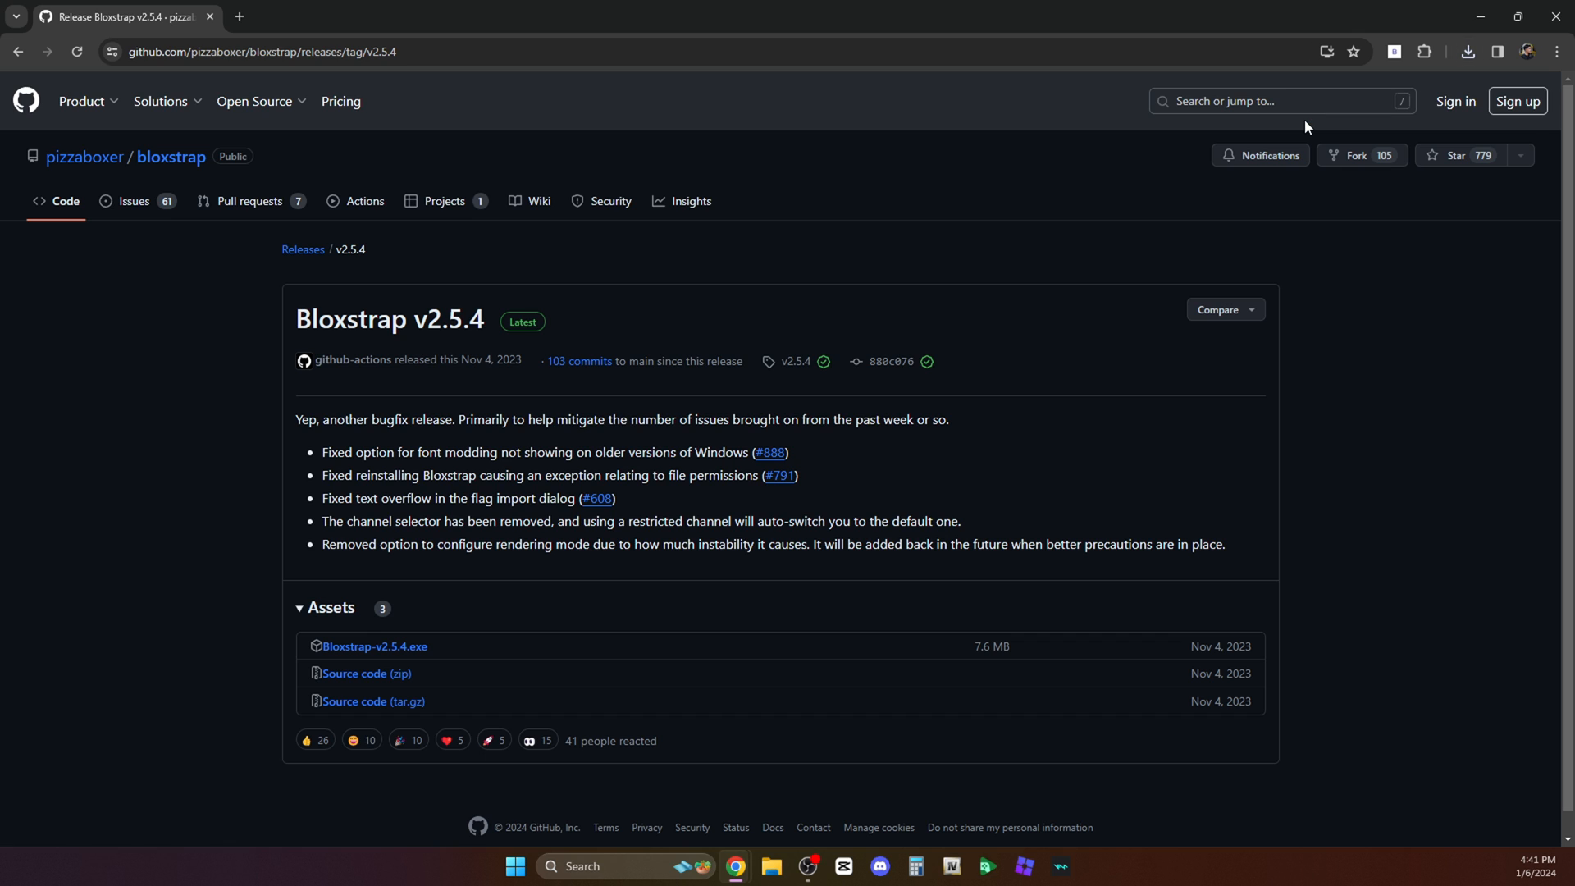
Run the downloaded installer and change the FastFlags framerate limit from 165 to 500.
click(1077, 866)
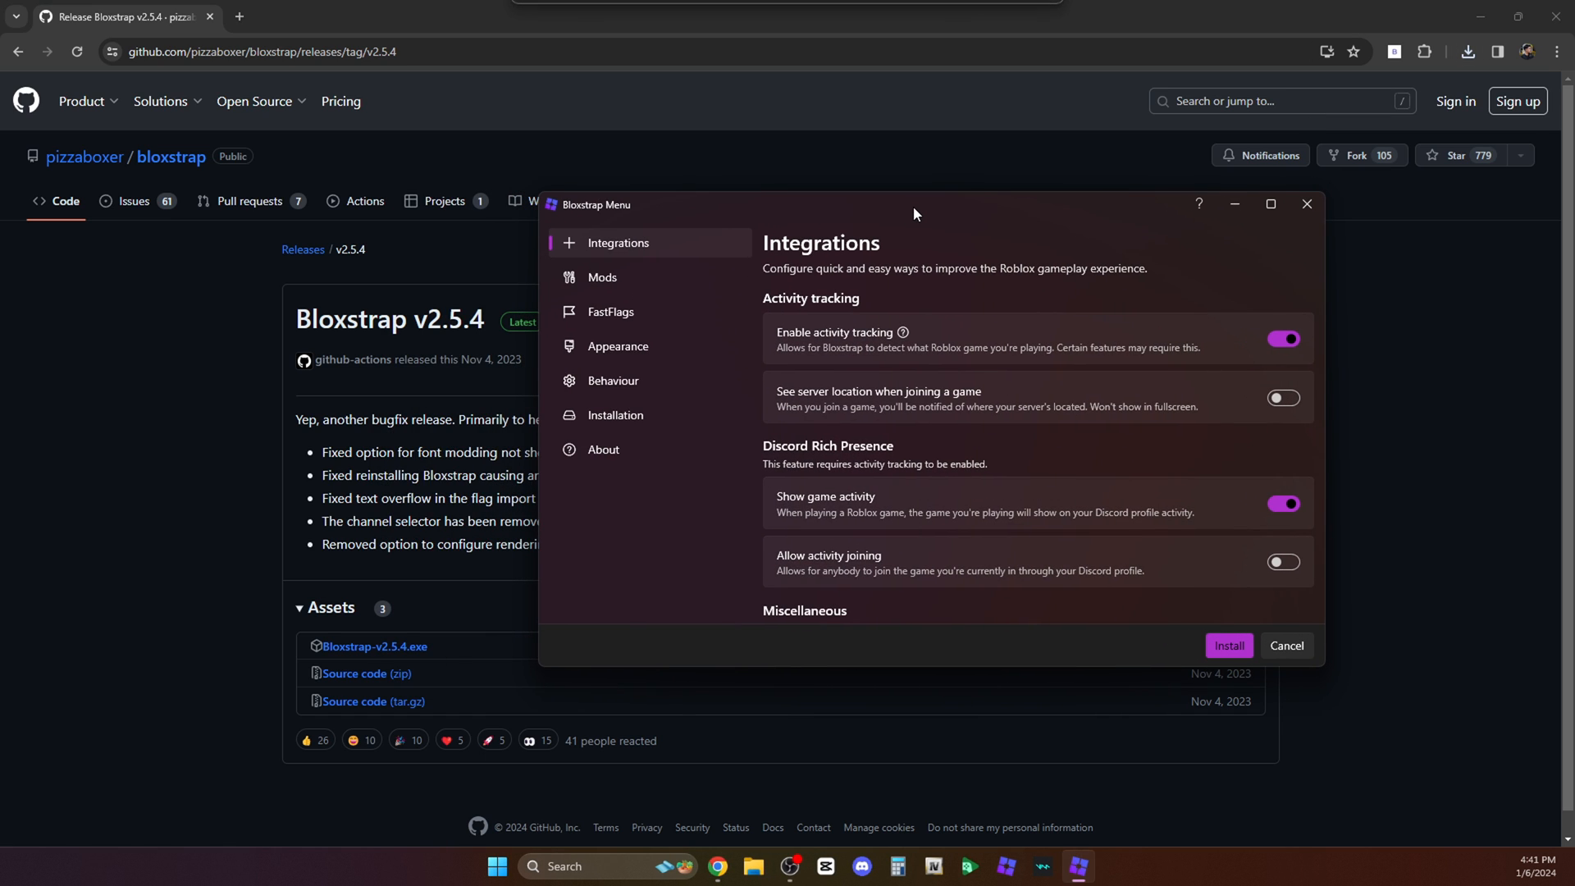
mouse_move(854, 242)
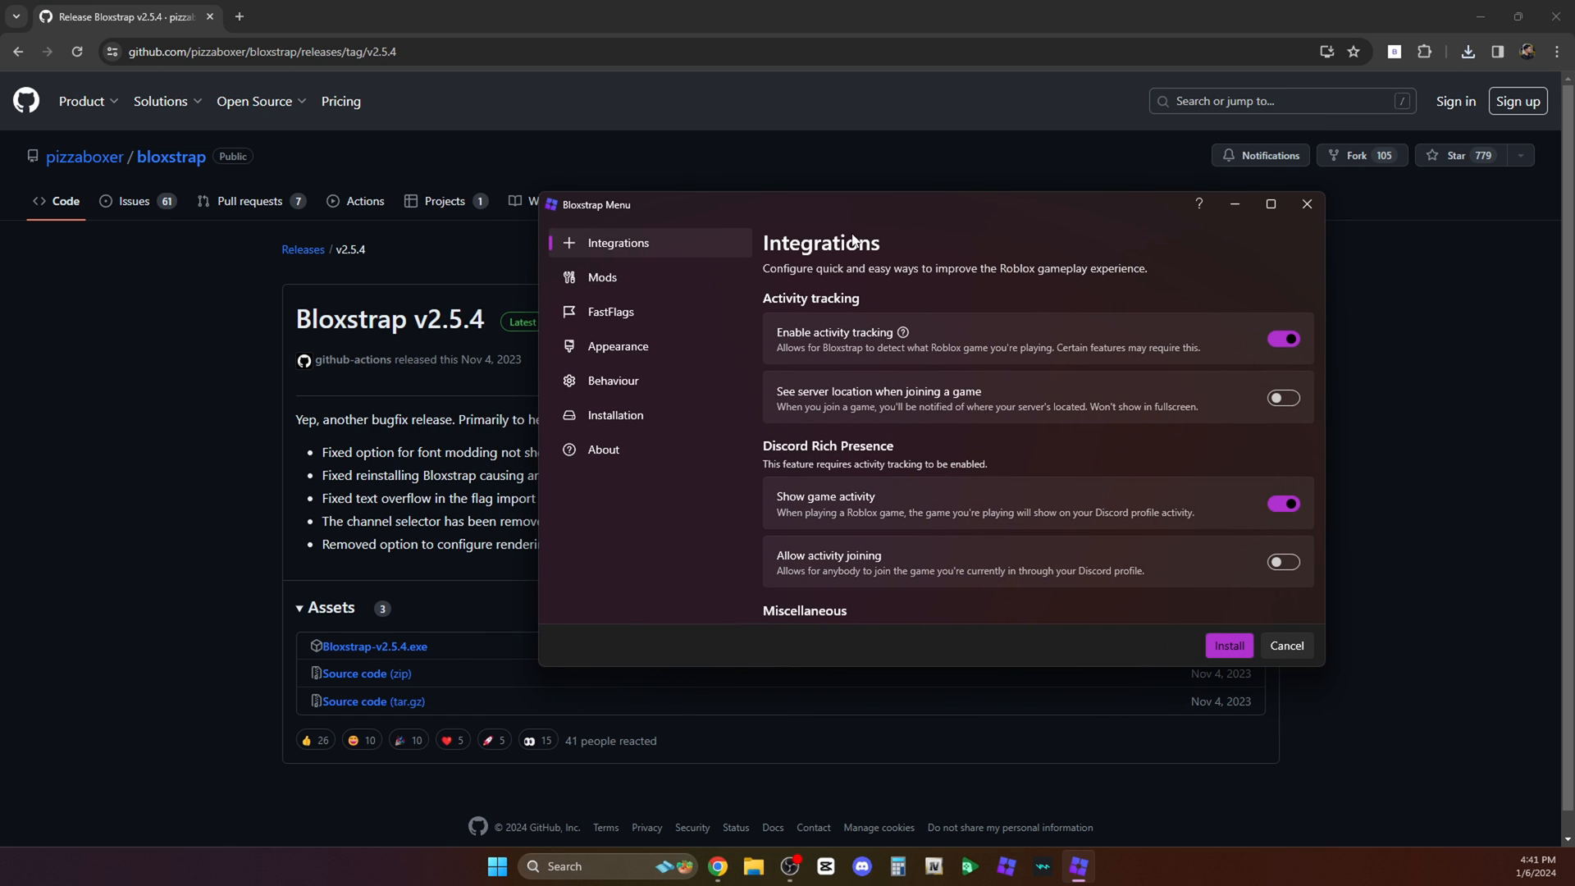
scroll(down, 3)
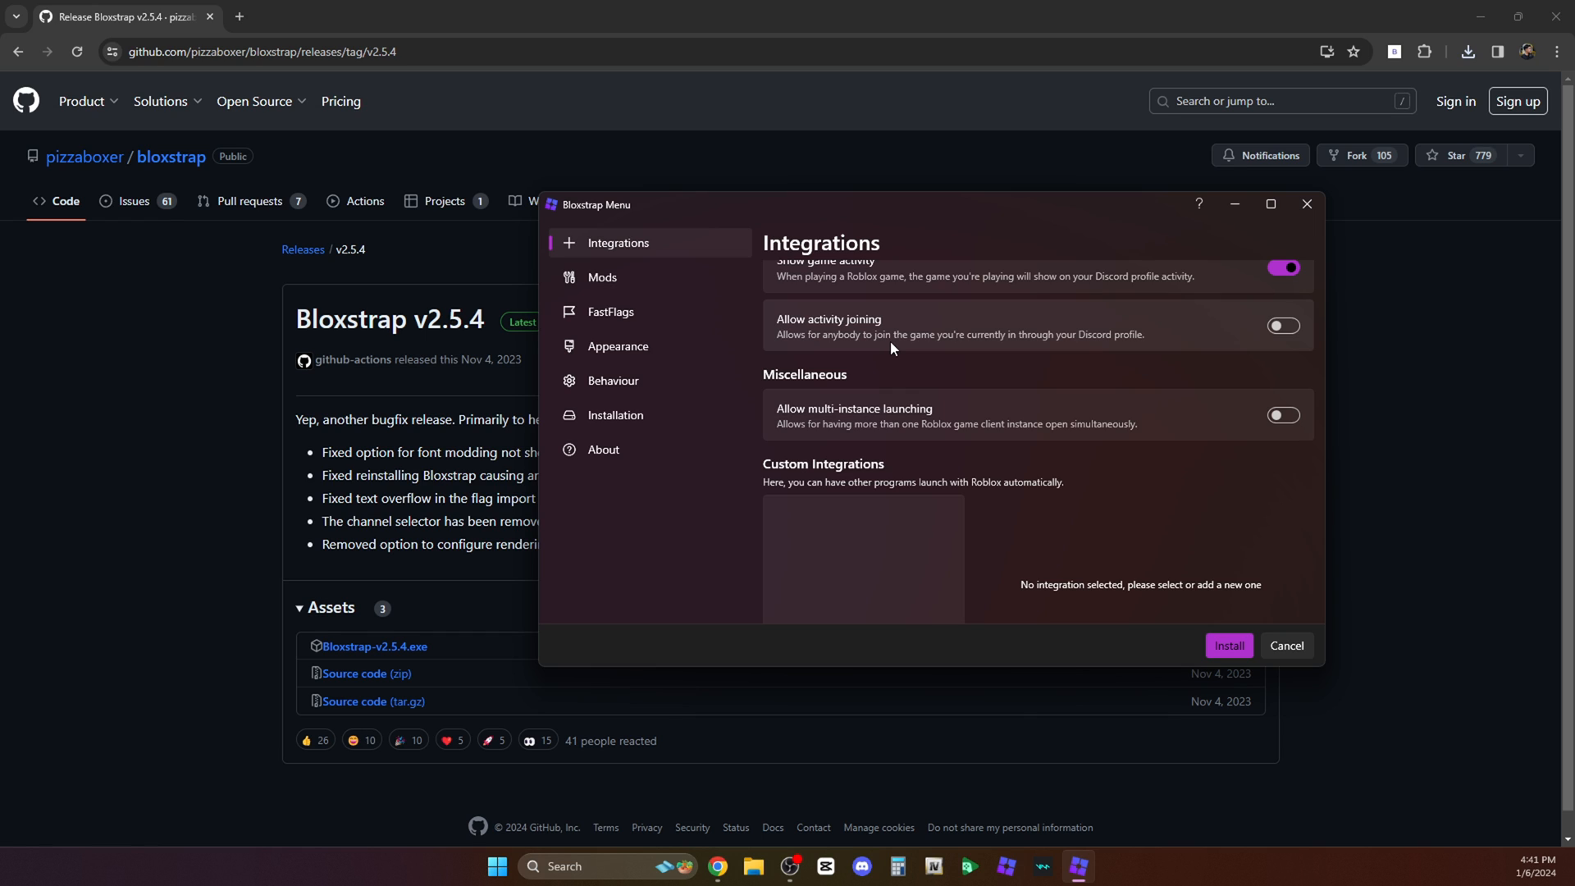
click(610, 312)
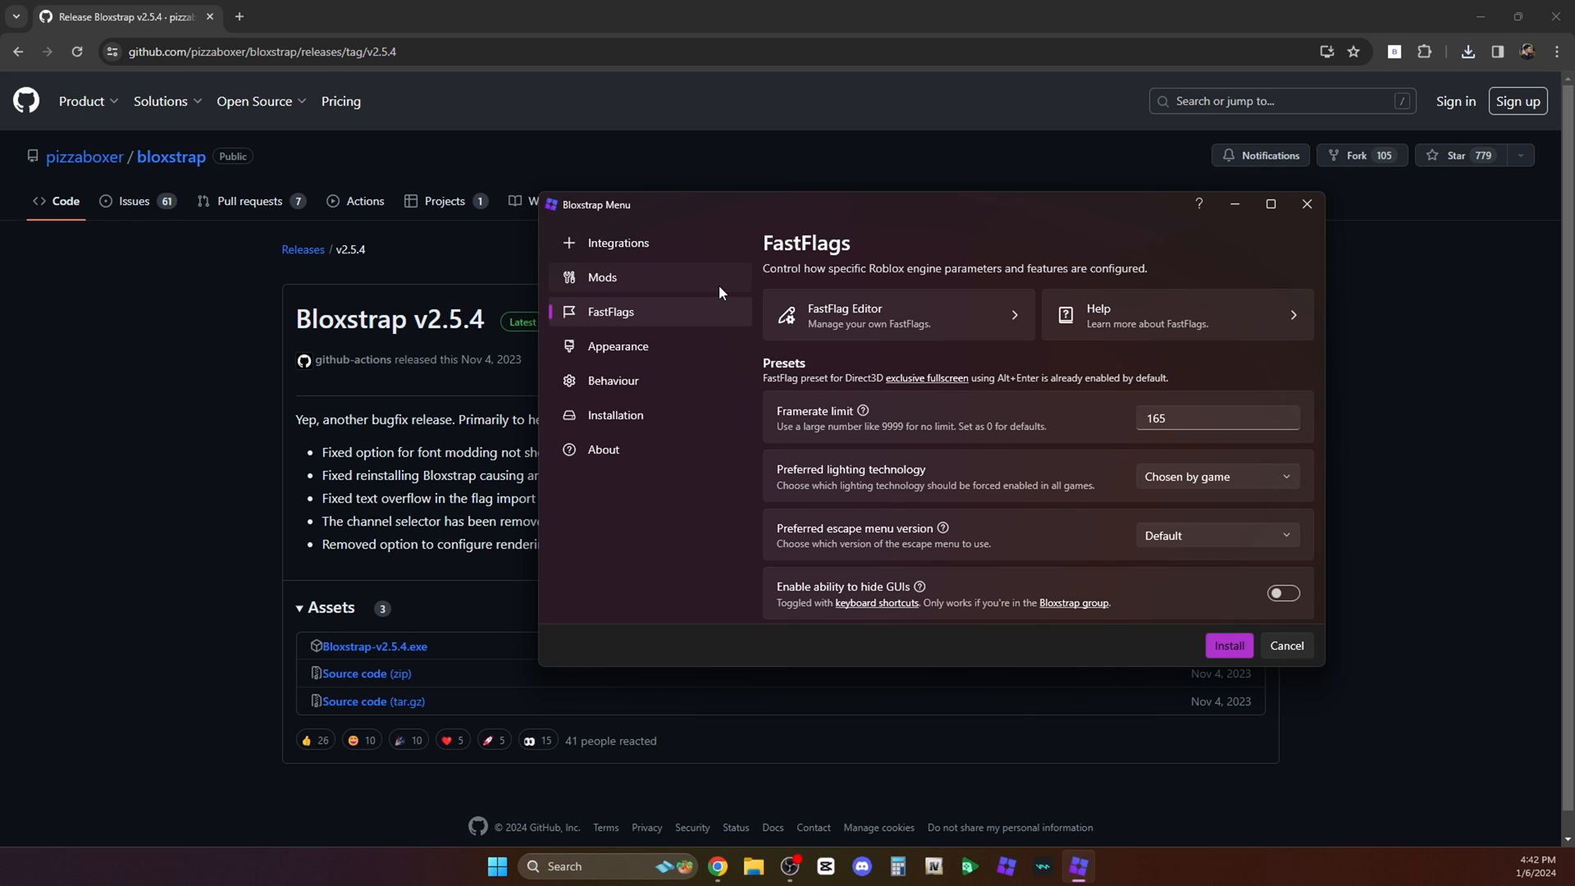
mouse_move(943, 426)
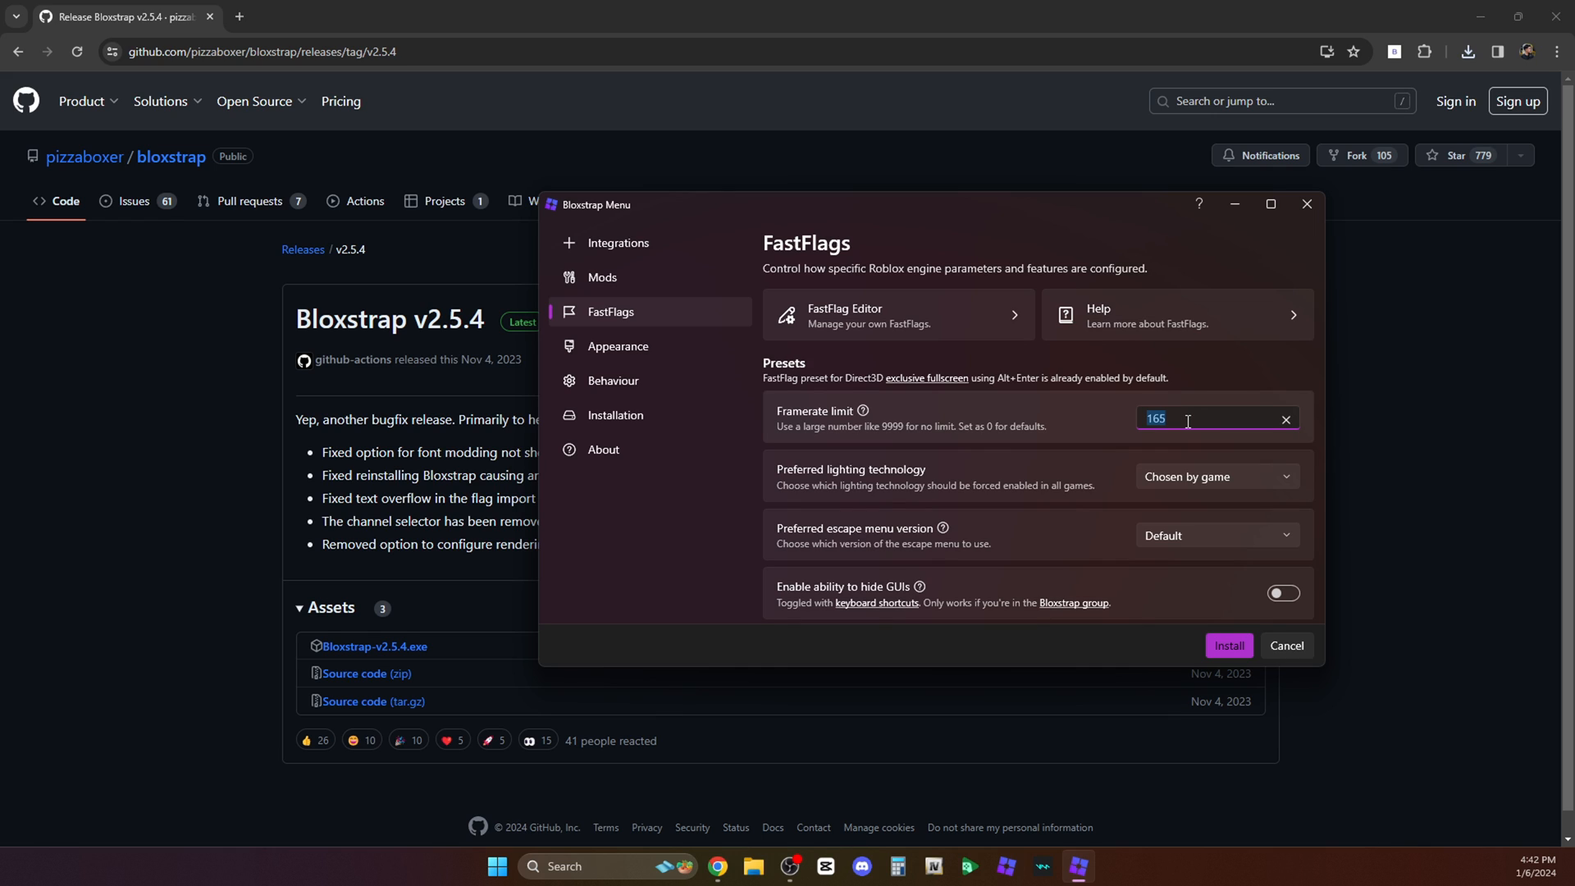
text(500)
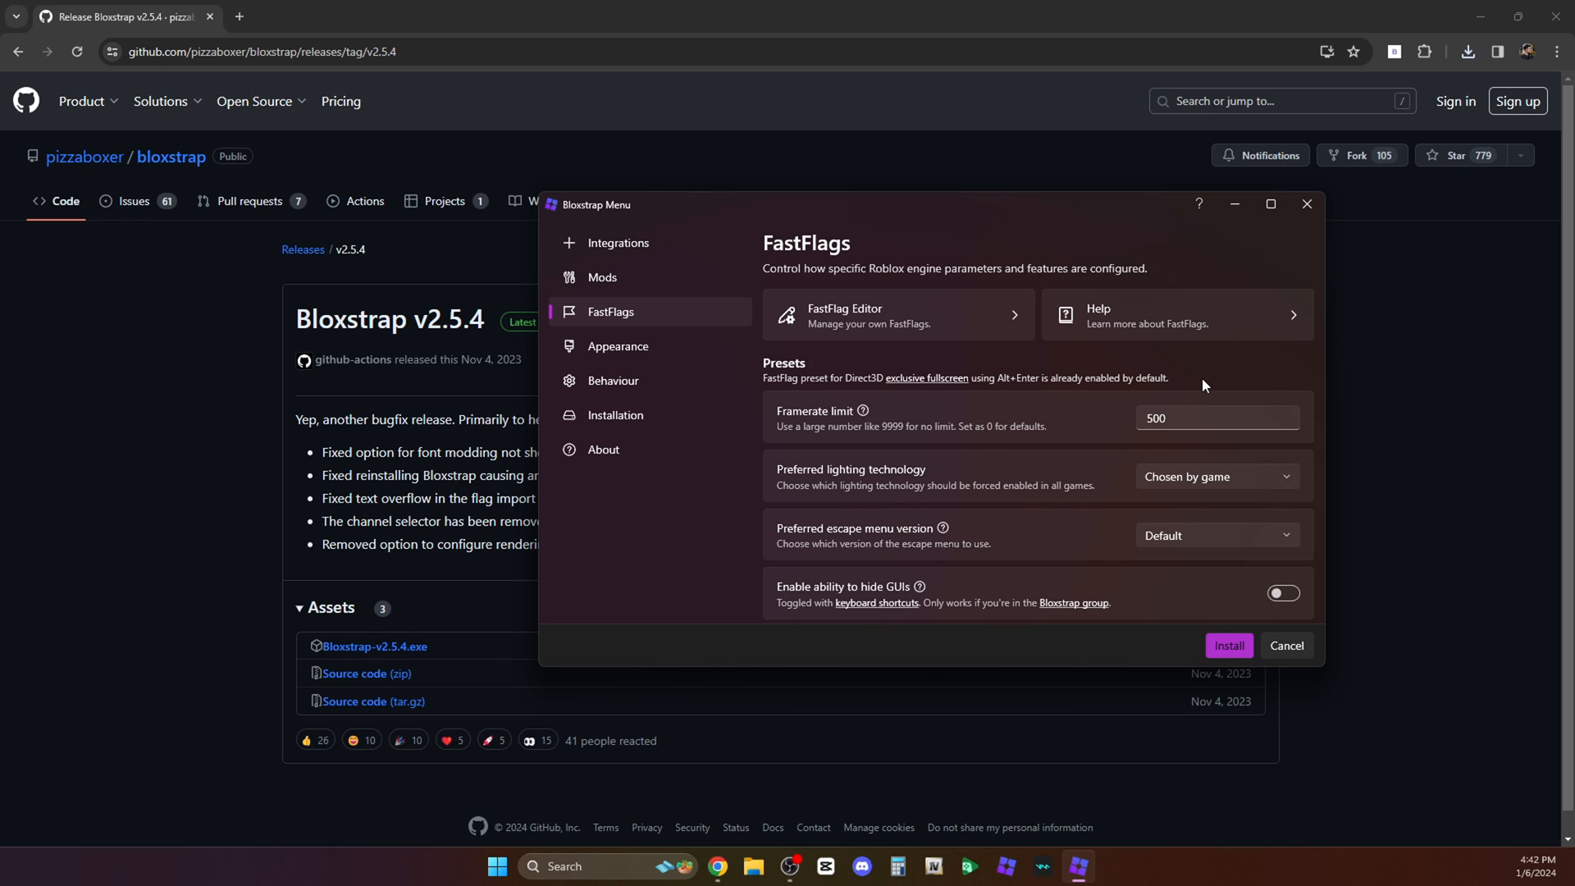
mouse_move(1151, 380)
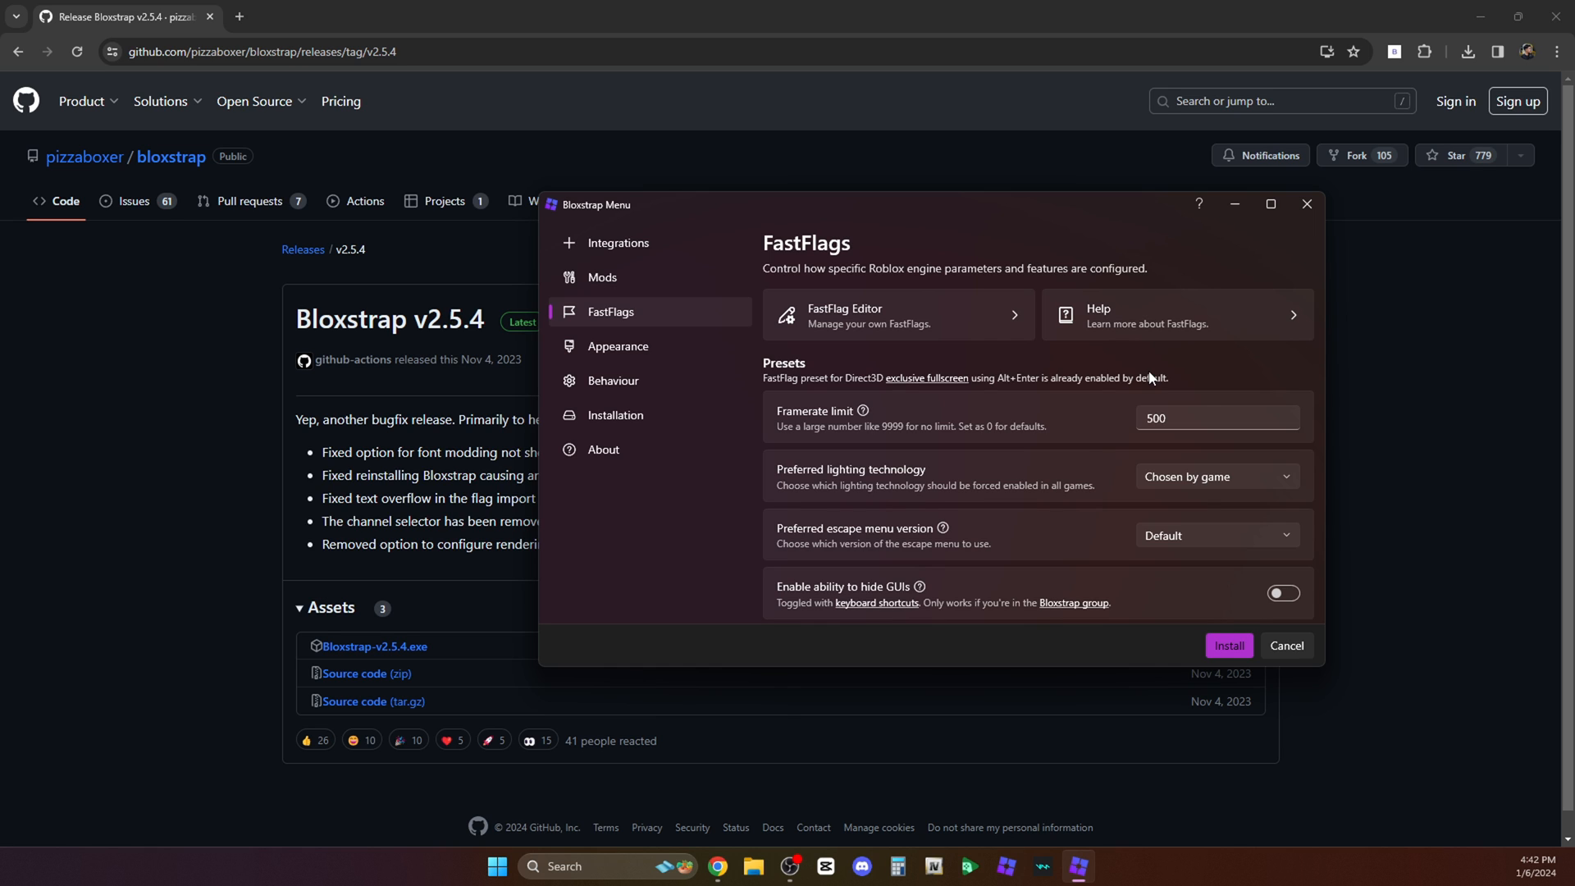
scroll(down, 3)
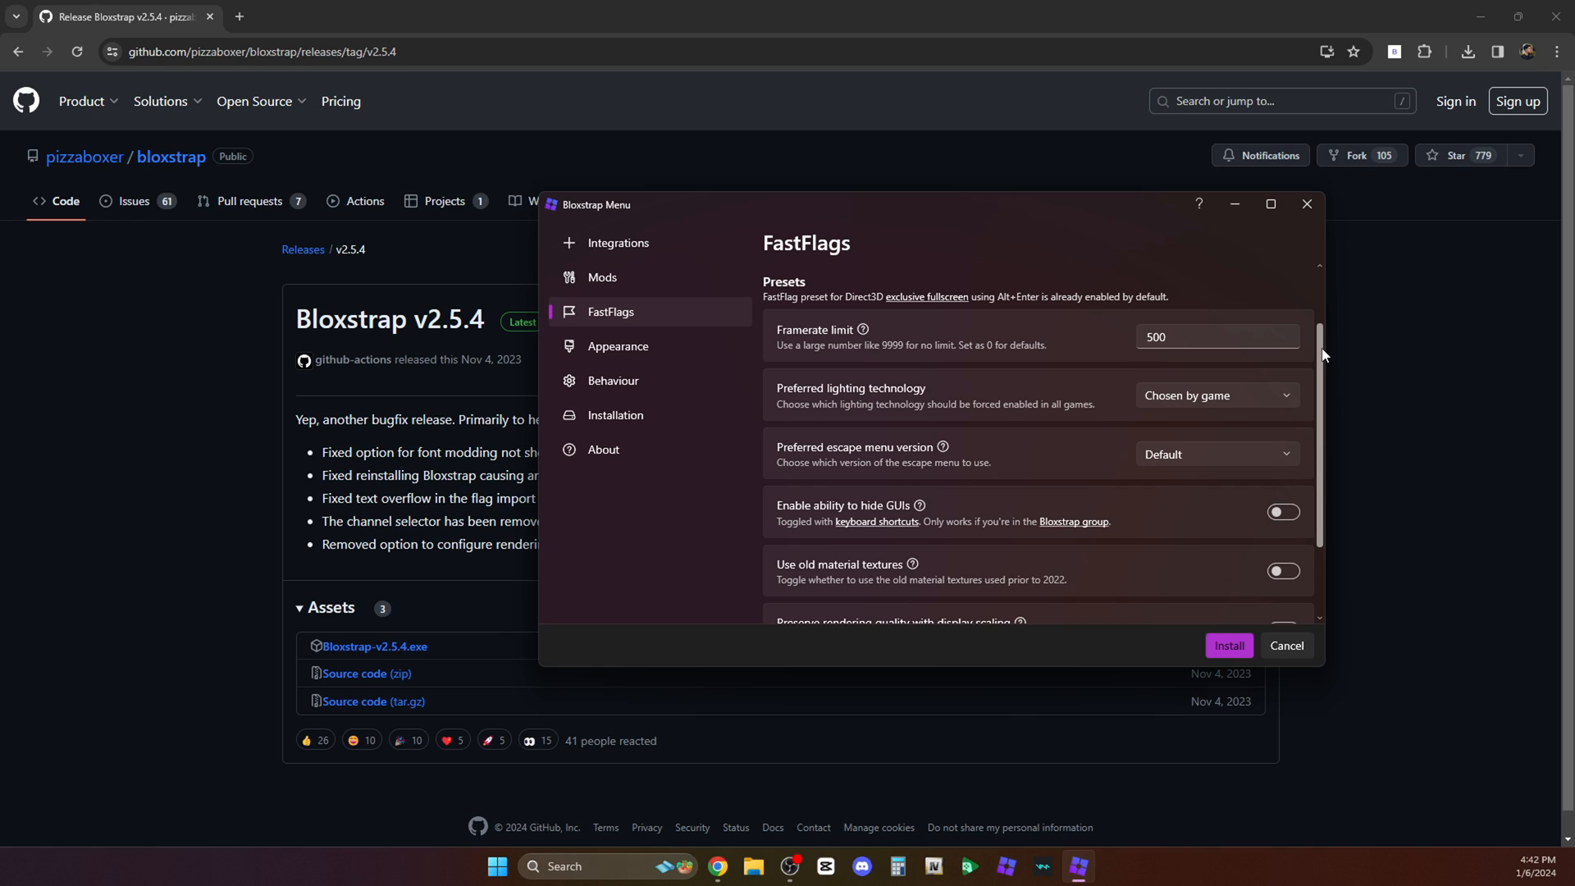
scroll(up, 3)
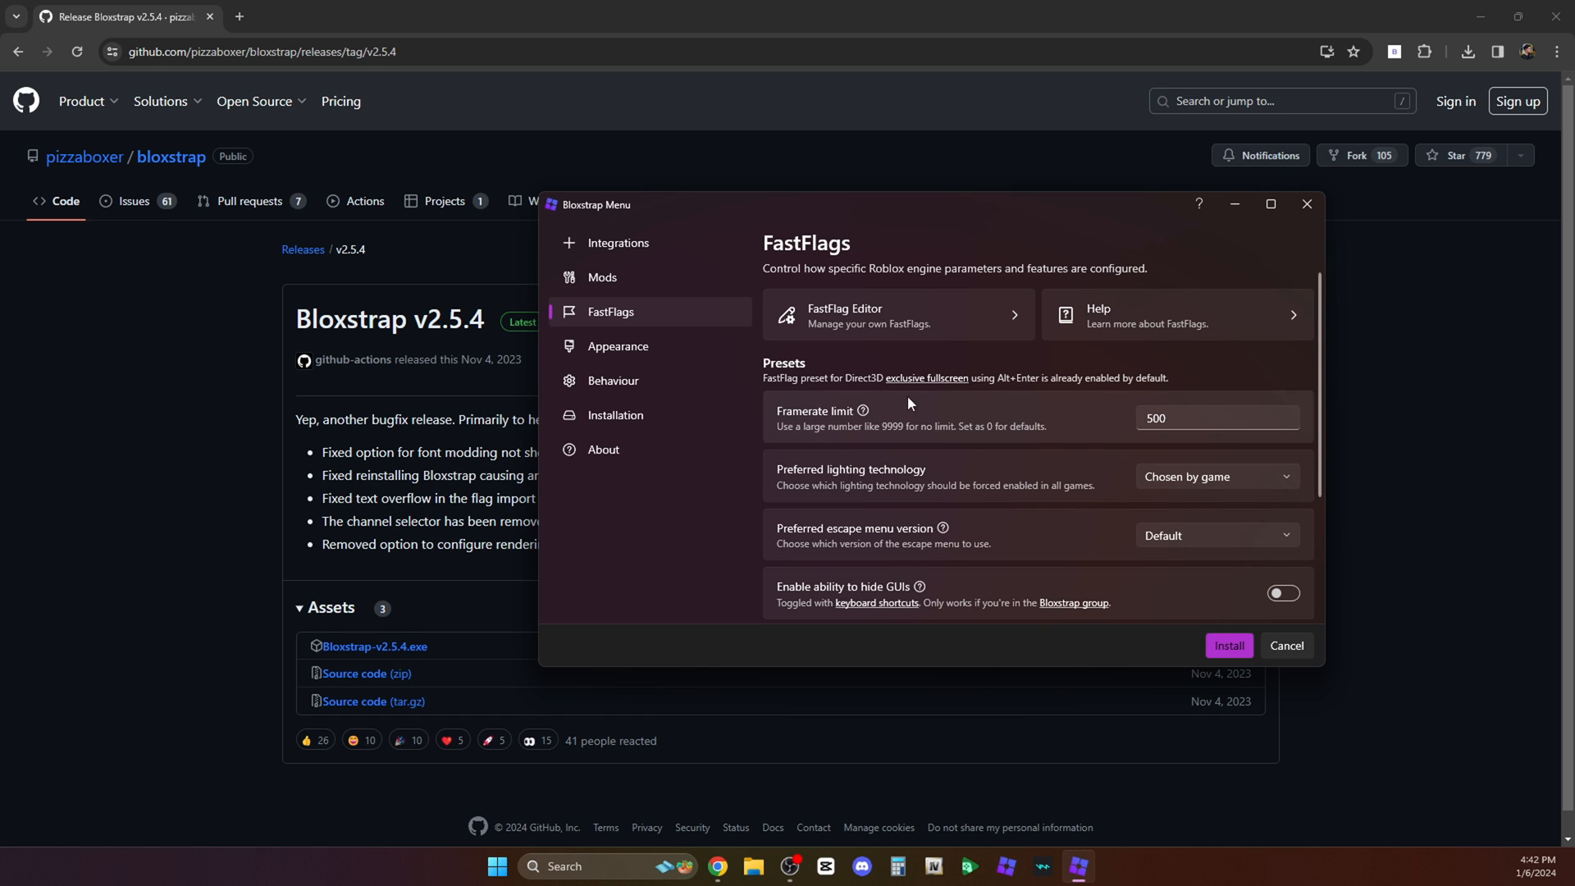
Set the FastFlags preferred lighting technology to Future (Phase 3).
click(618, 242)
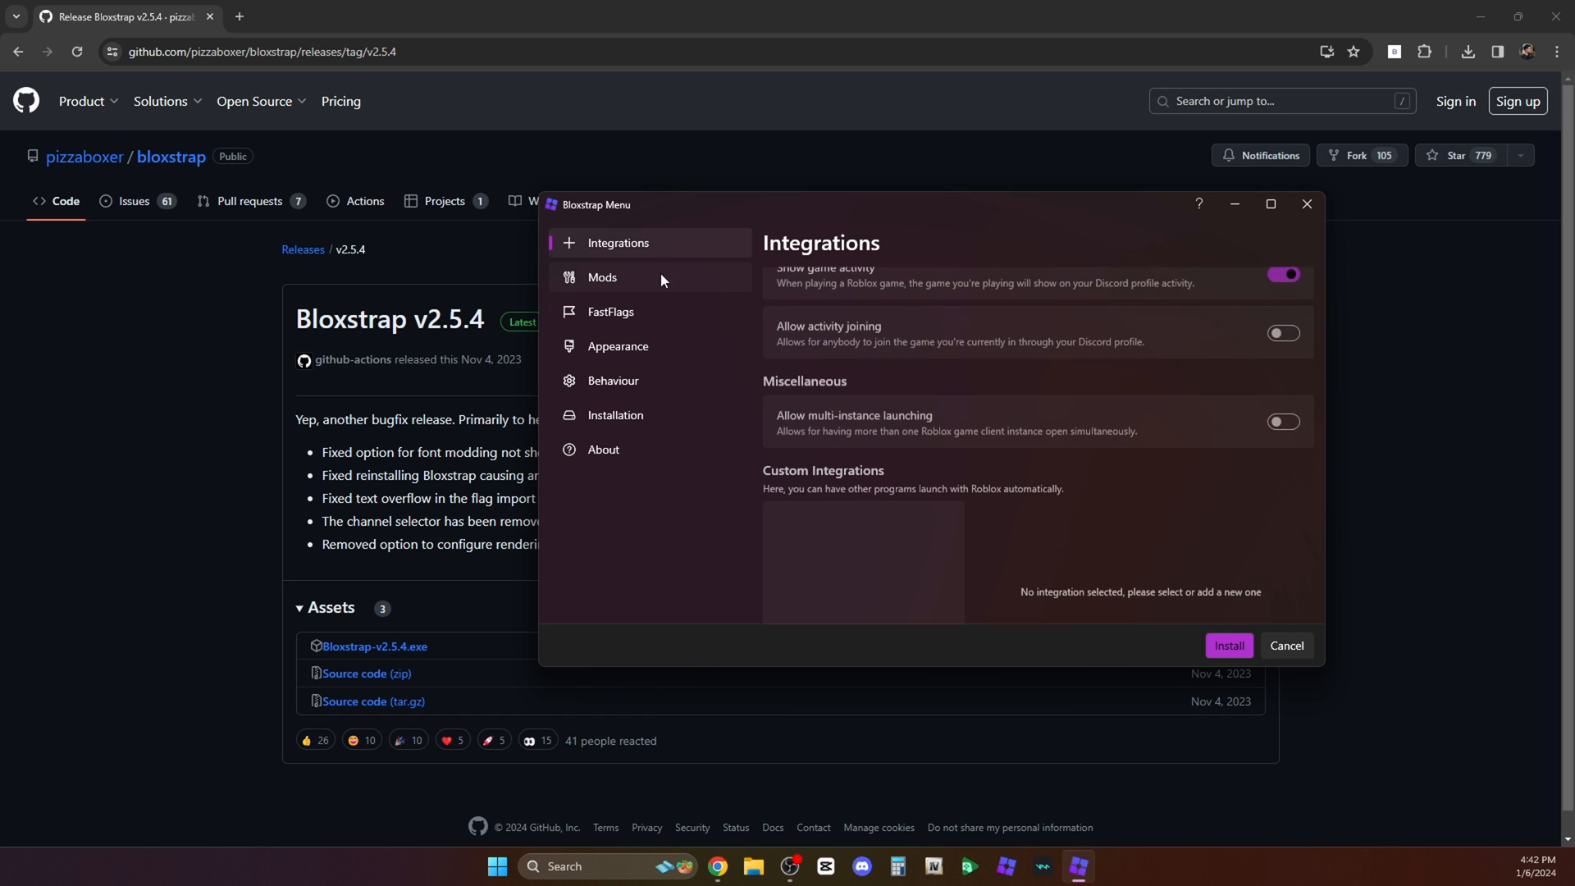
click(610, 312)
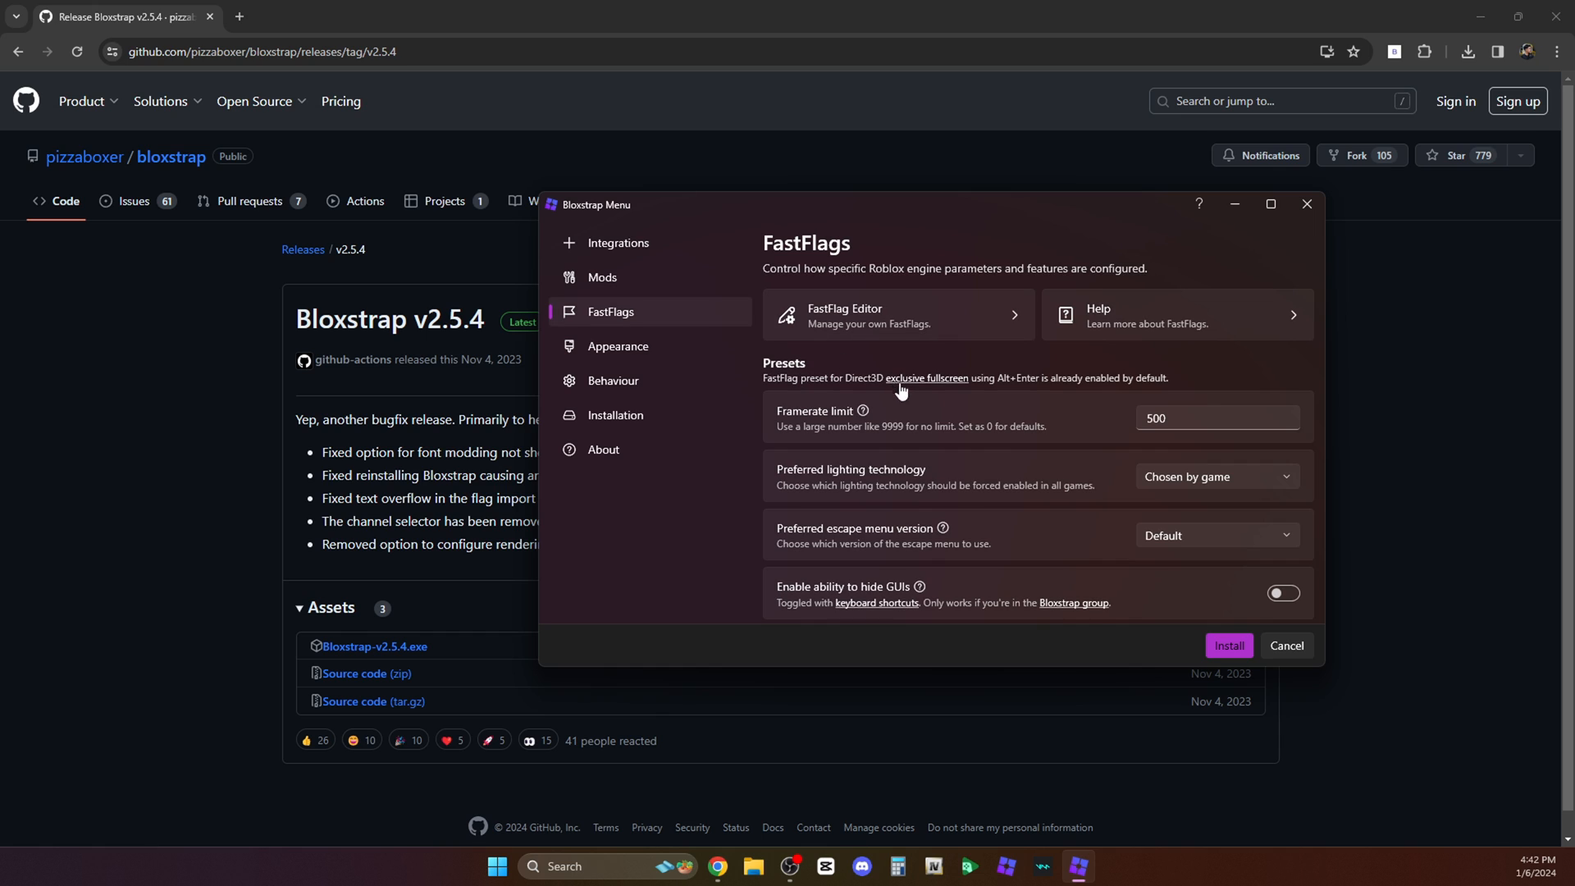
mouse_move(885, 485)
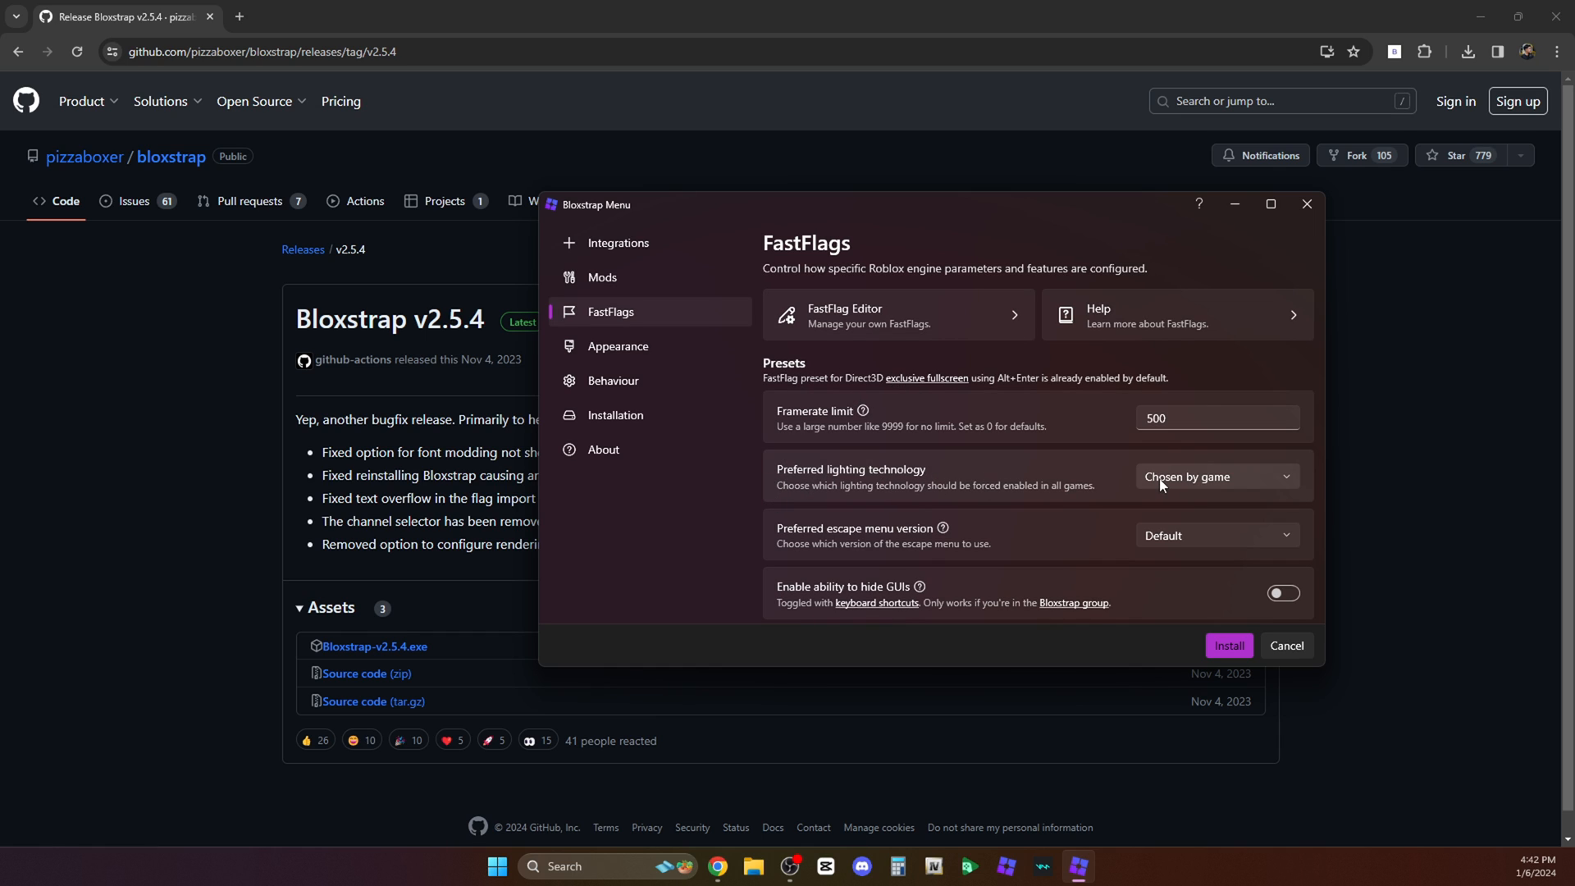
click(1217, 475)
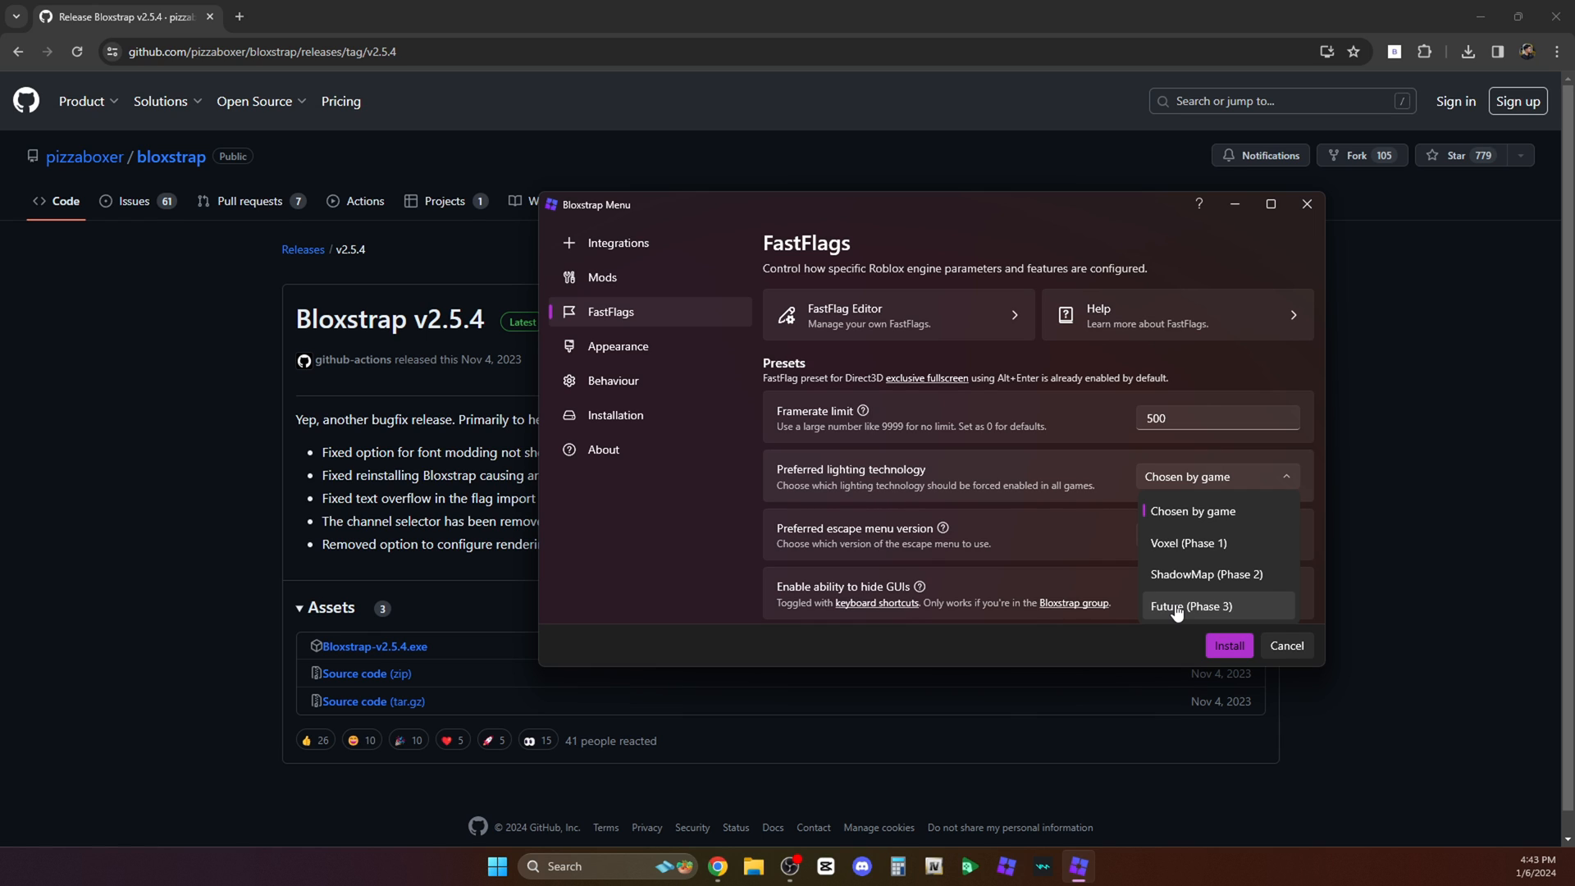
click(1191, 606)
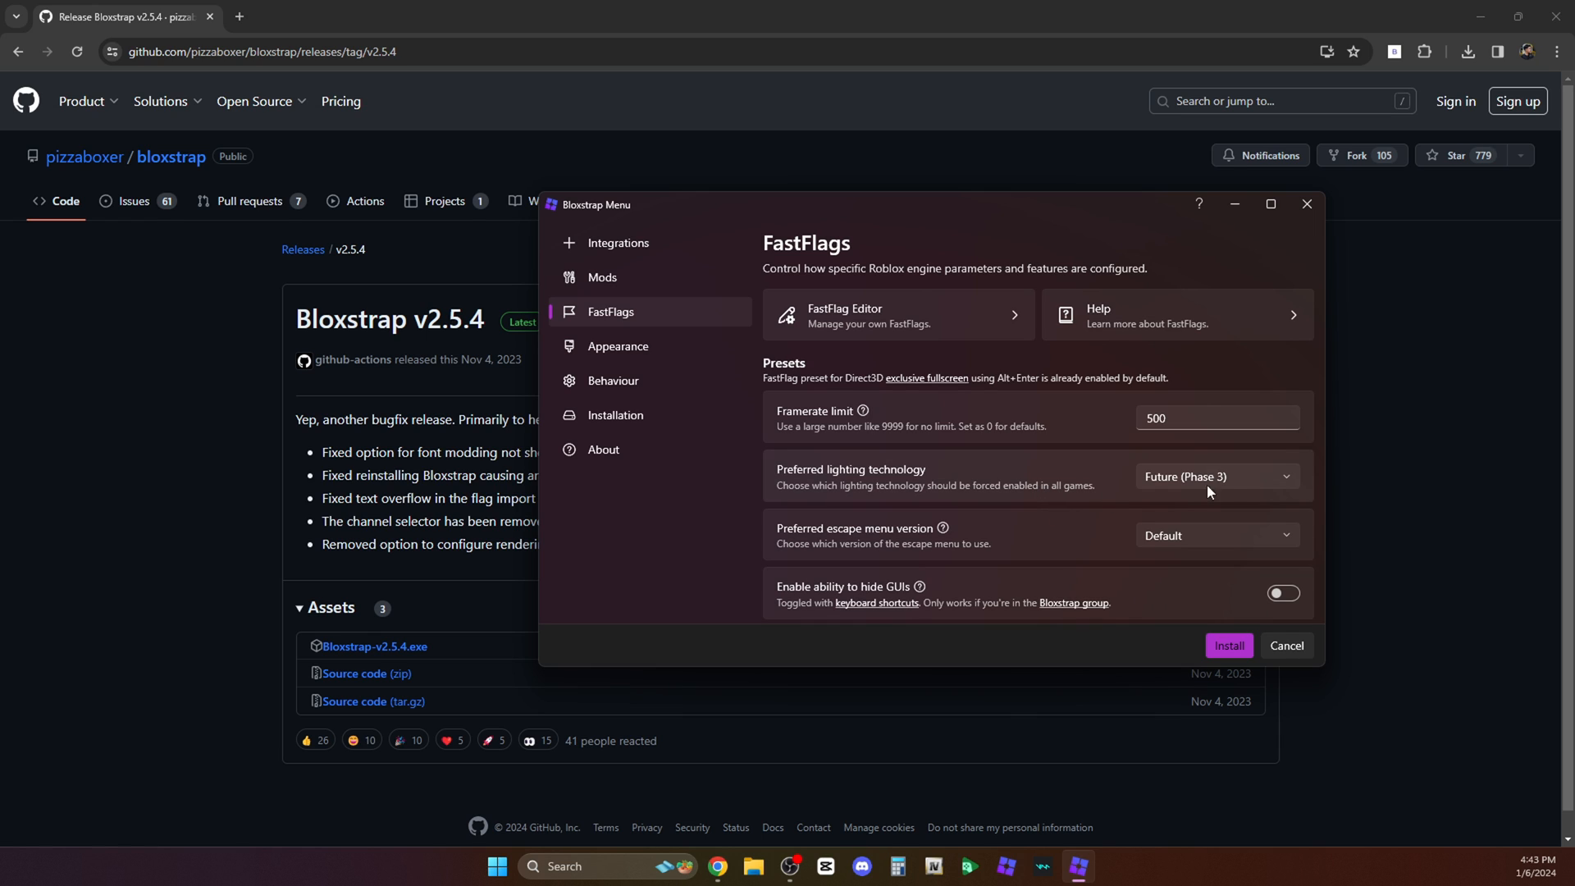
scroll(down, 3)
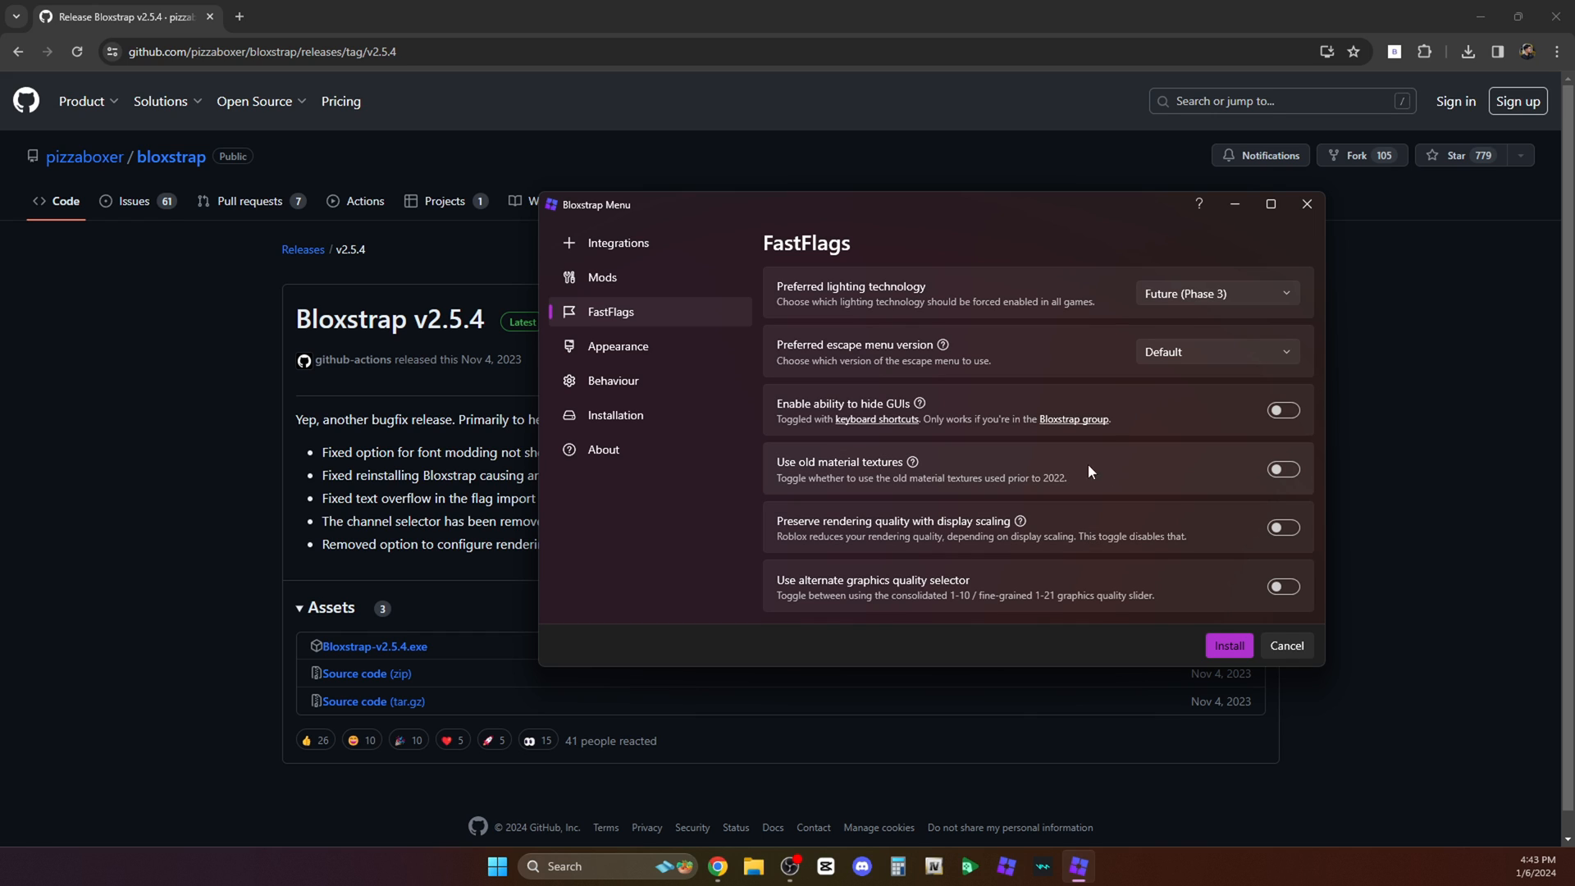
mouse_move(899, 410)
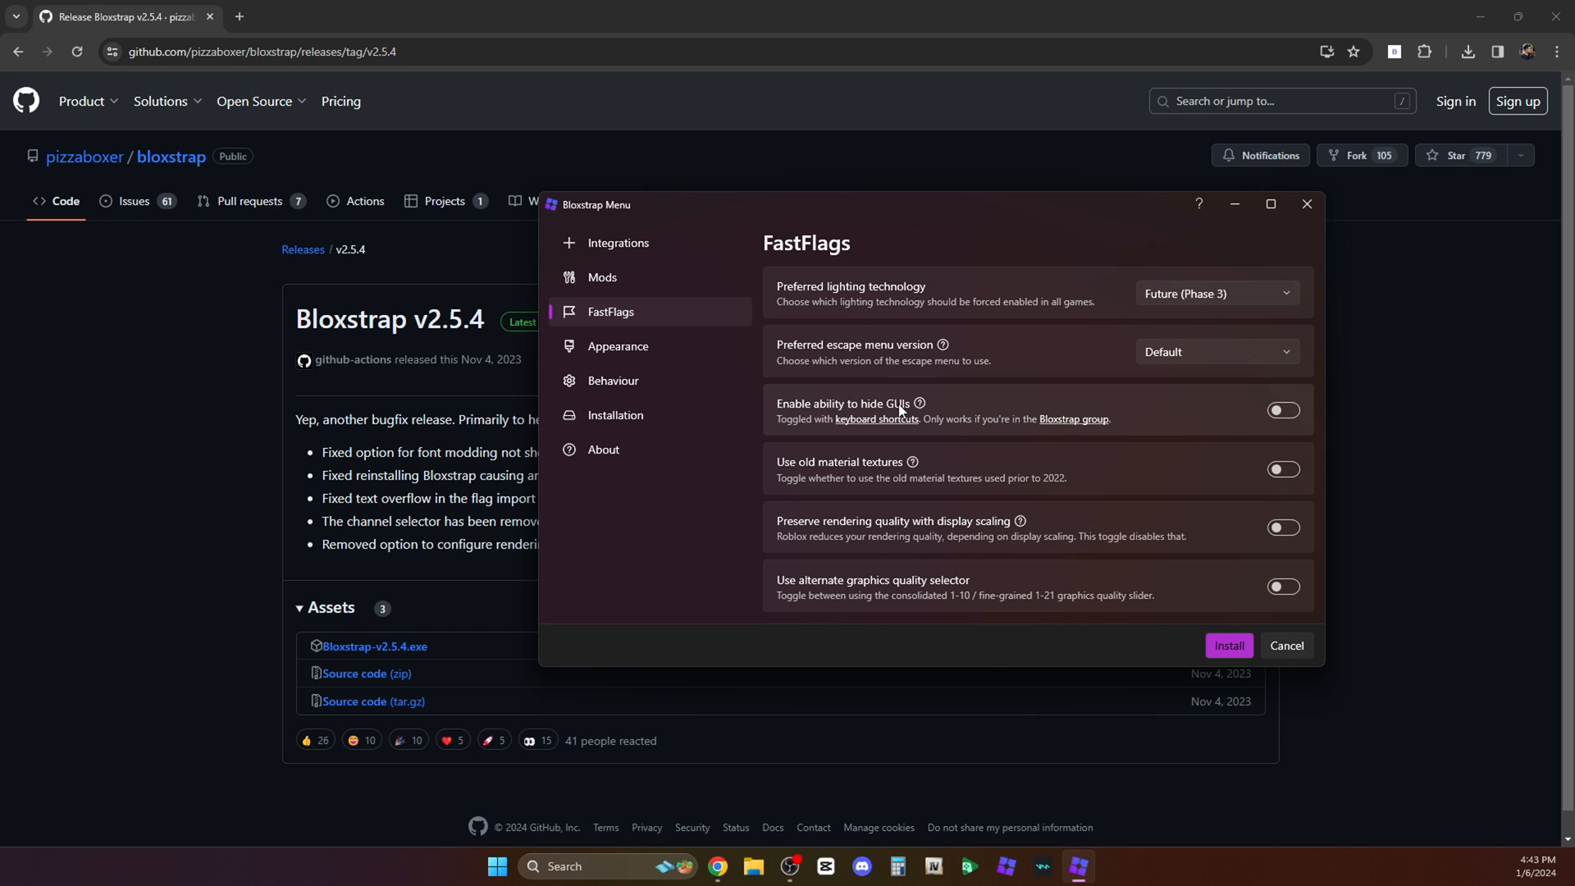
mouse_move(1141, 433)
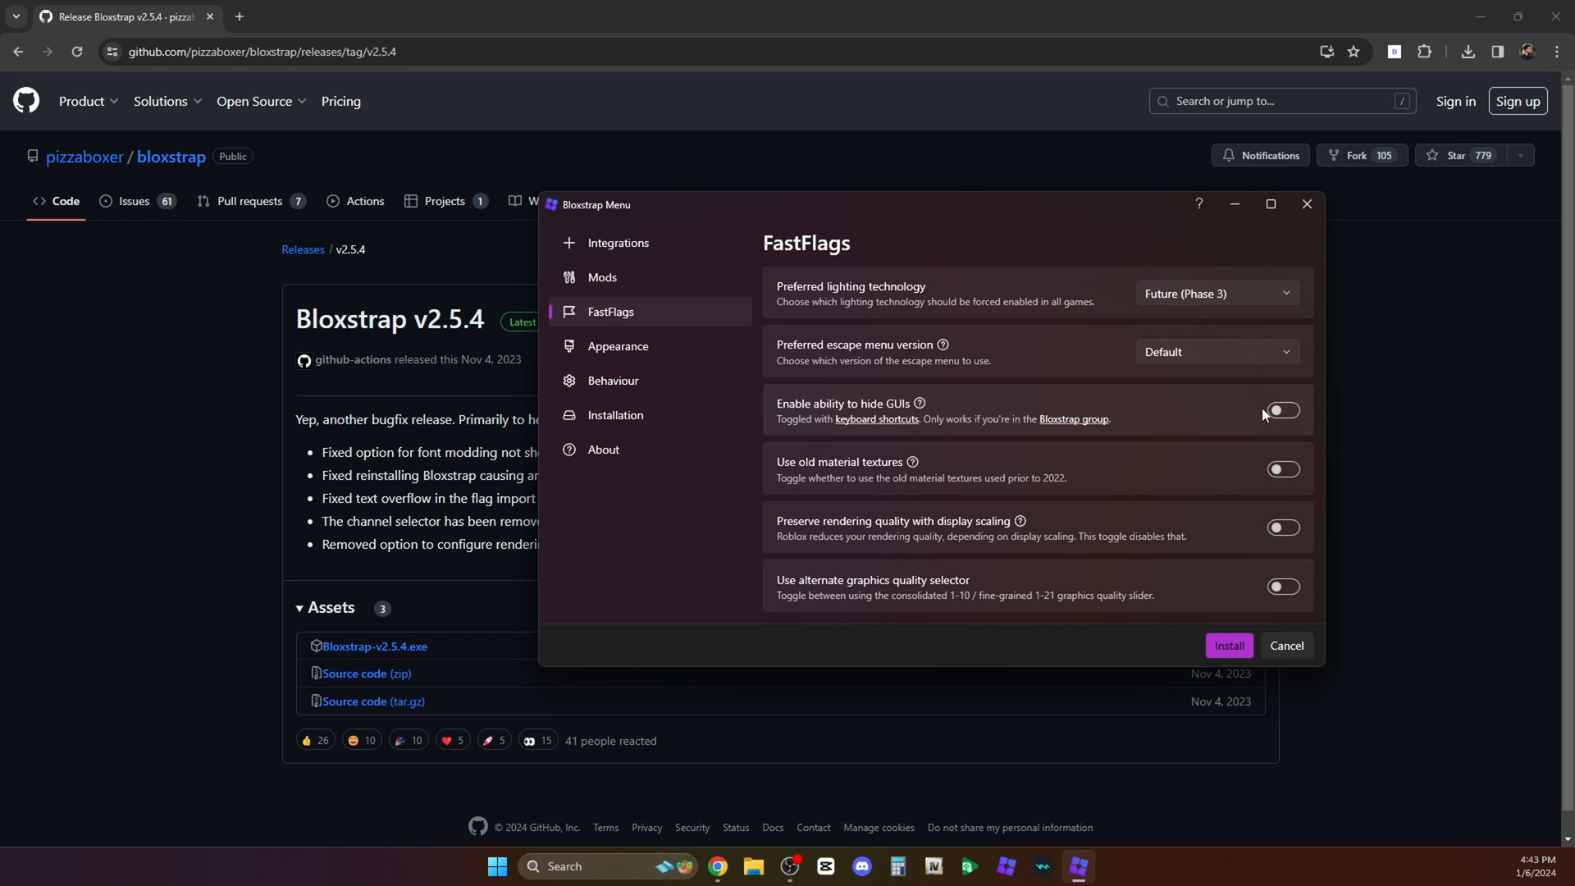
Enable 'Enable ability to hide GUIs', visit the Bloxstrap Roblox group, and return to the menu.
click(1283, 411)
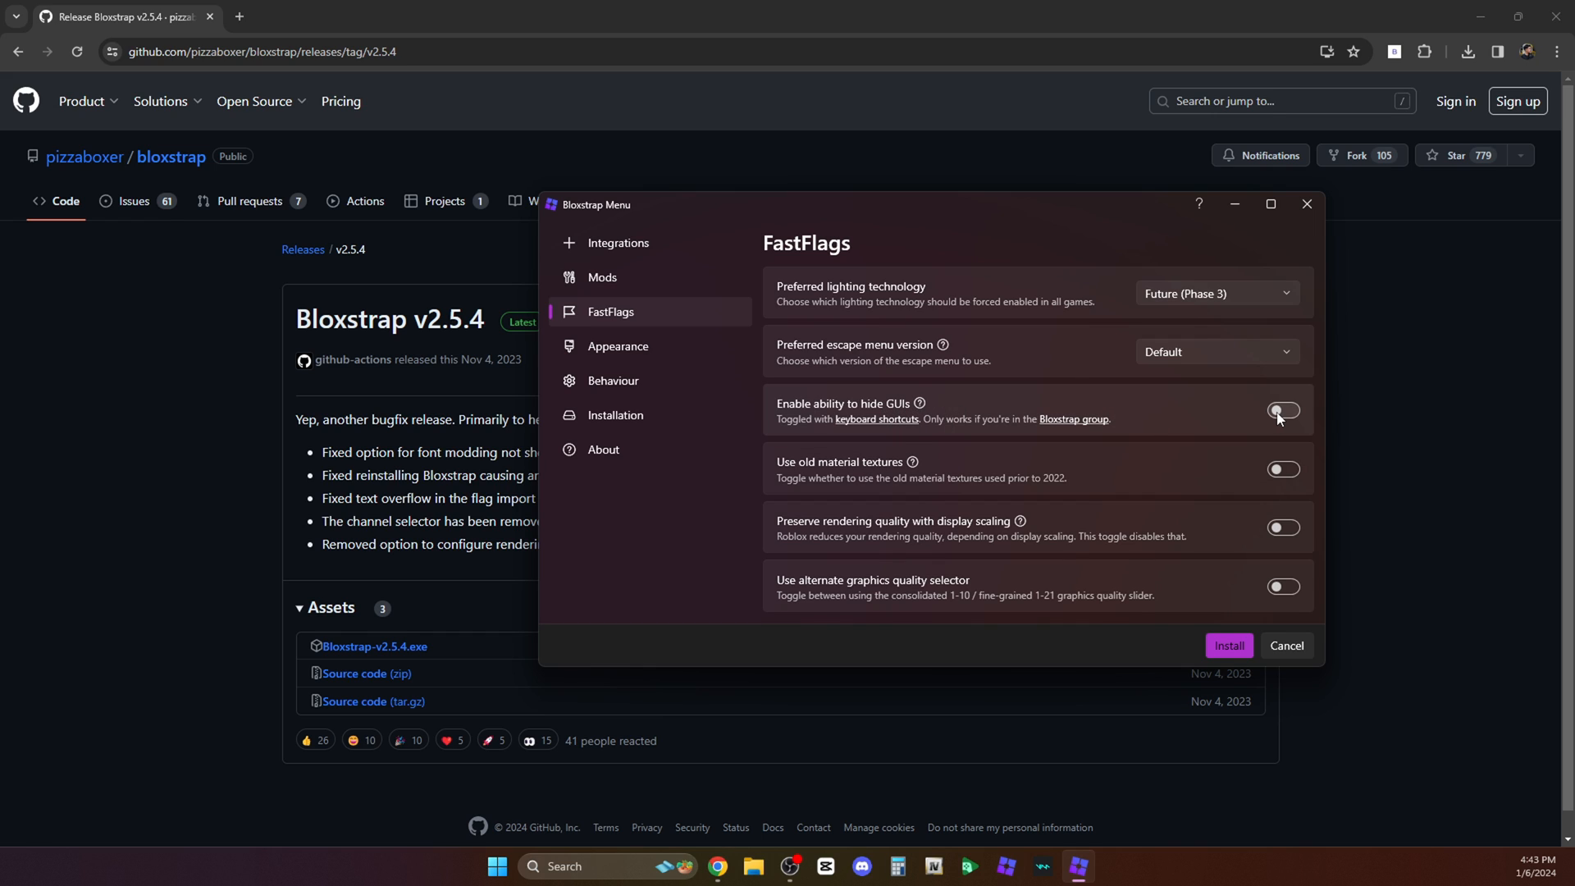
mouse_move(1285, 412)
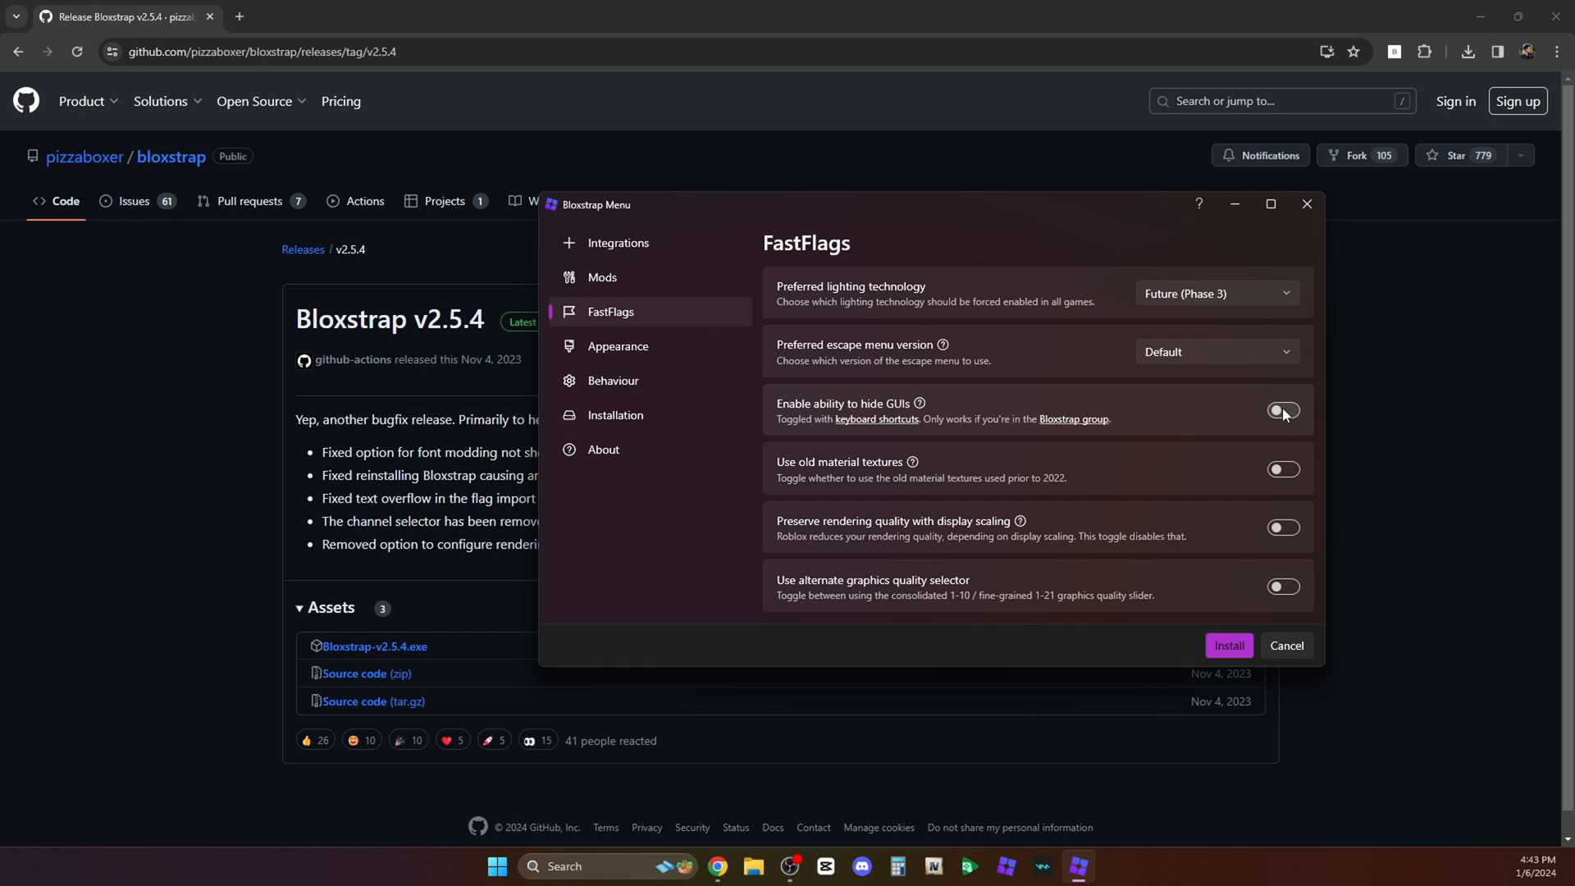
click(1283, 410)
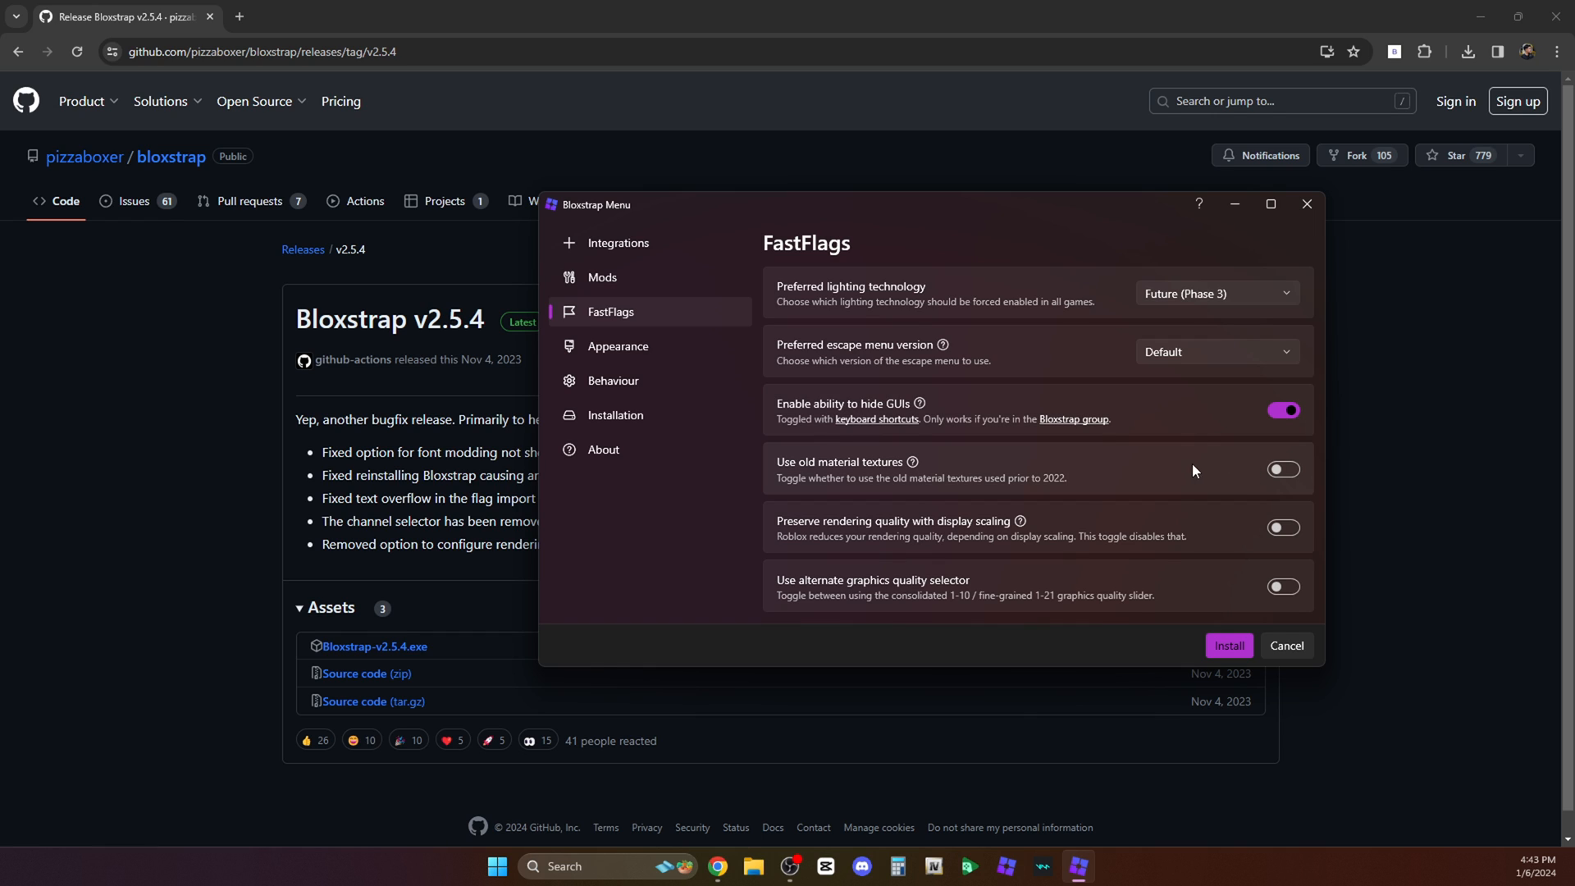
mouse_move(1007, 429)
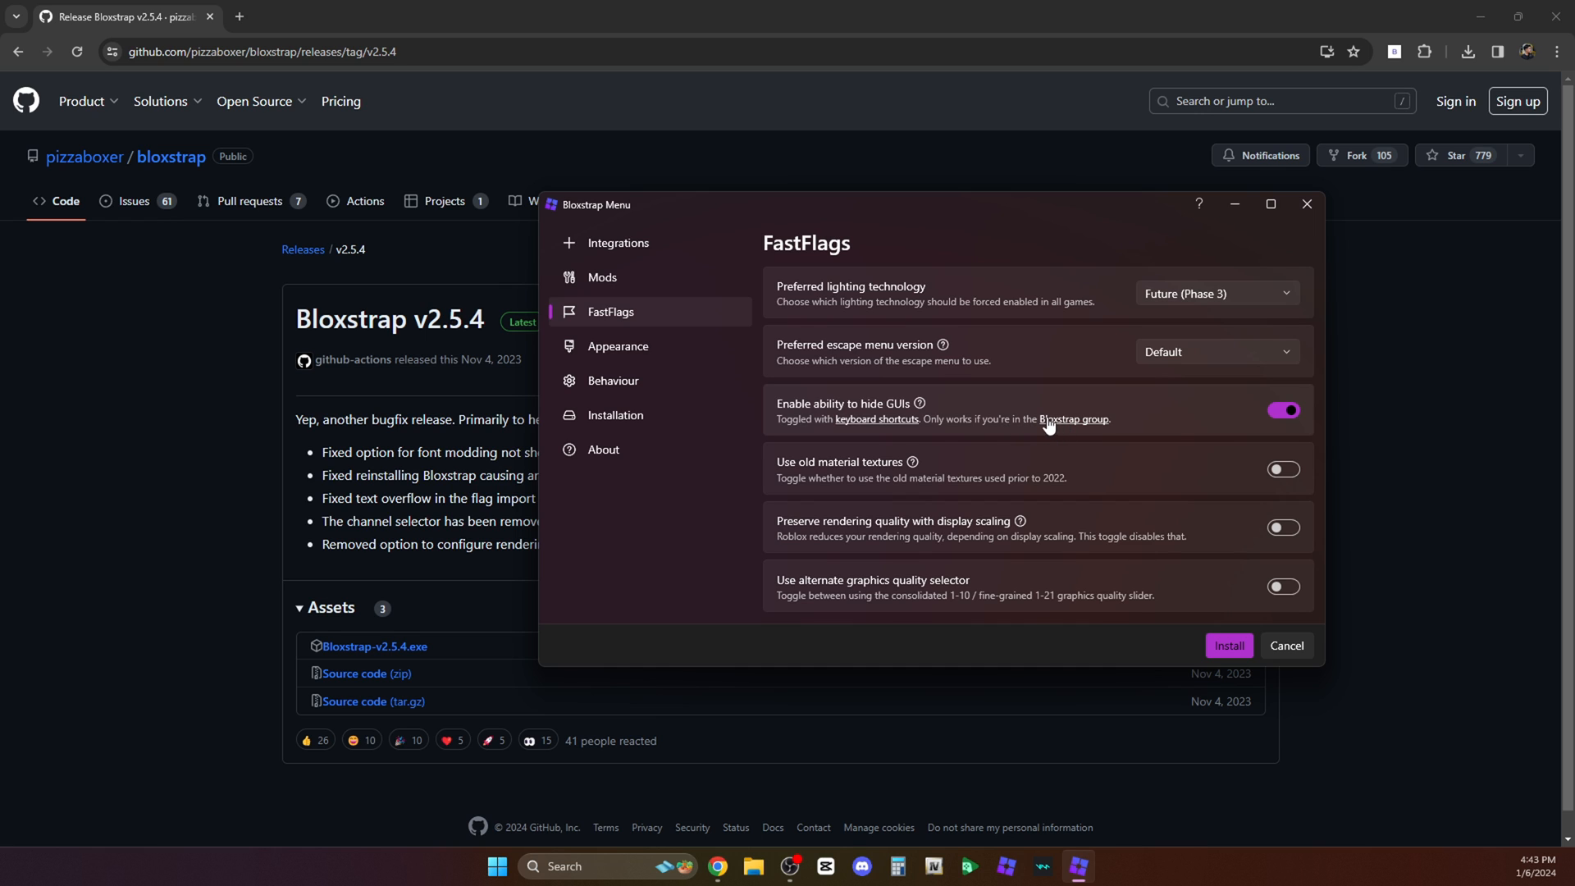
mouse_move(1060, 432)
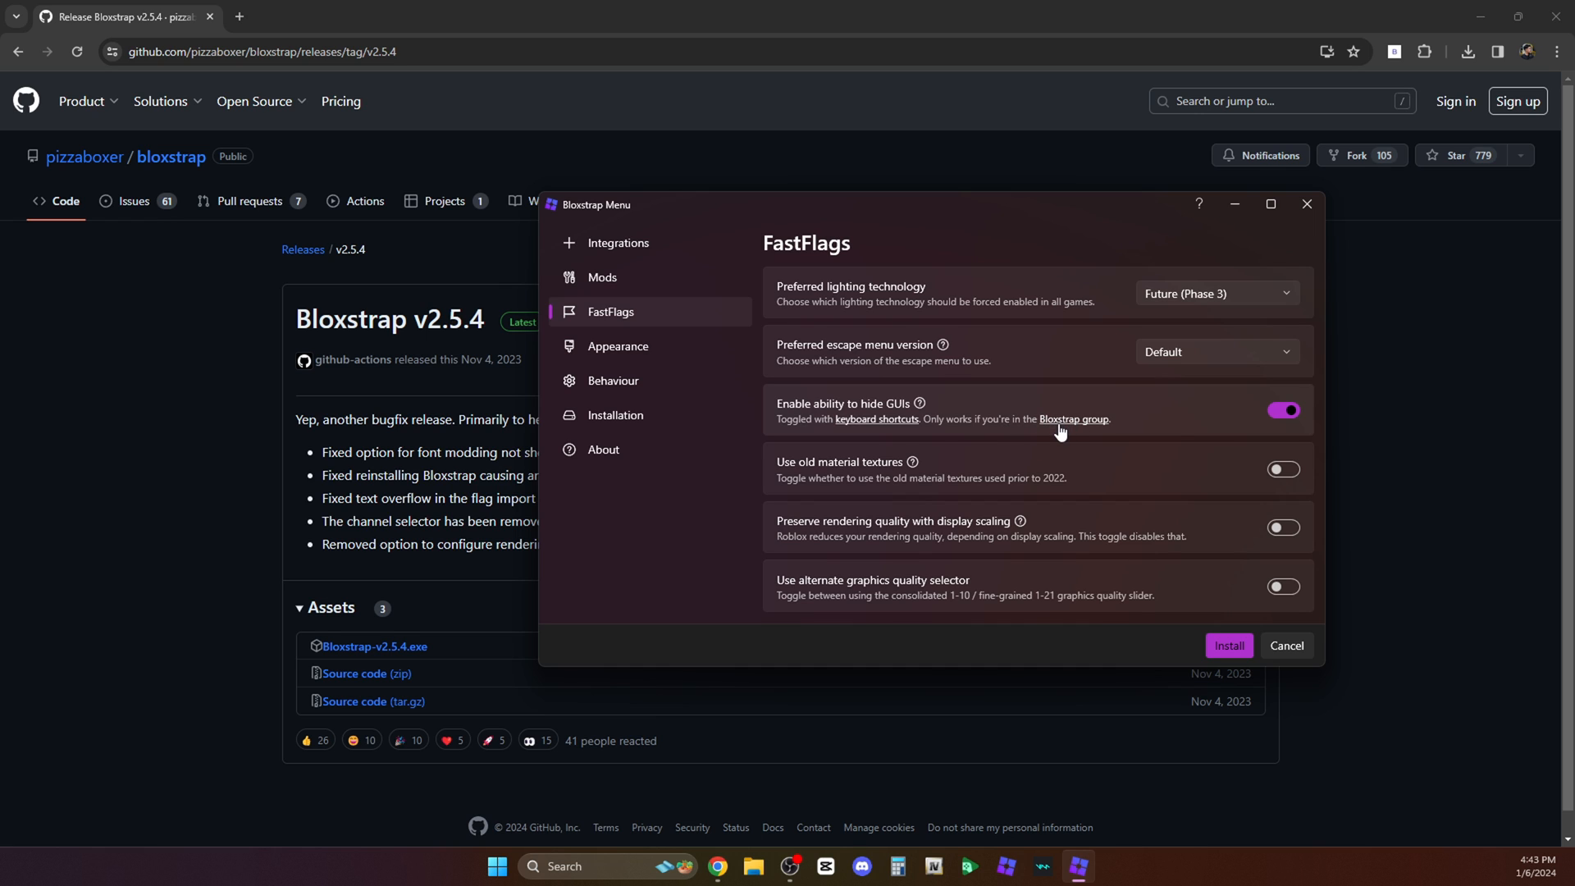
click(1074, 419)
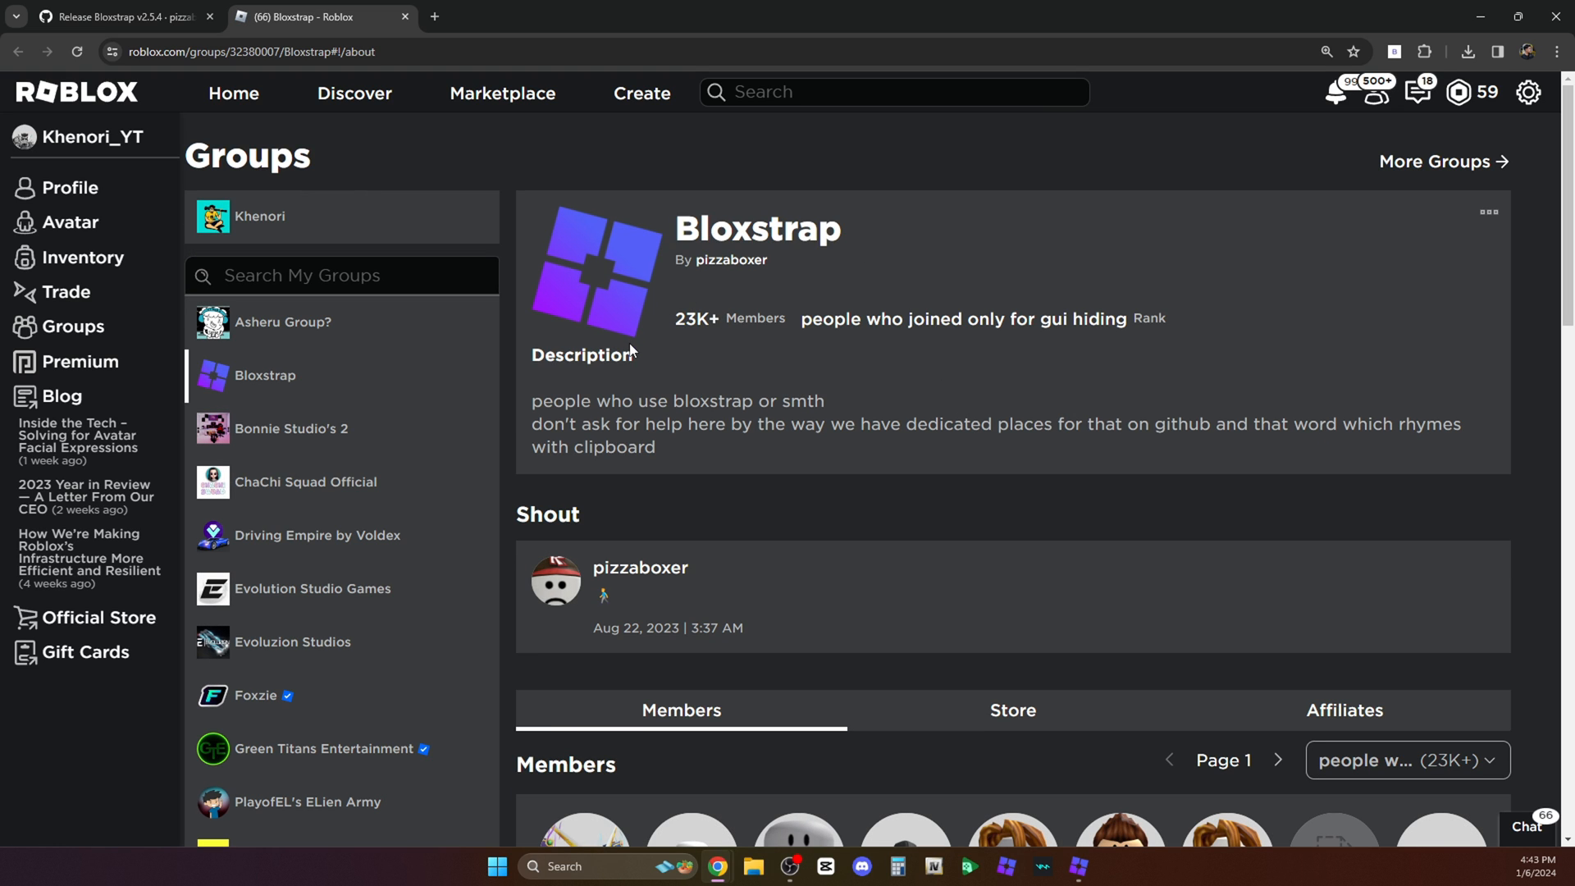
mouse_move(580, 373)
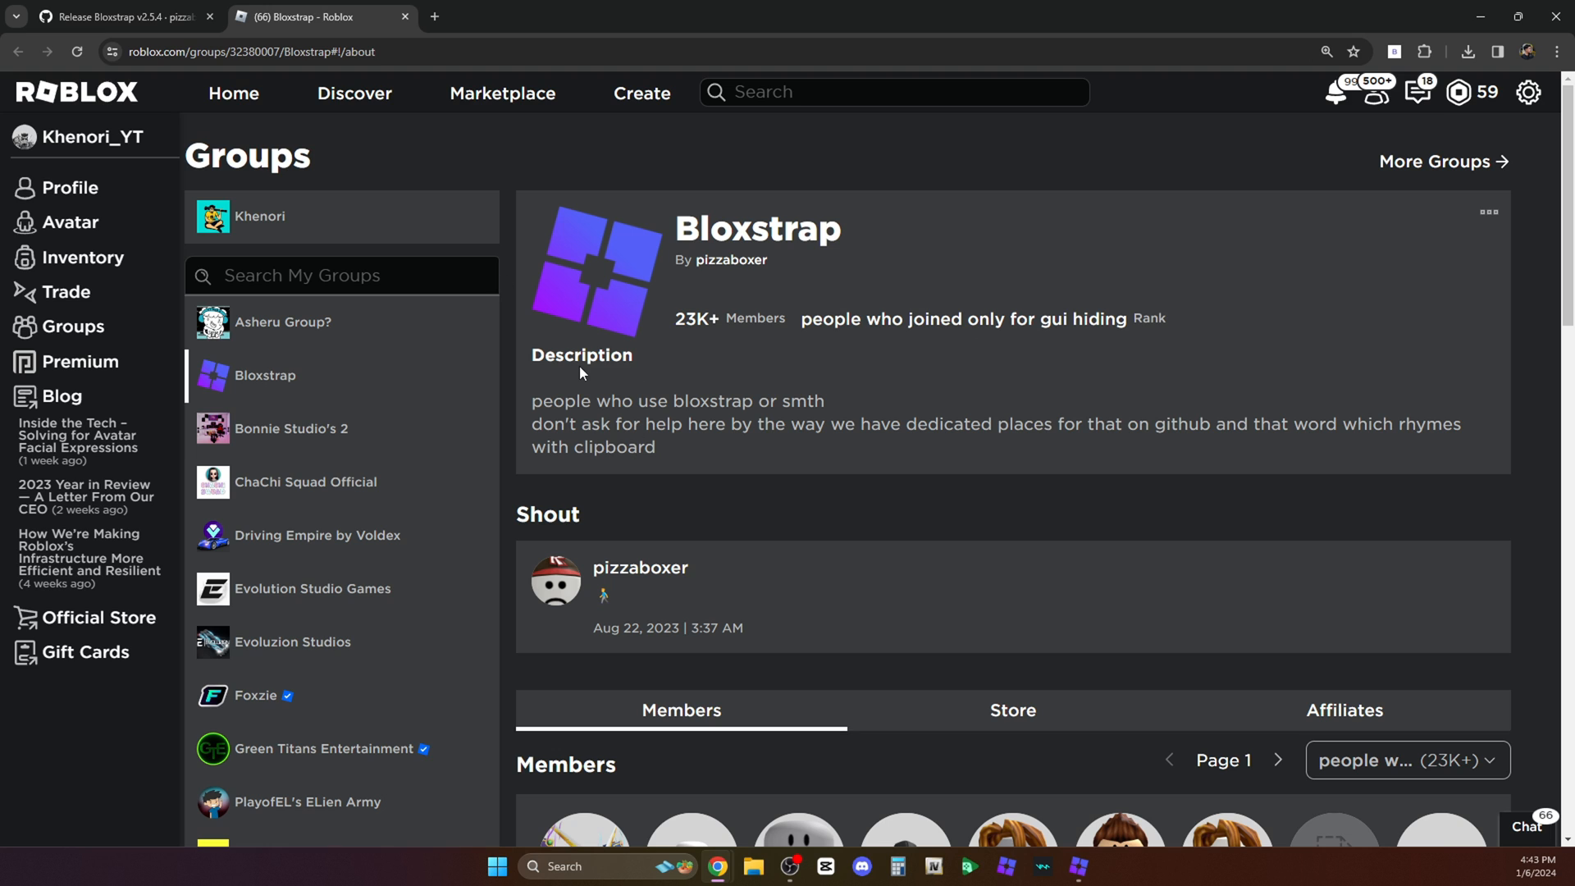
click(121, 17)
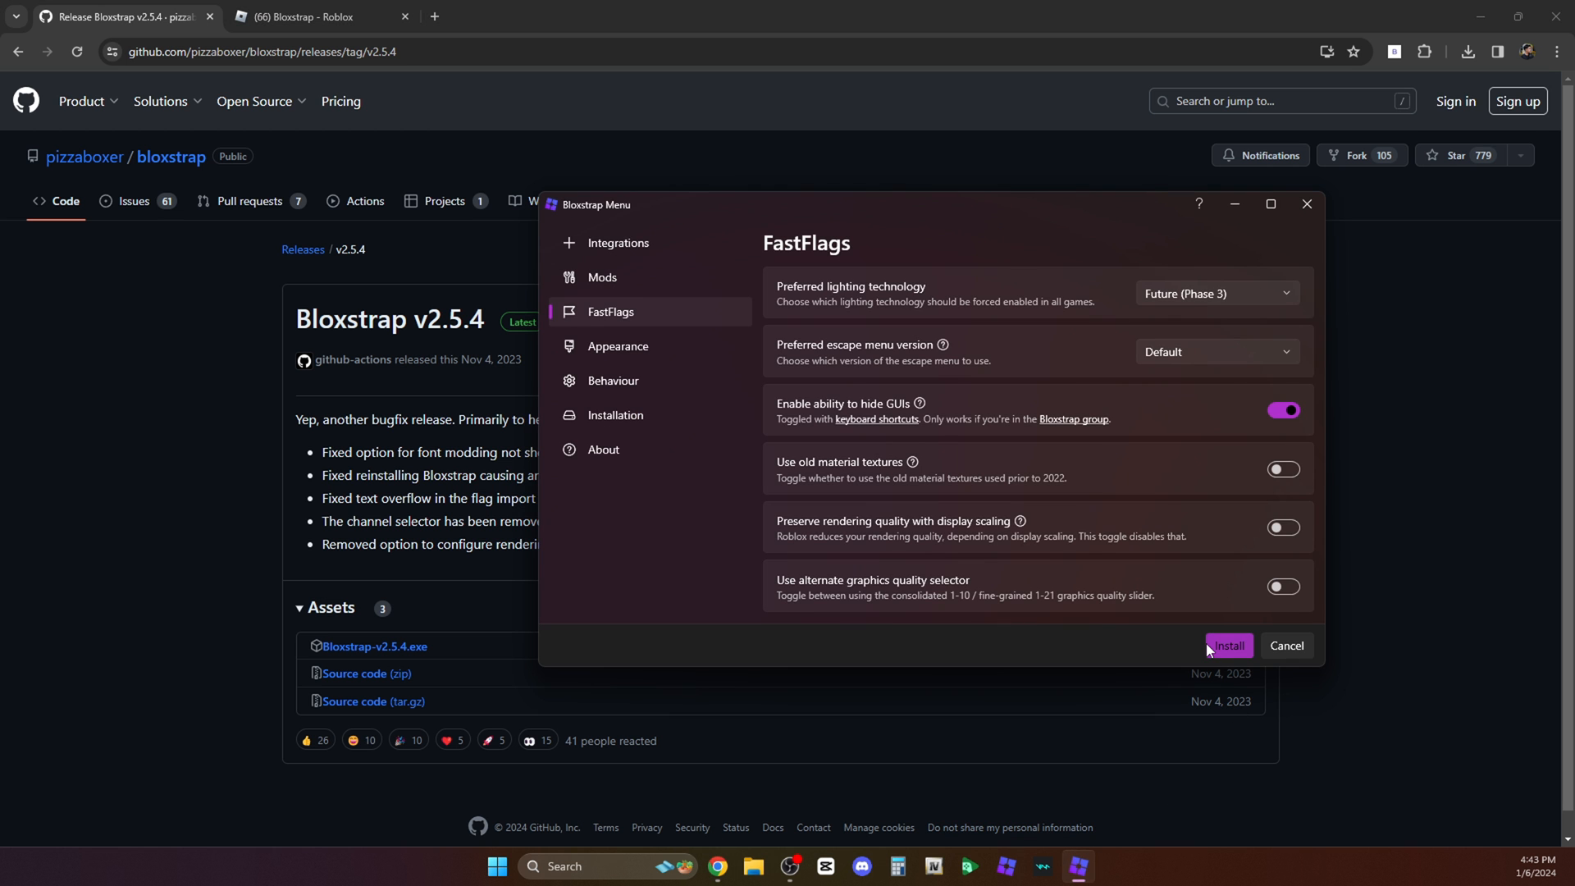
mouse_move(1291, 455)
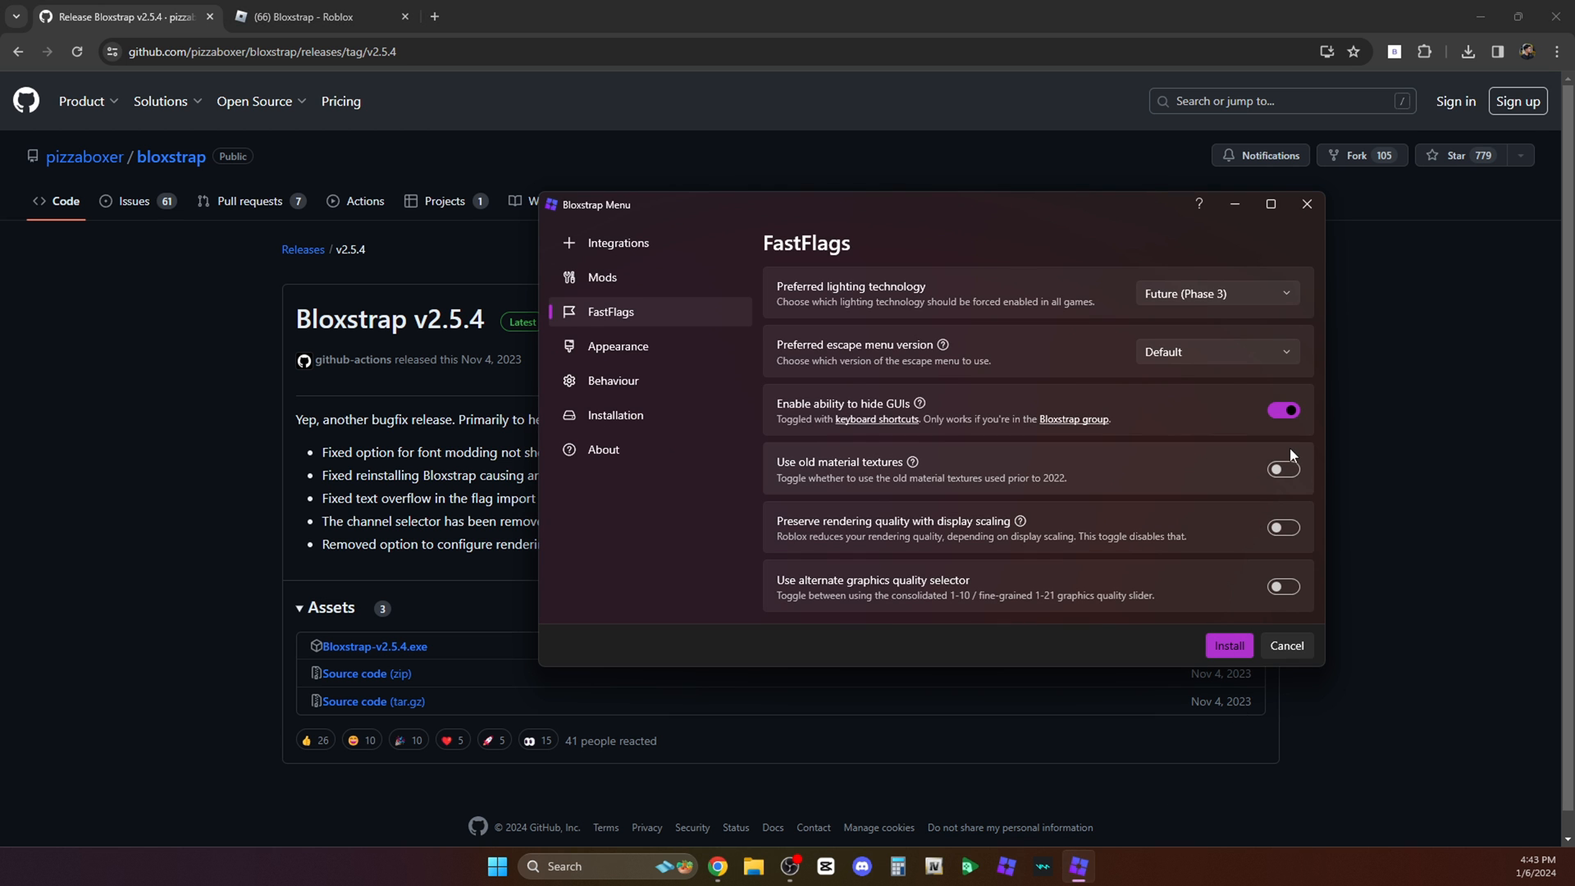
mouse_move(1122, 477)
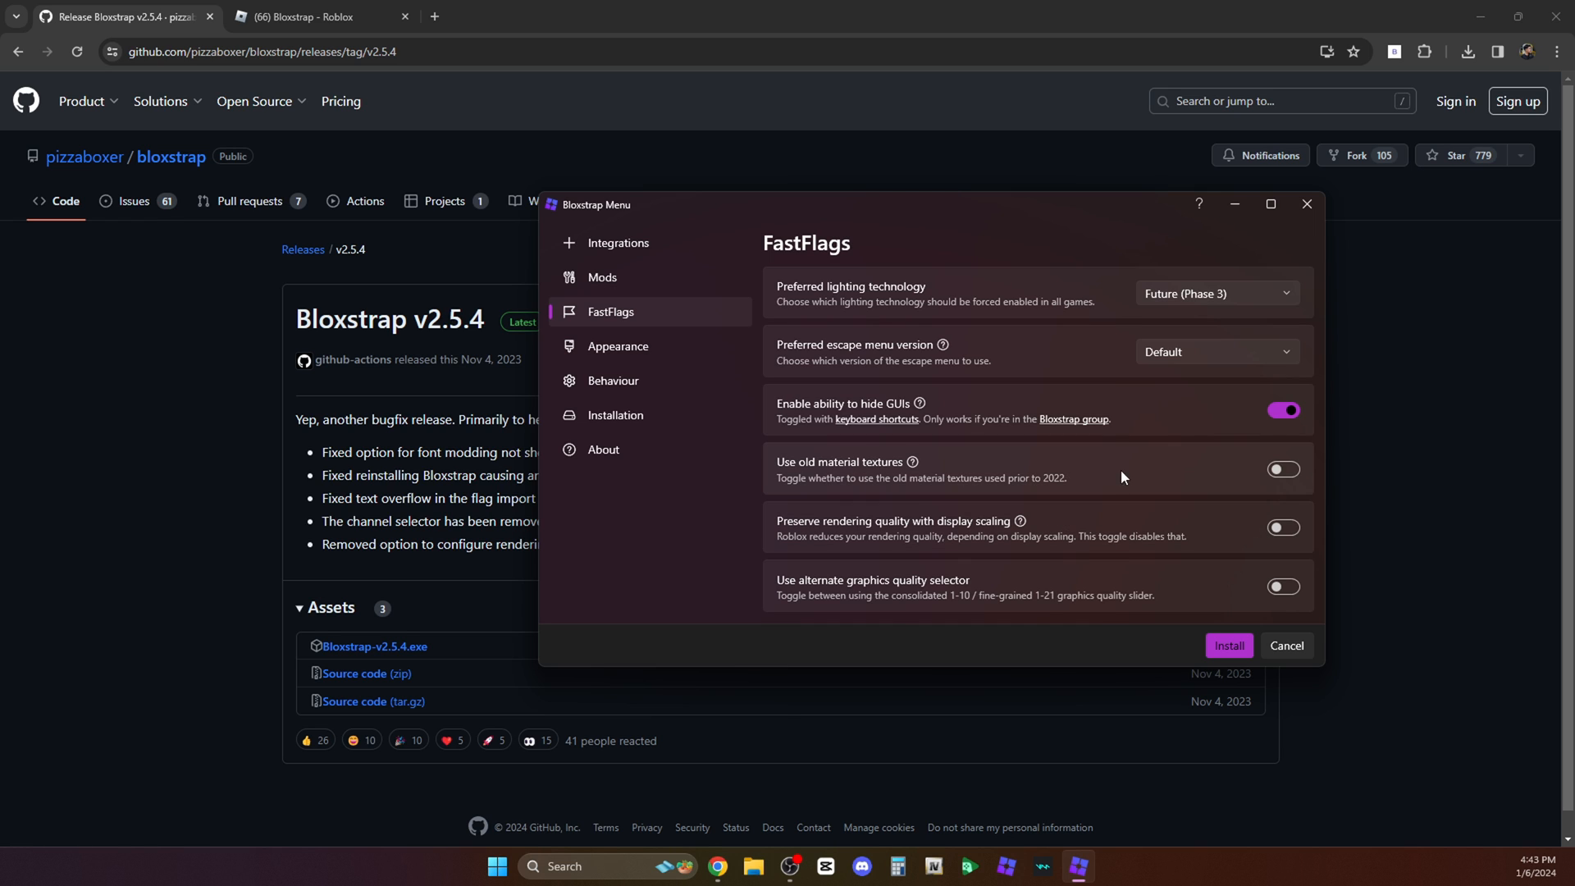
Verify the 500 framerate limit, then install Bloxstrap, accepting the 'Before you install' notice.
scroll(up, 3)
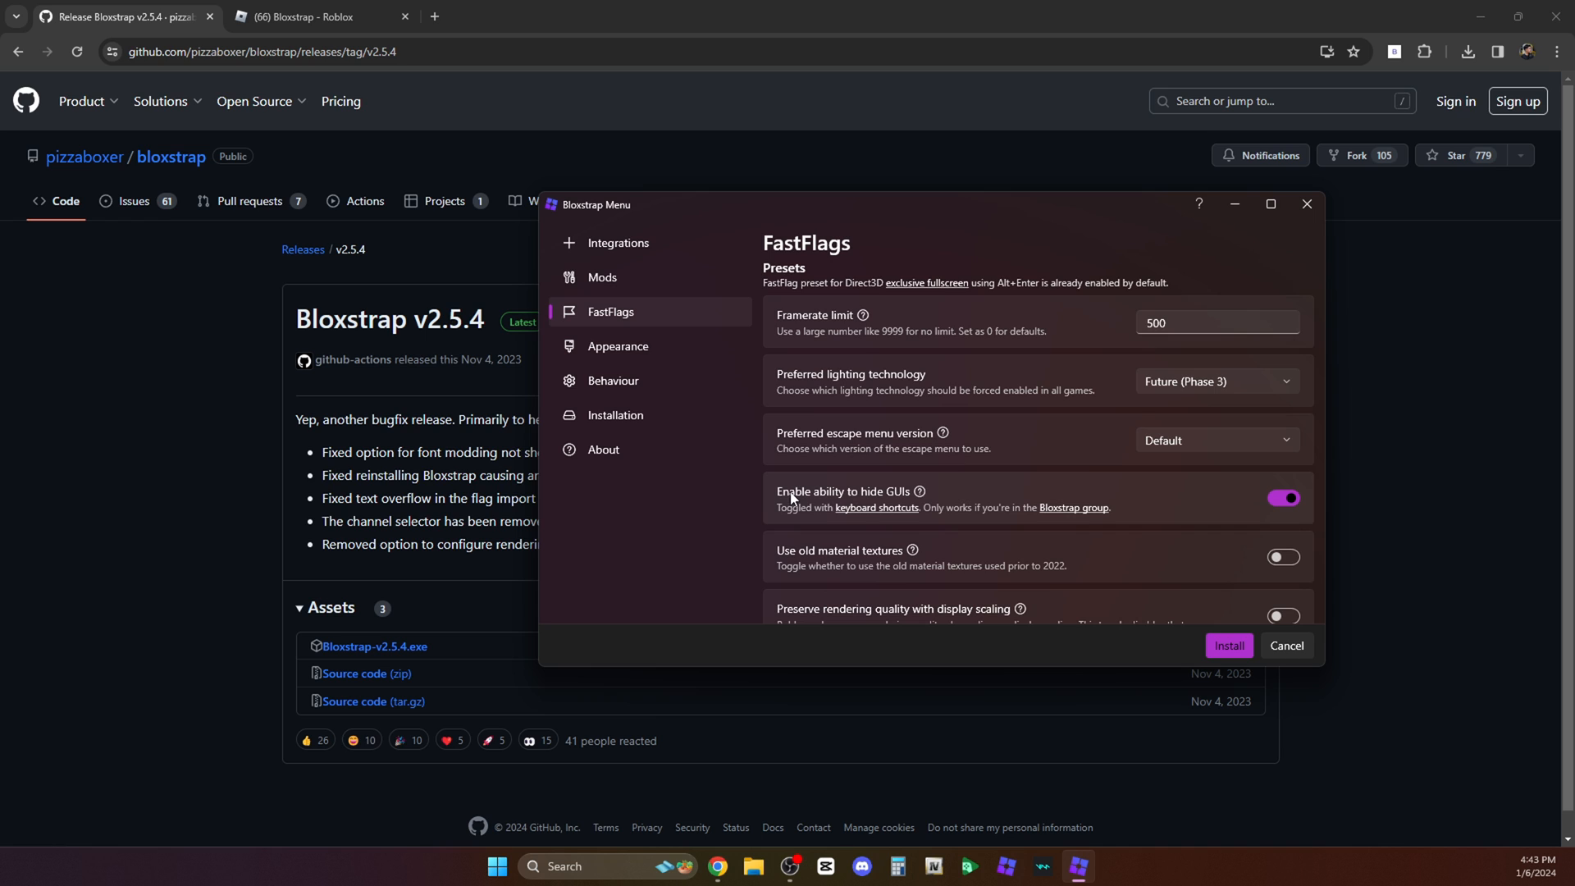
mouse_move(861, 507)
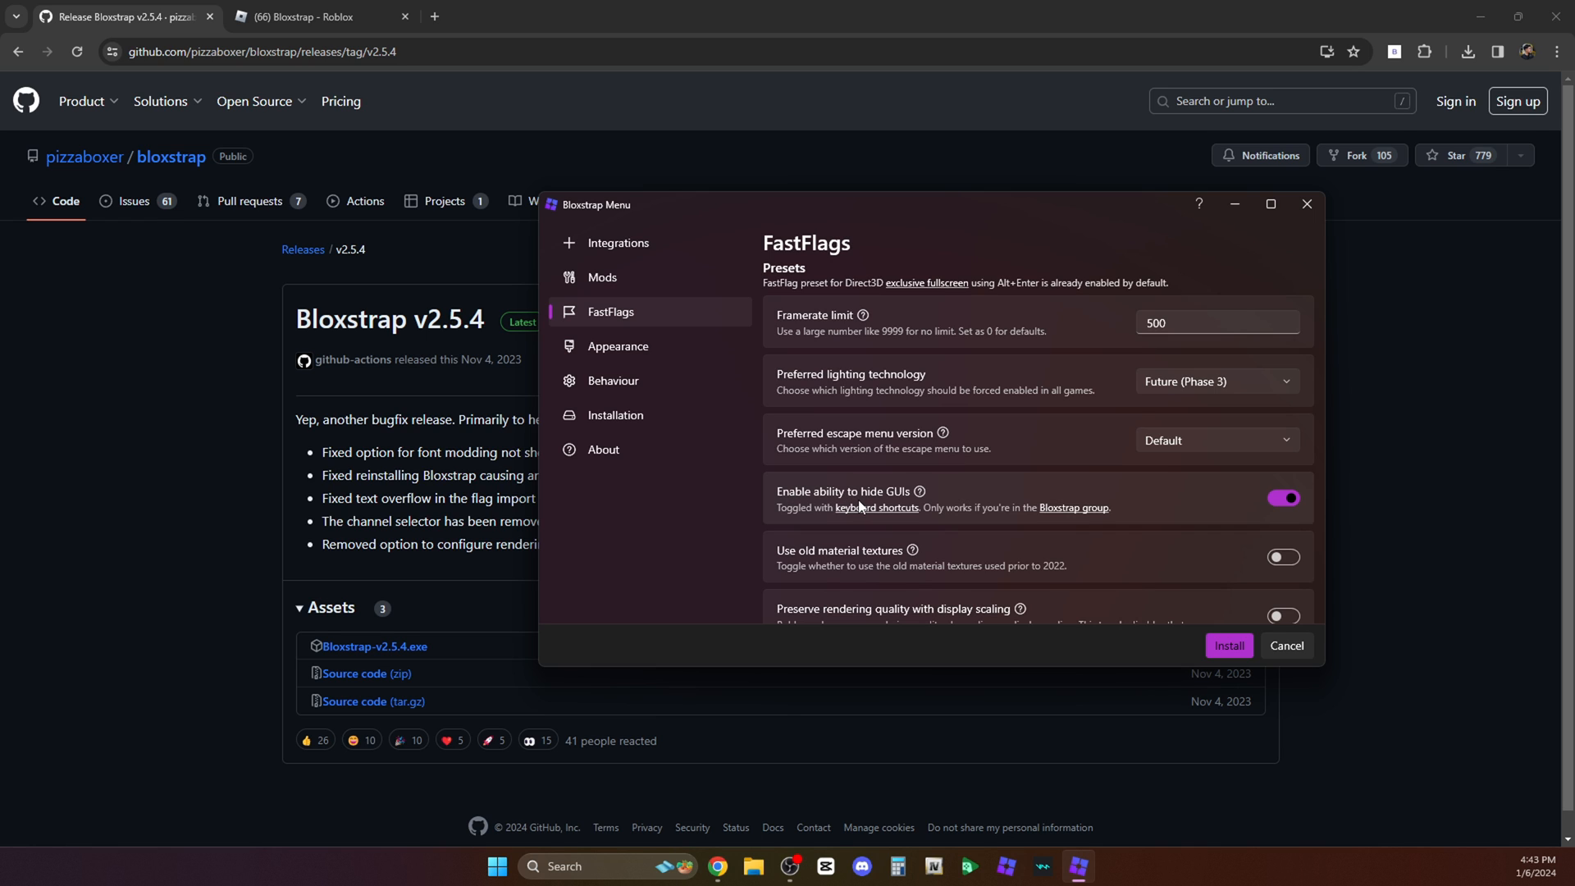
click(1229, 644)
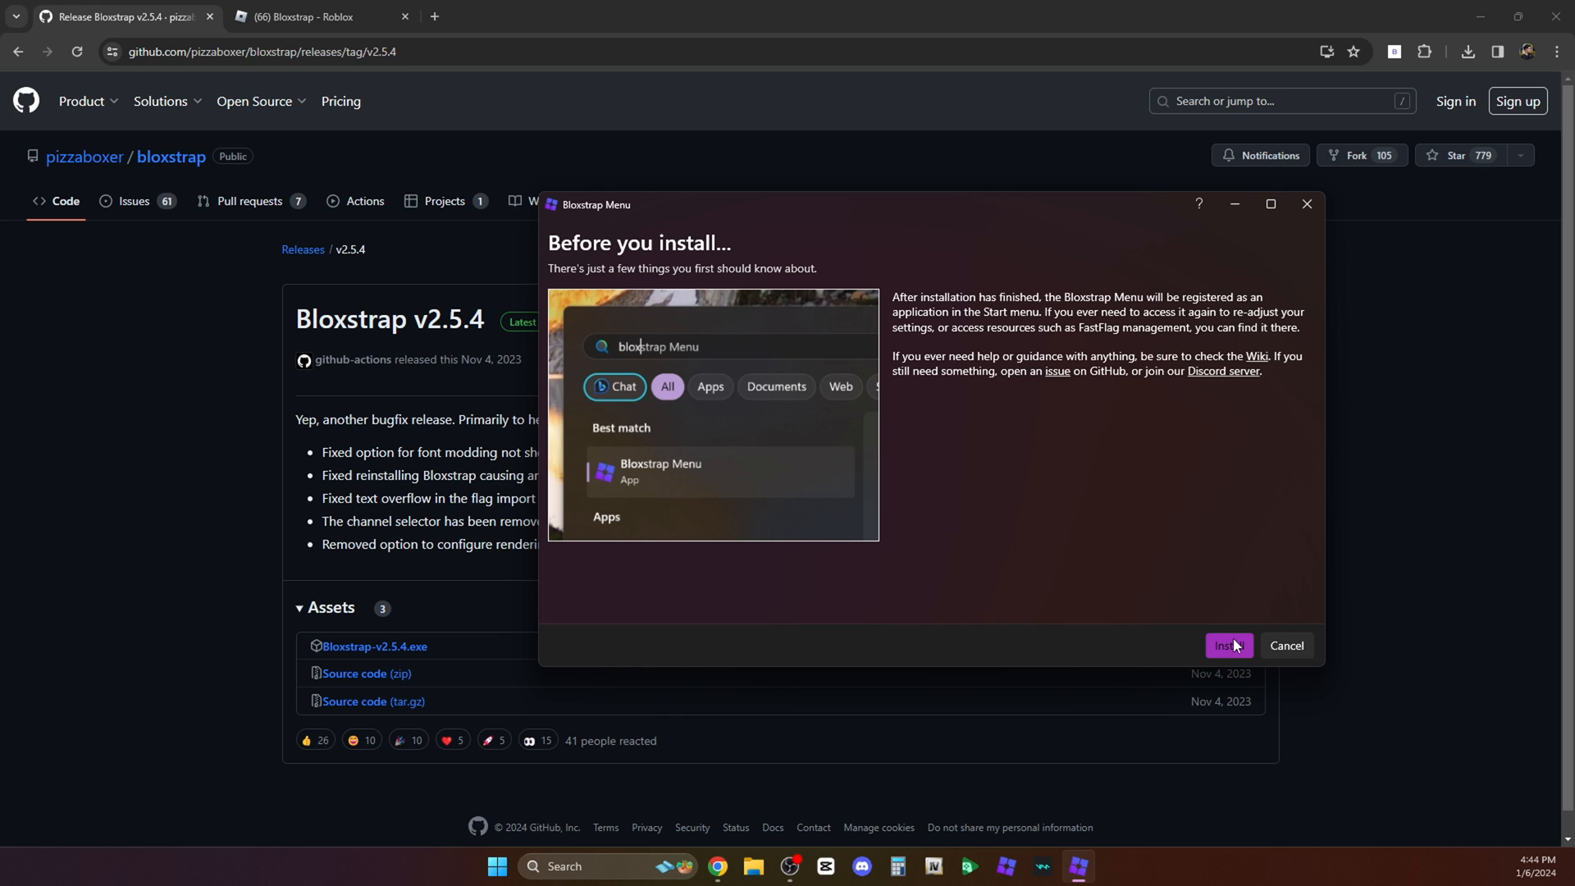
click(1225, 645)
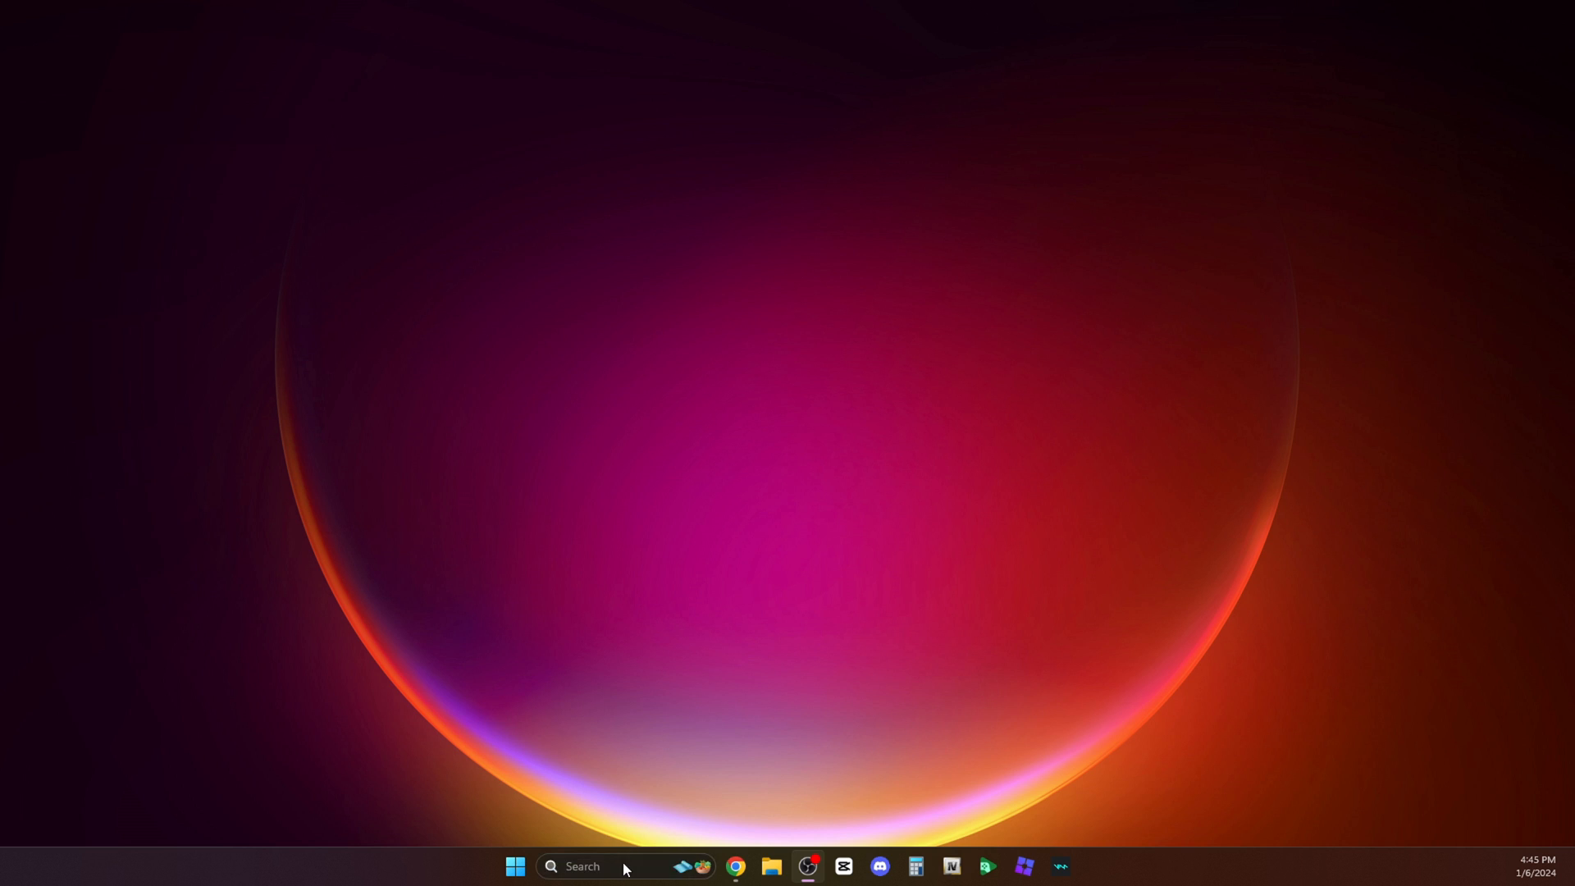
Search Windows for 'bloxstrap menu' and launch Roblox through Bloxstrap.
click(583, 866)
text(bloxs)
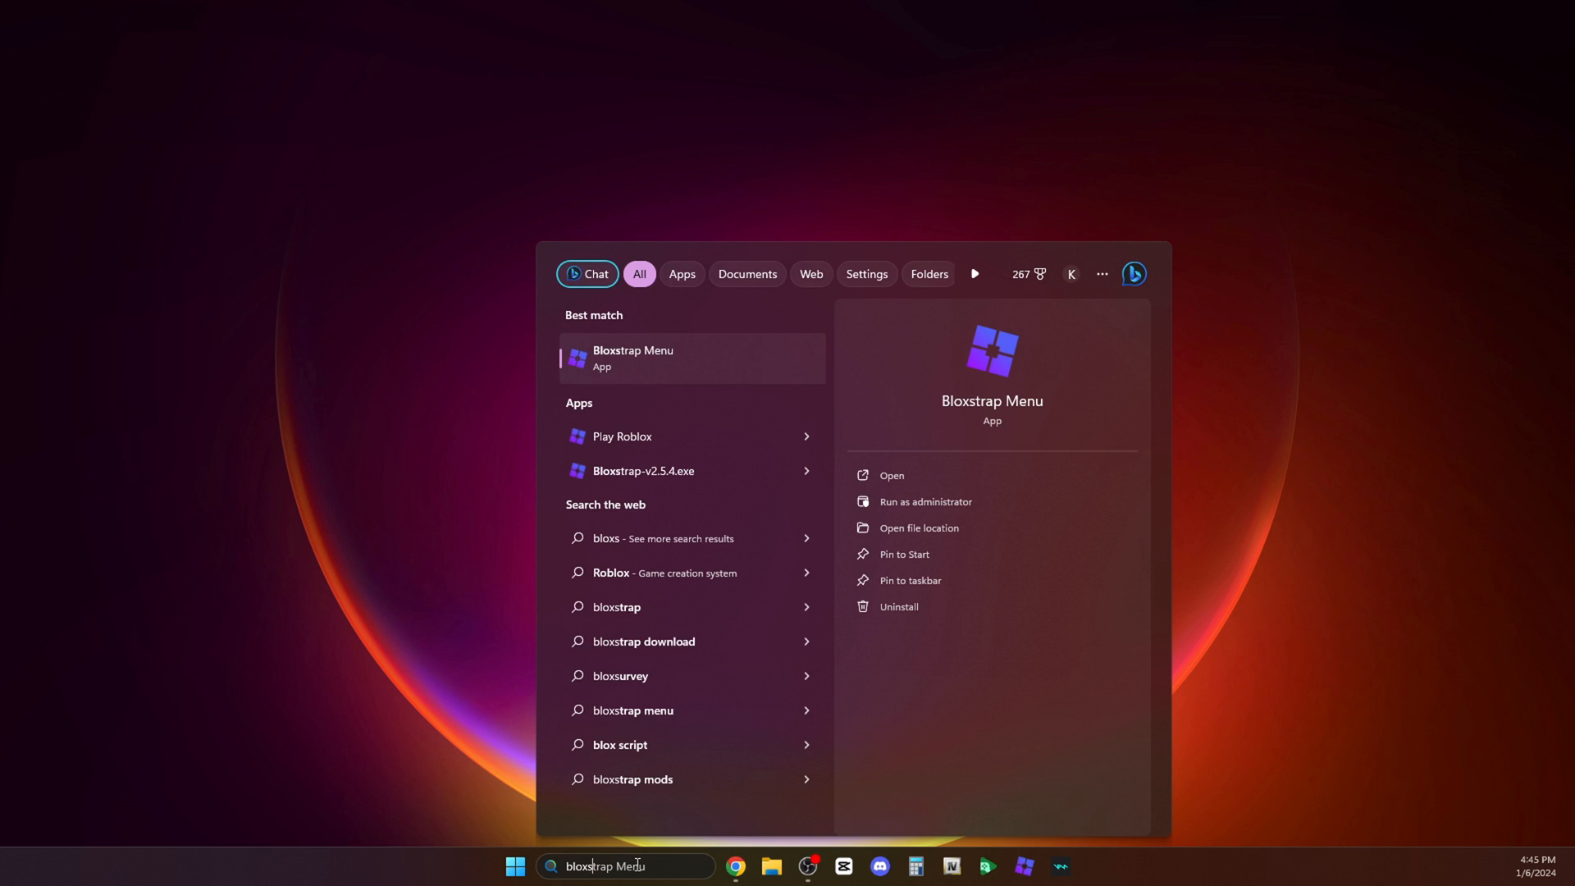
text(menu)
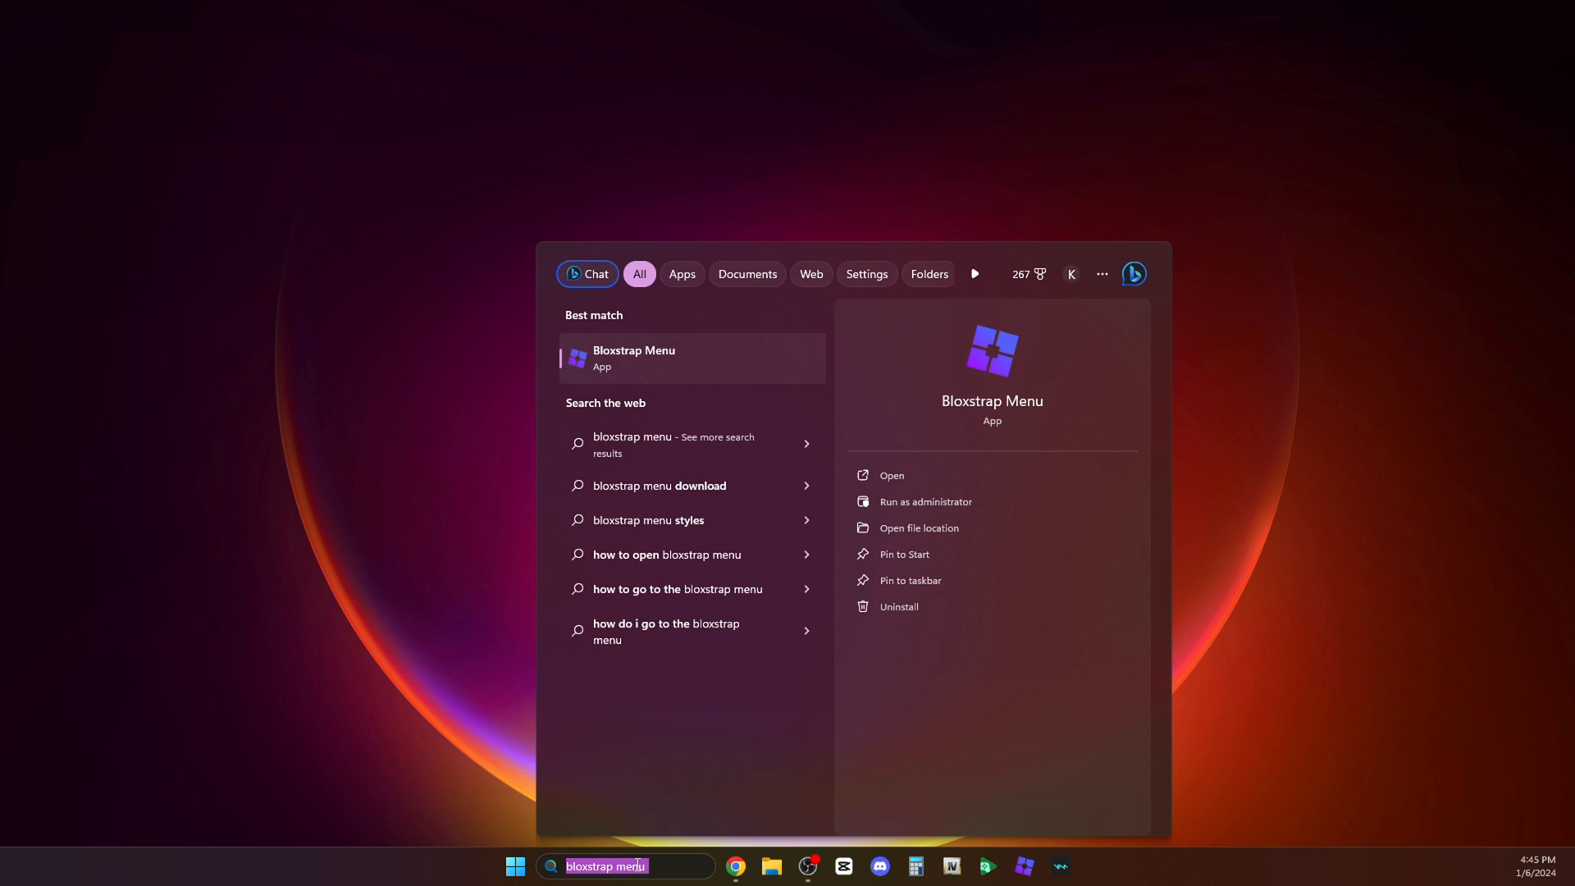
text(menu)
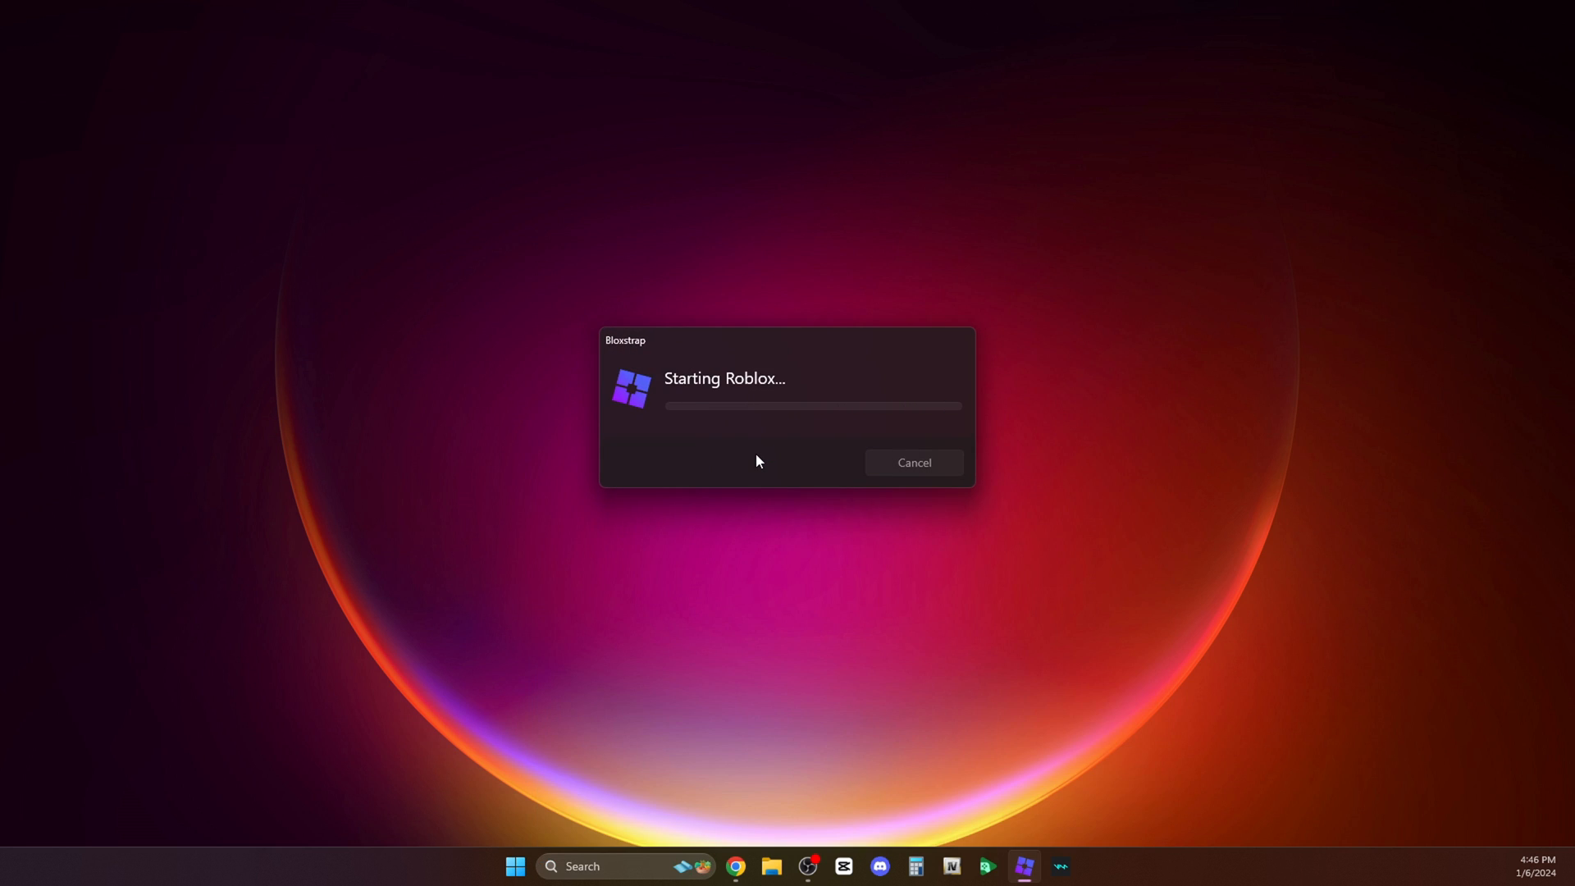
Bring up the Roblox window, leave fullscreen with F11 and maximize it again.
click(912, 462)
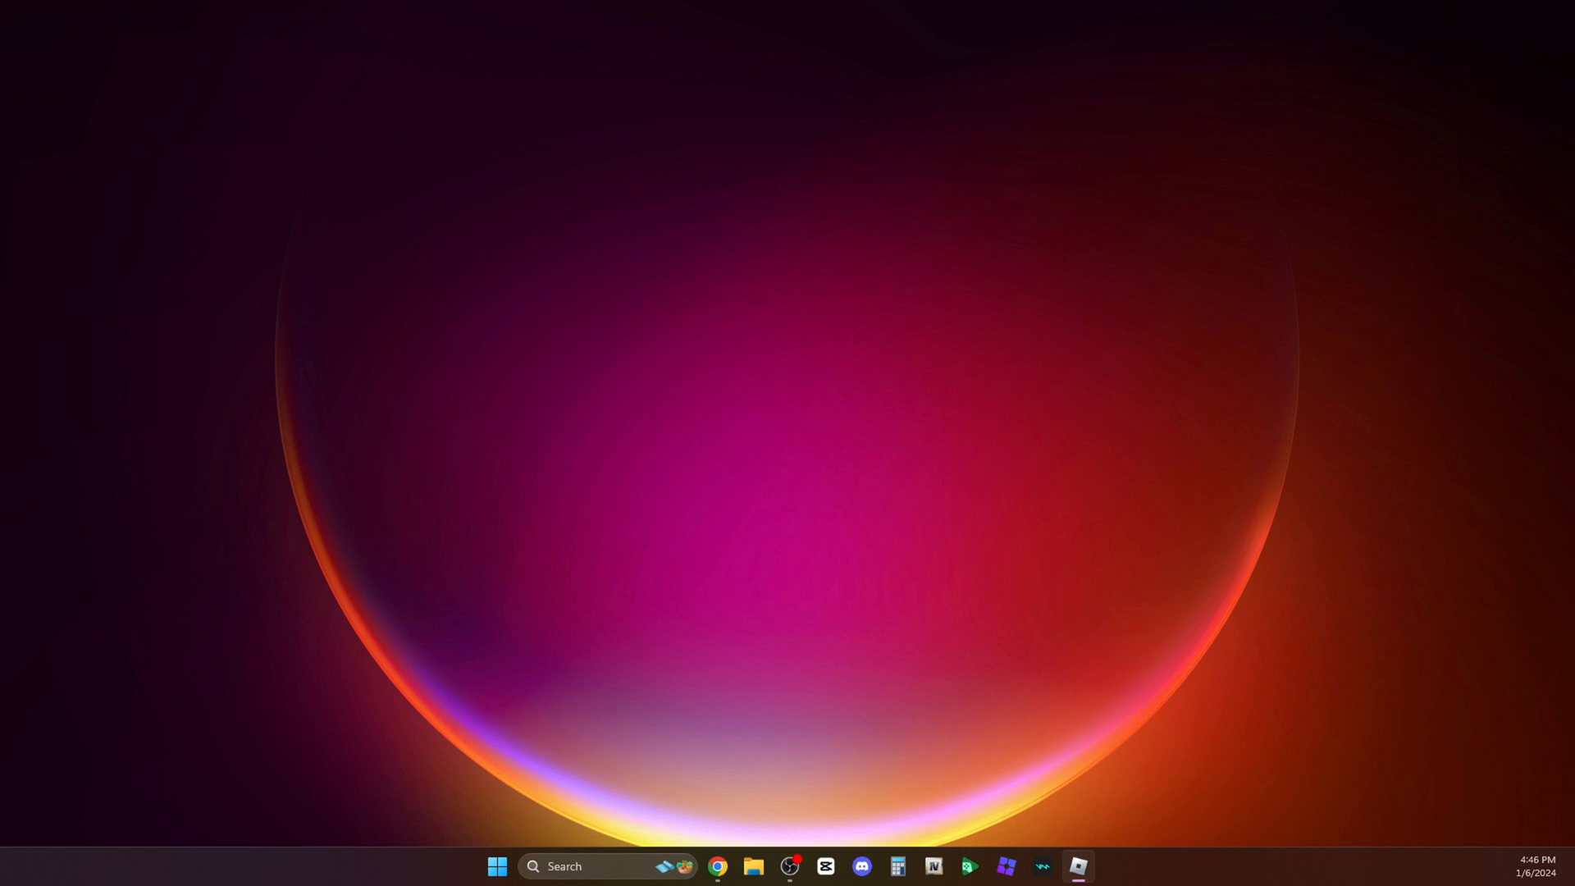
click(1077, 866)
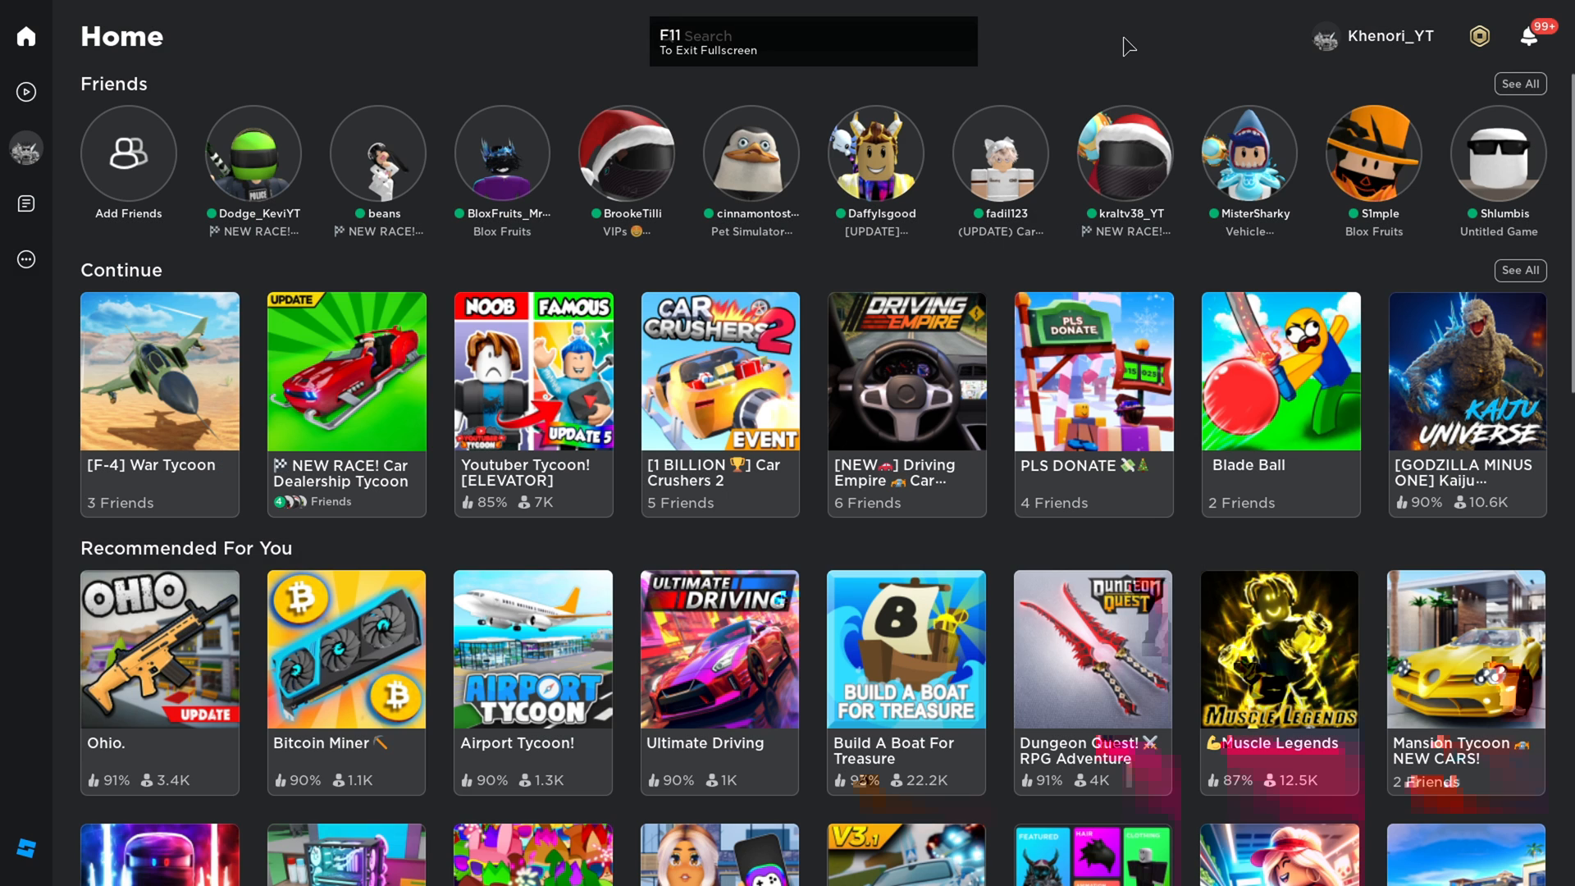
key(f11)
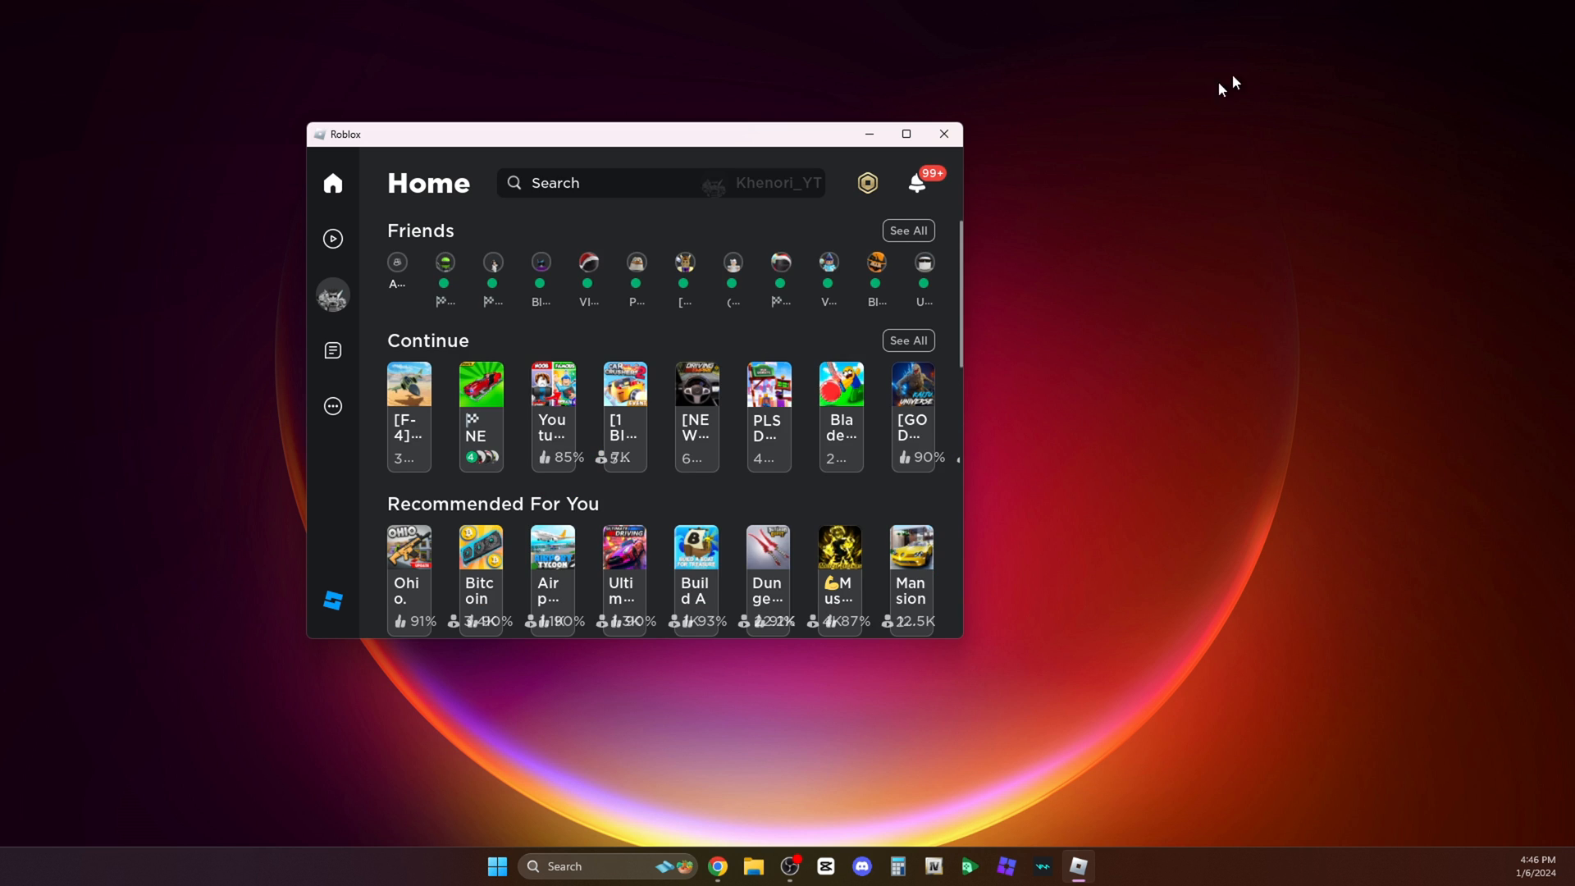
click(903, 133)
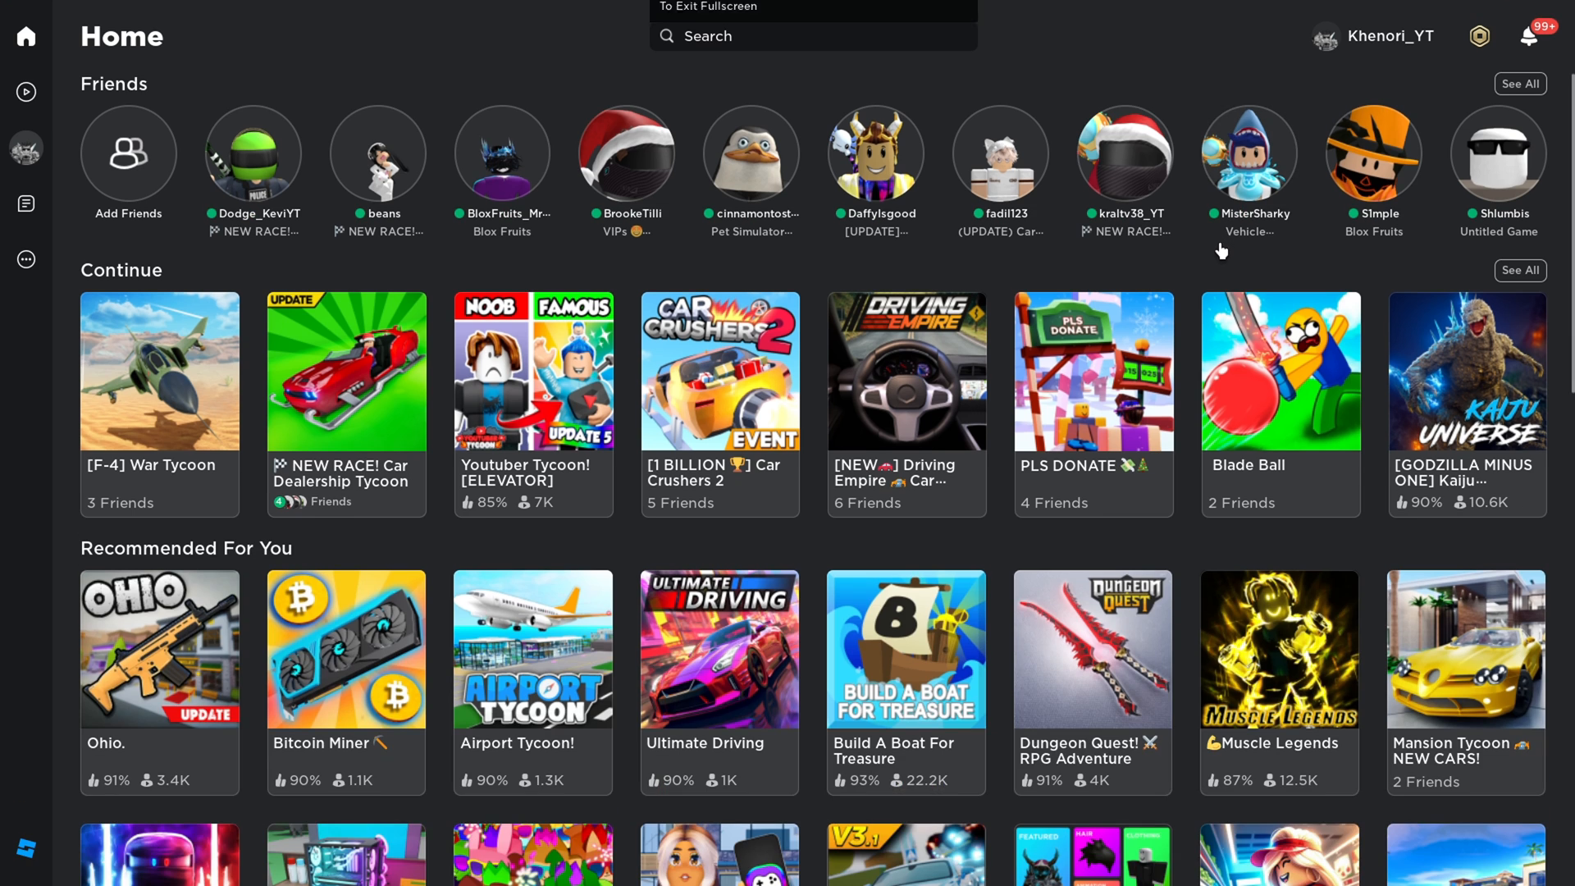
Join Car Dealership Tycoon from the Continue row via its Play button.
click(346, 370)
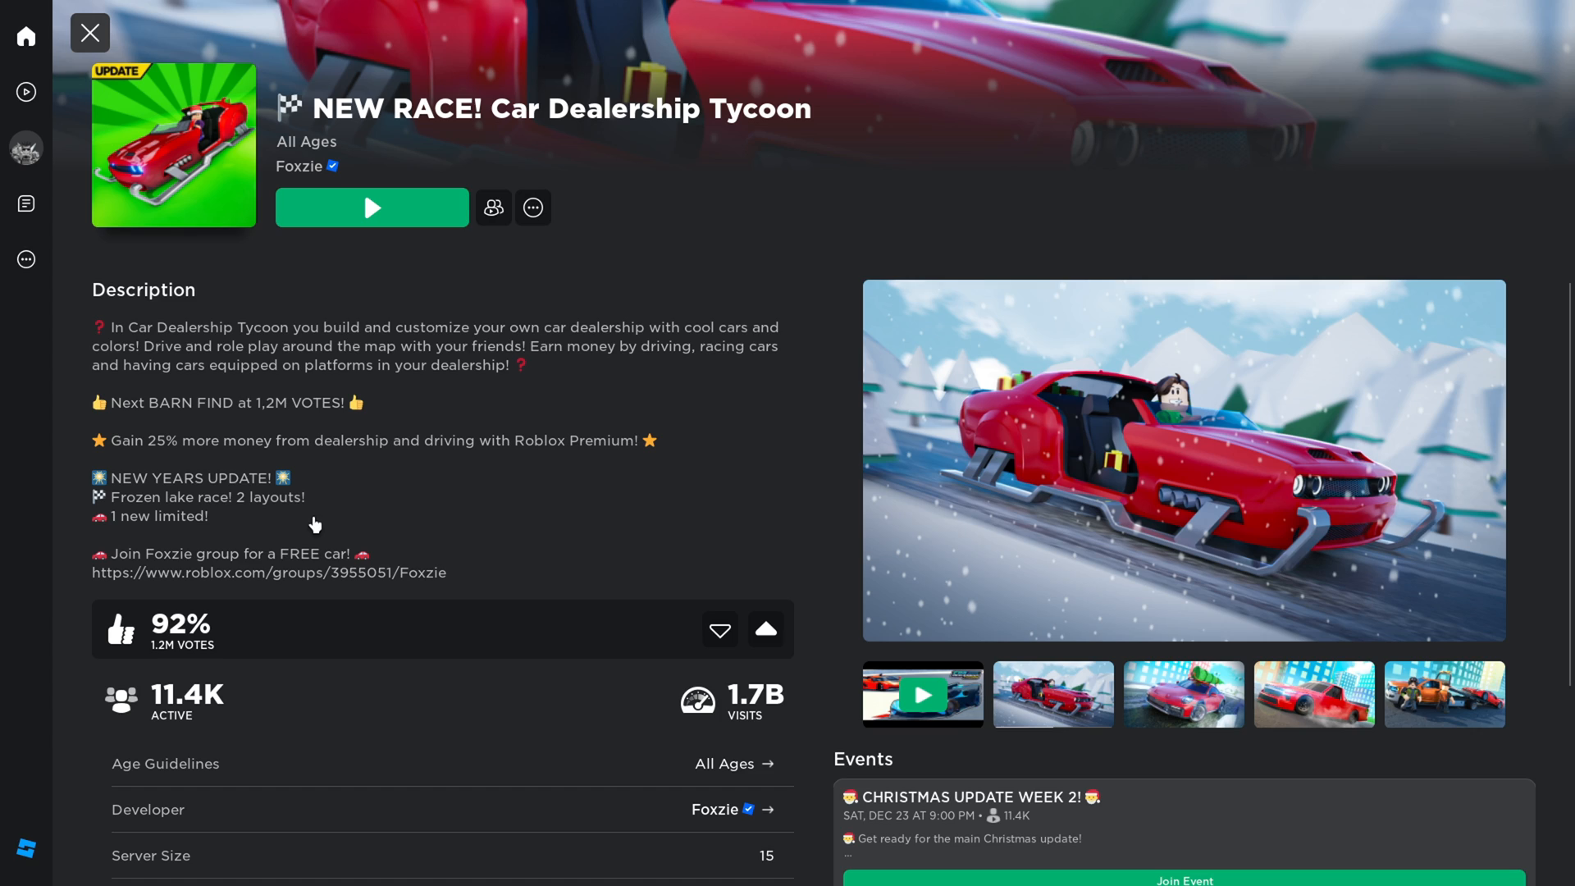
scroll(down, 3)
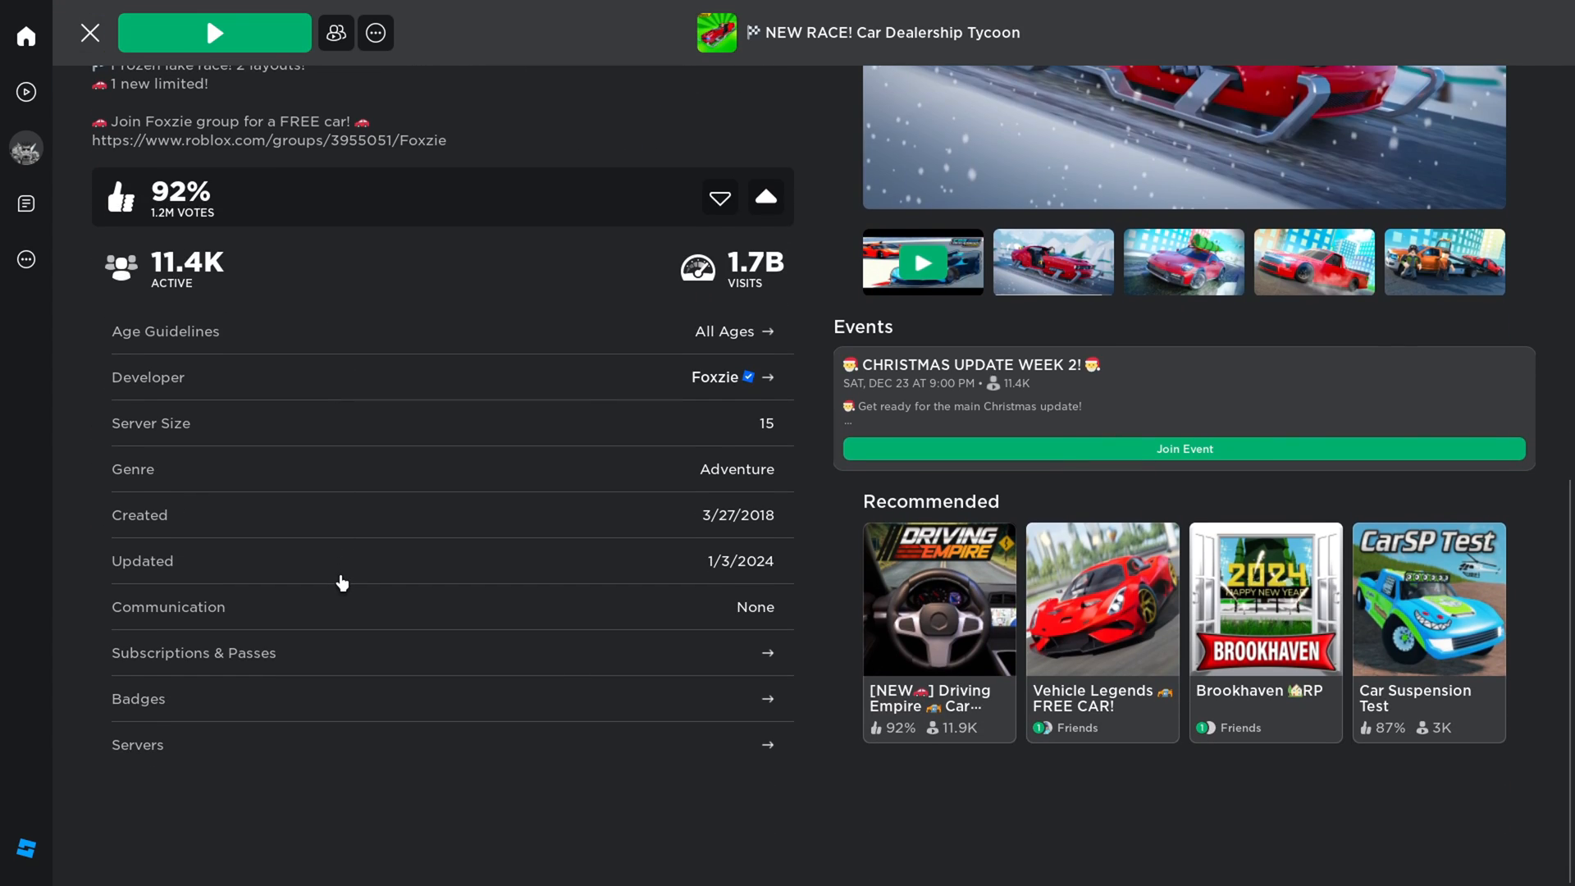
click(214, 32)
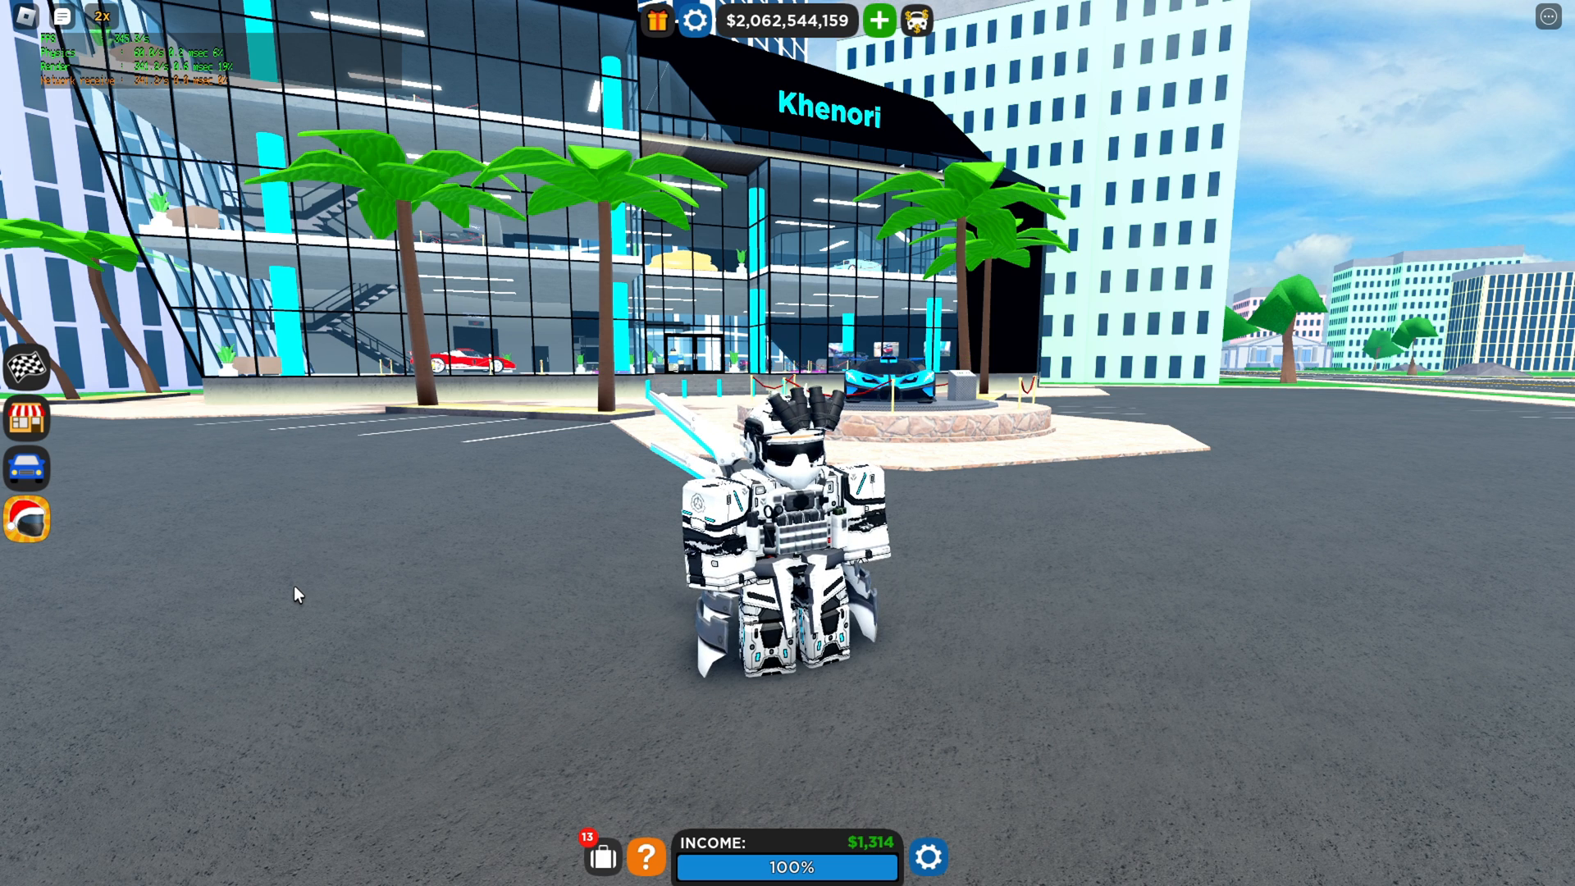
mouse_move(311, 558)
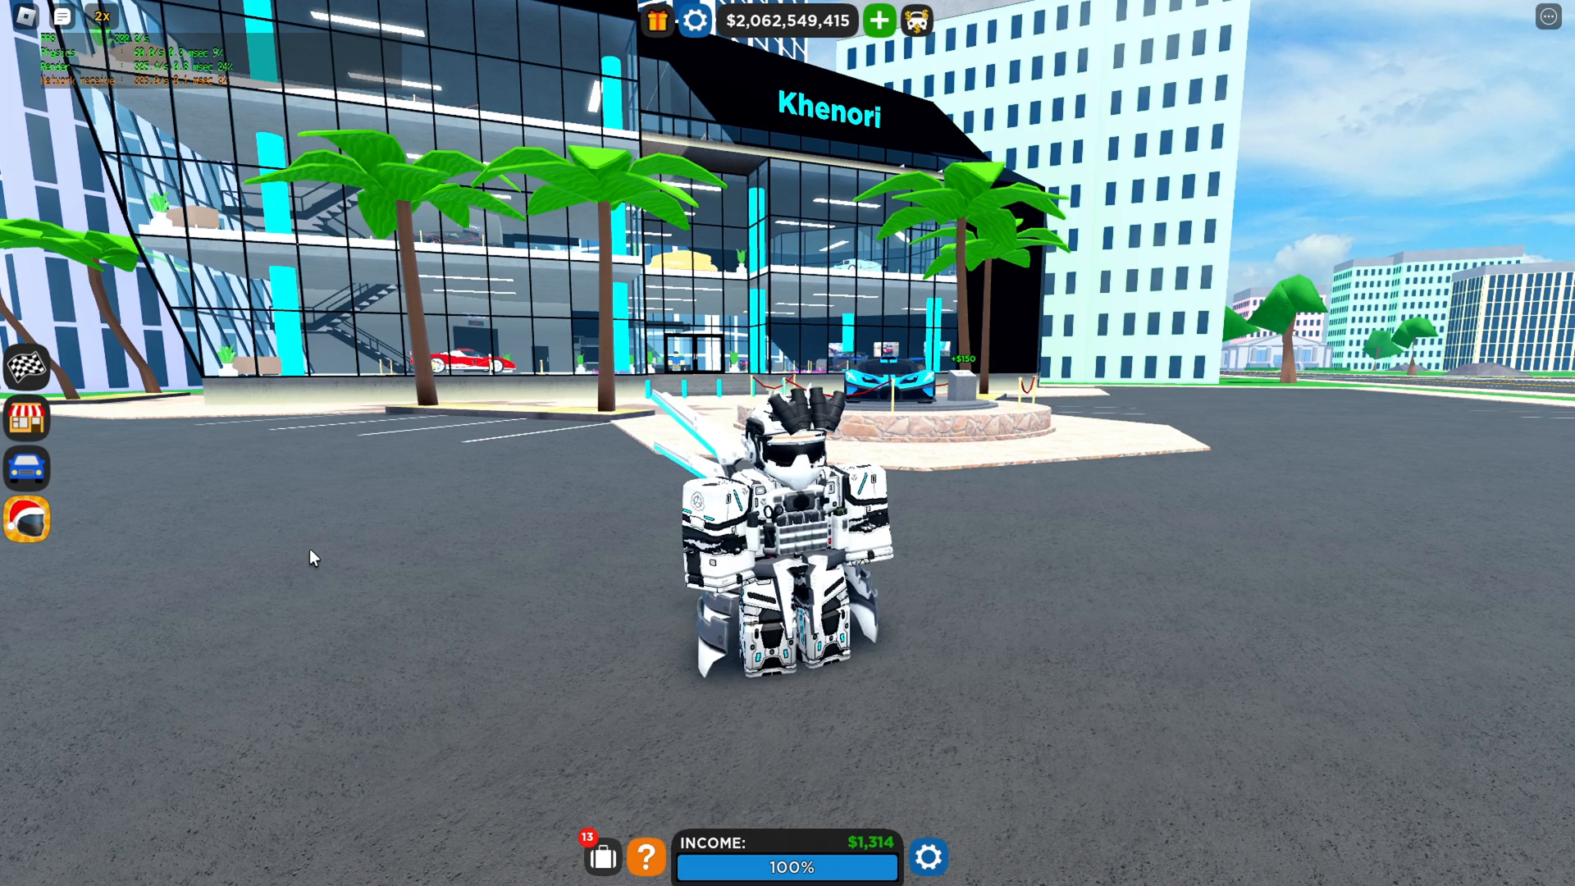
mouse_move(191, 576)
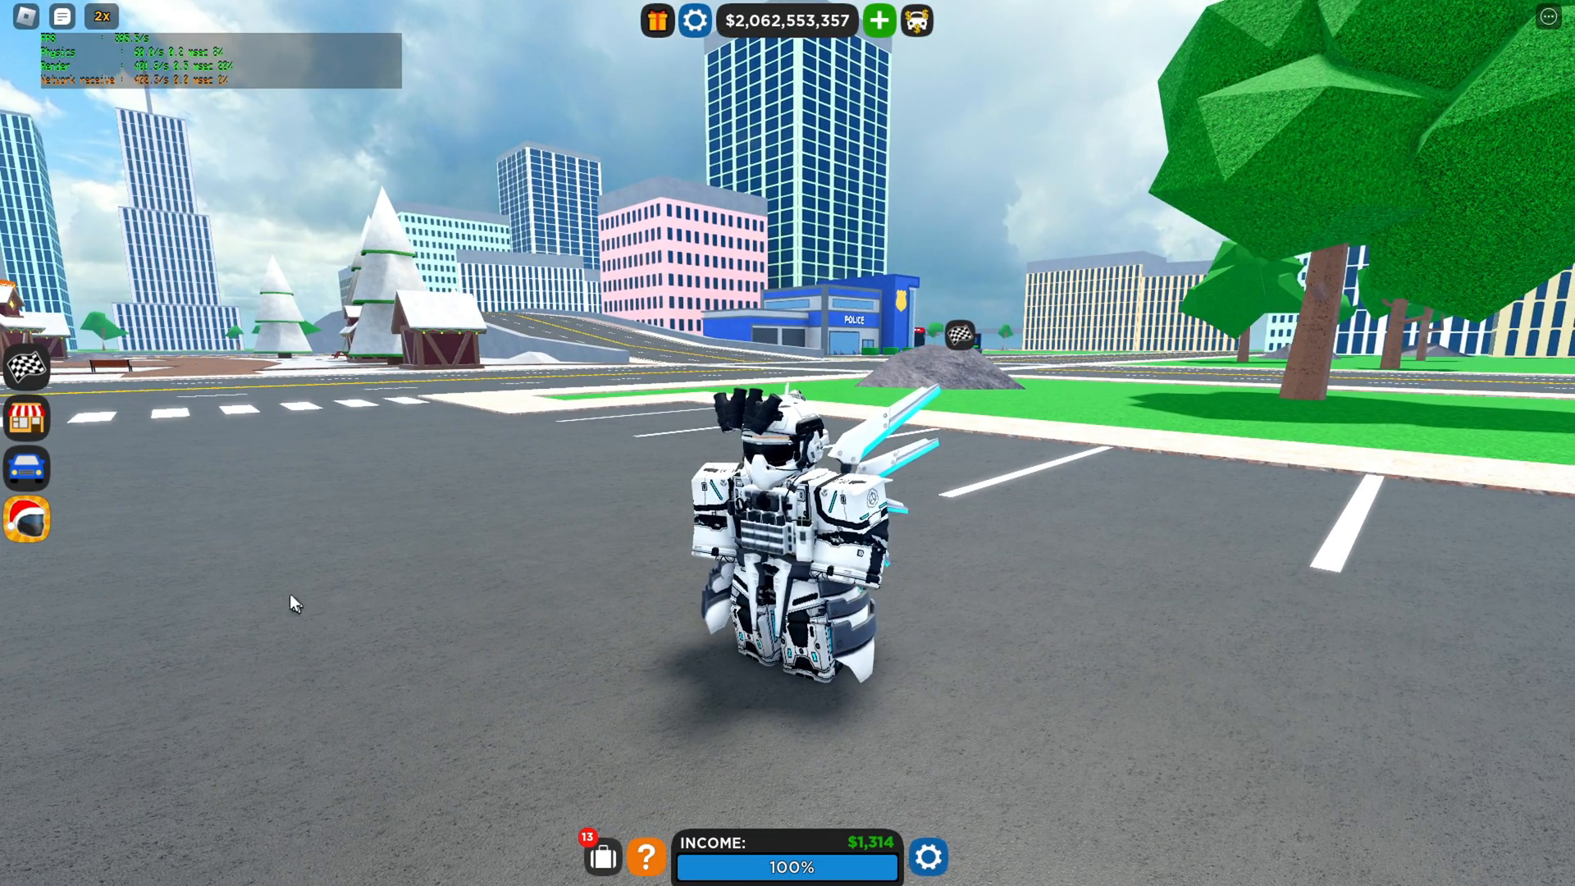
Set the world time to night in the in-game Settings panel and close it.
click(695, 19)
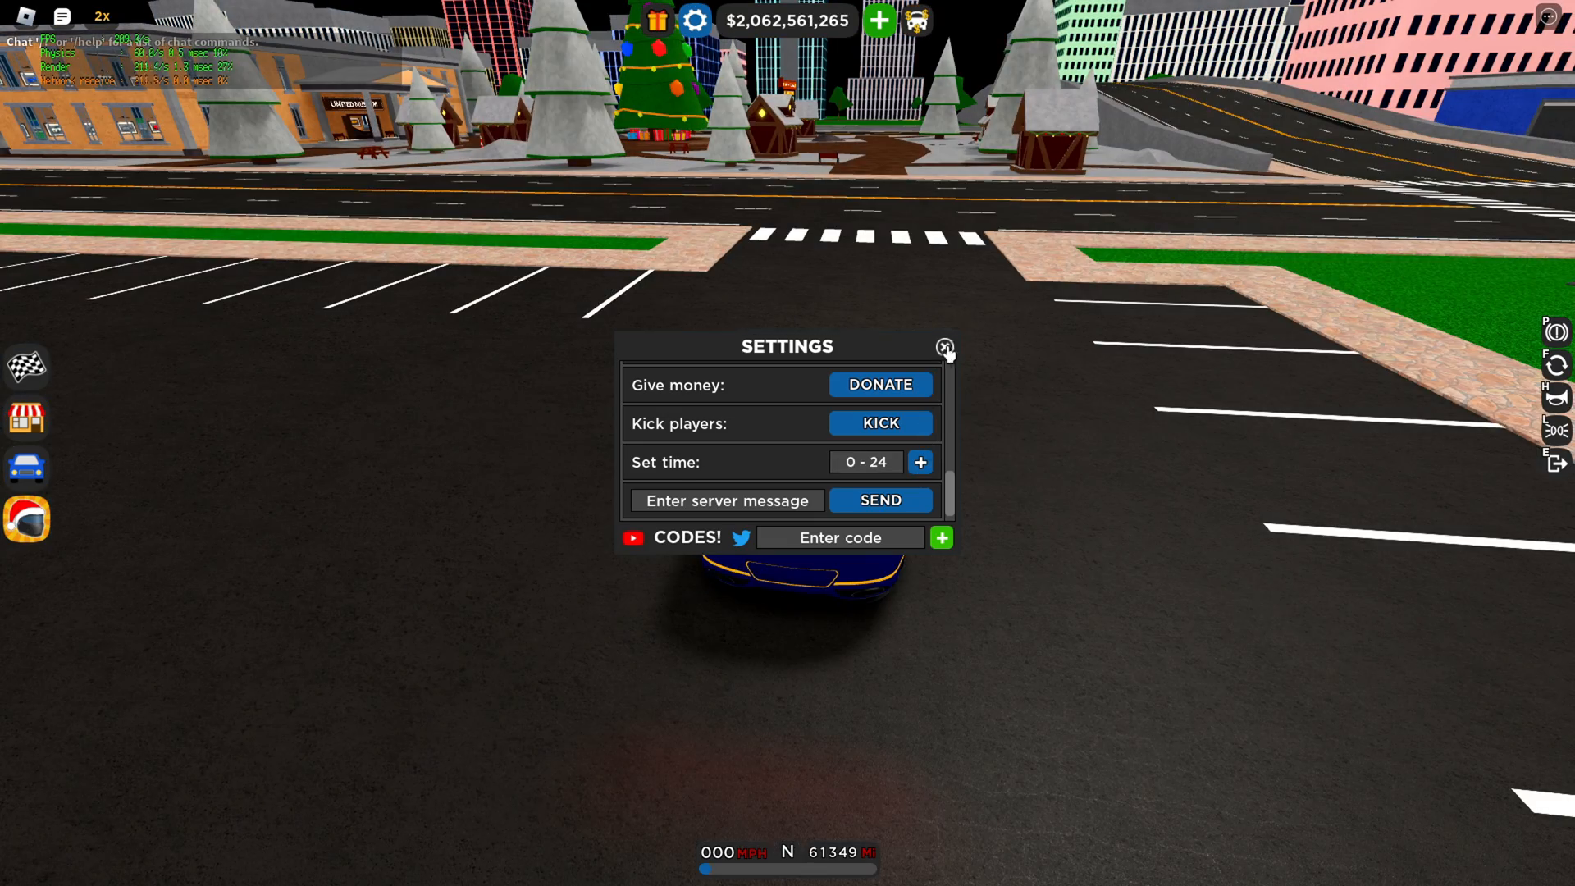
click(944, 346)
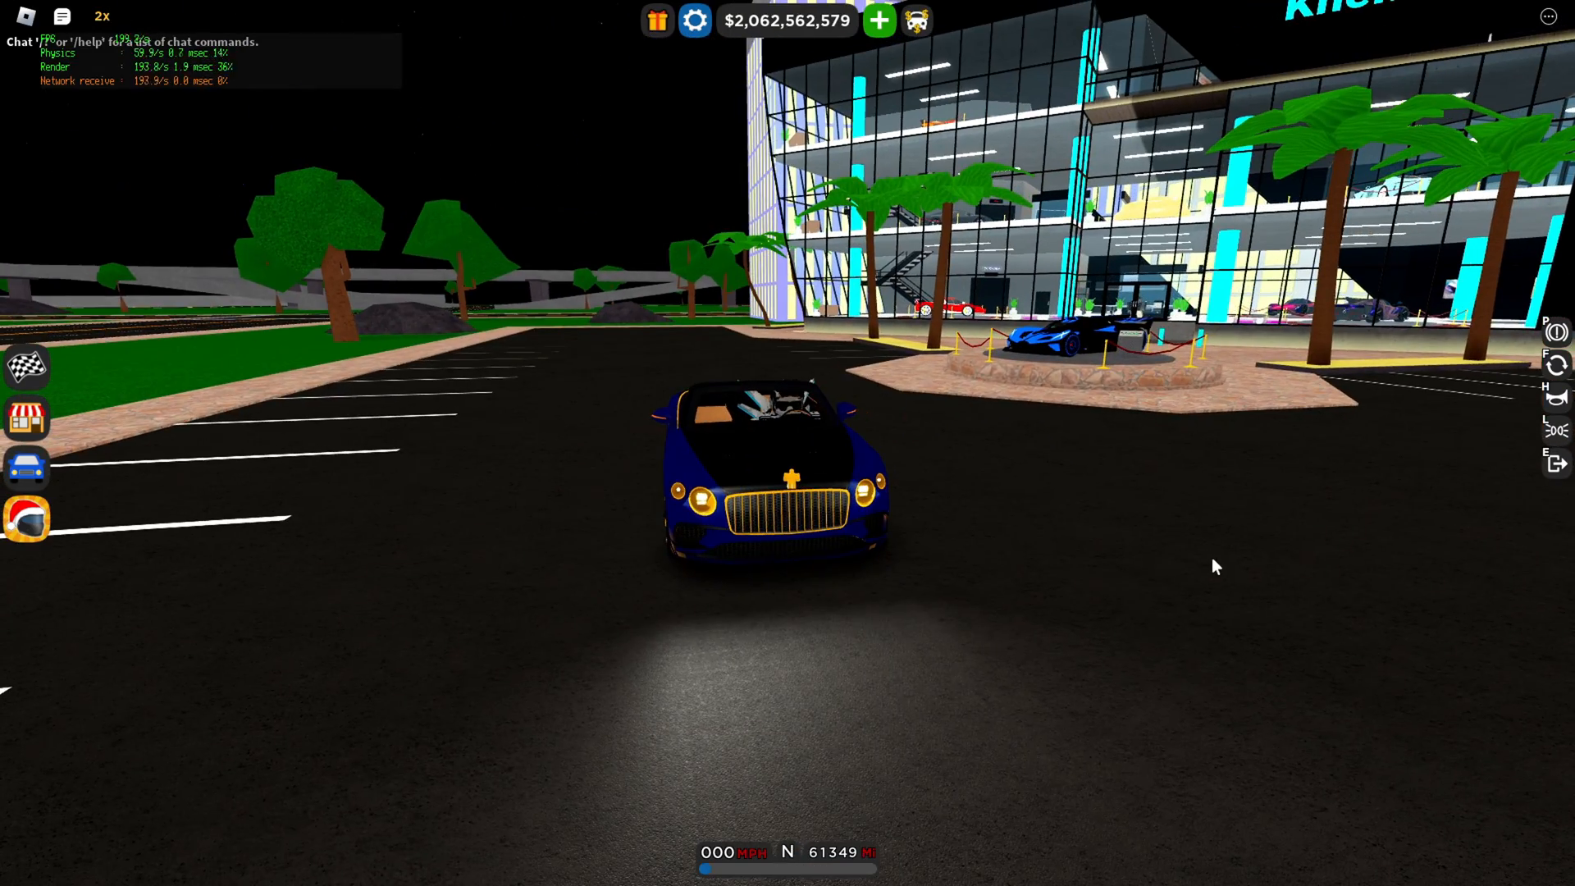